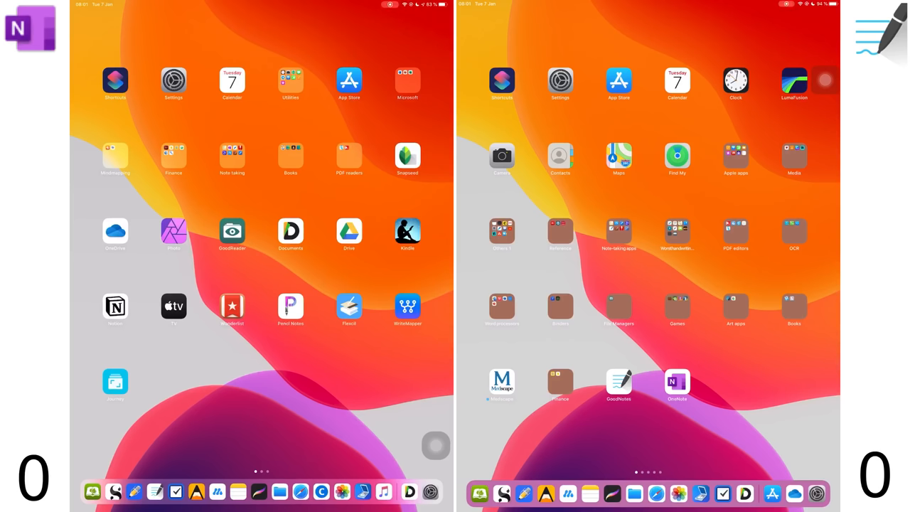
- Open OneNote on its 'Myocardial infarction' page and GoodNotes 5 on its documents list
{"action": "left_click", "coordinate": [232, 158]}
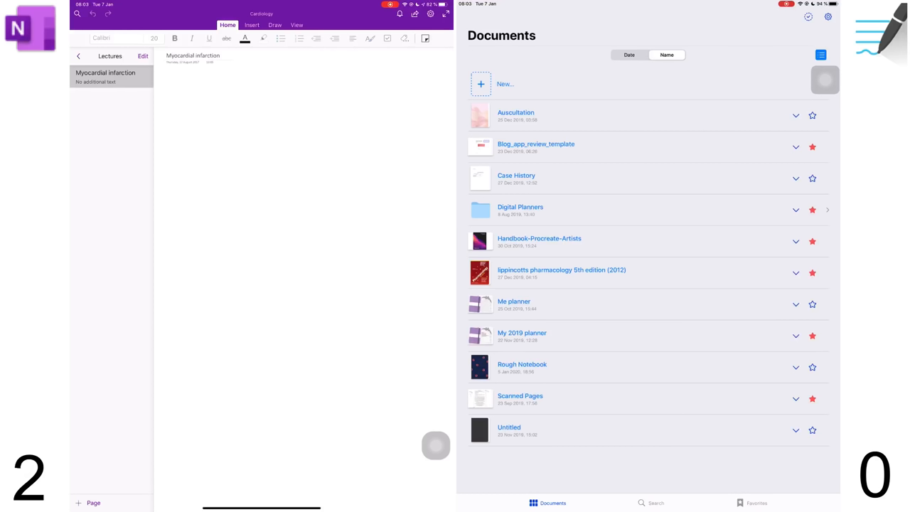
- Reveal OneNote's notebook panes, view GoodNotes favourites, and sort documents by date as thumbnails
{"action": "left_click", "coordinate": [78, 56]}
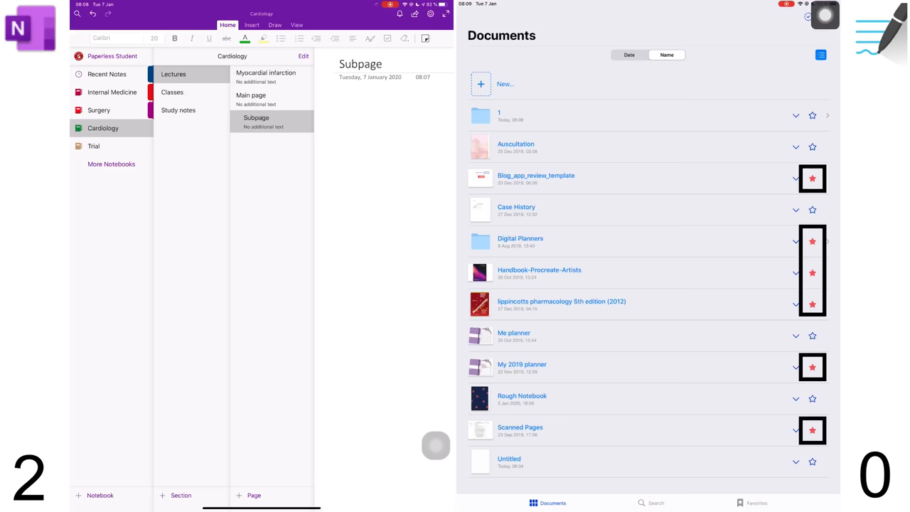
{"action": "left_click", "coordinate": [756, 502]}
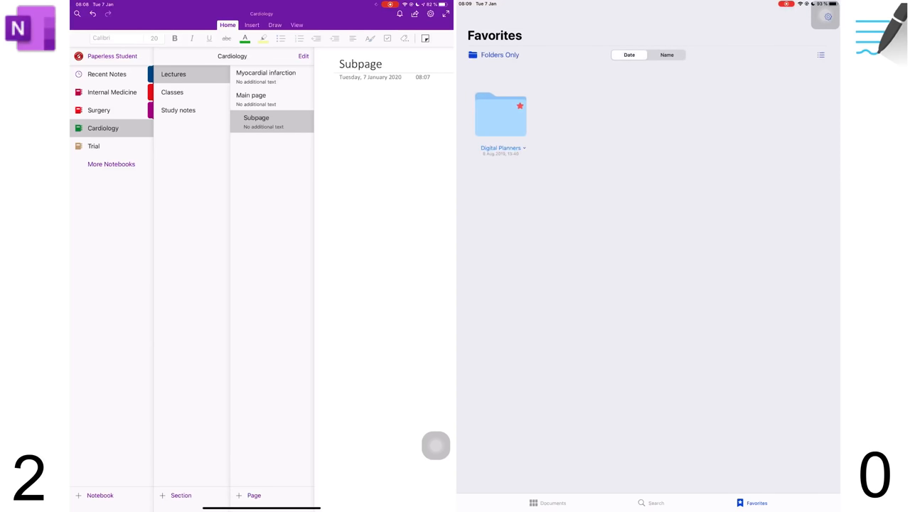
{"action": "left_click", "coordinate": [499, 55]}
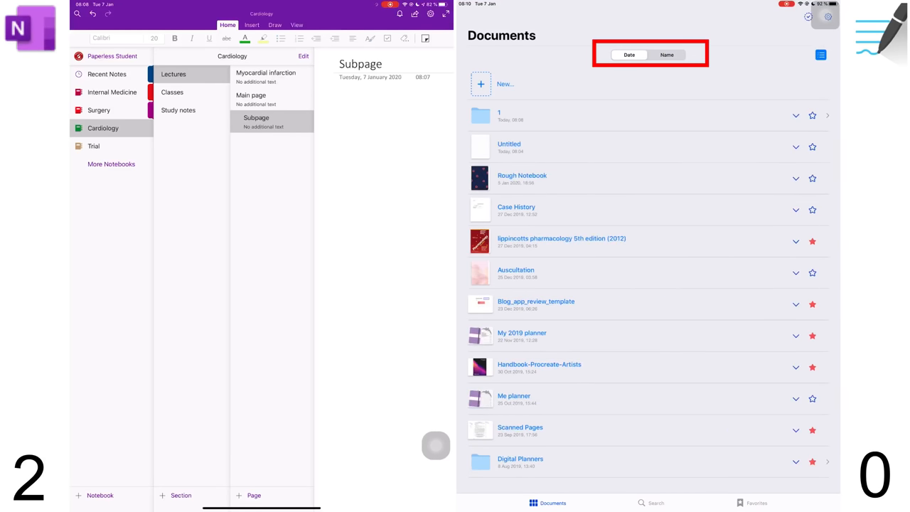
{"action": "left_click", "coordinate": [666, 55]}
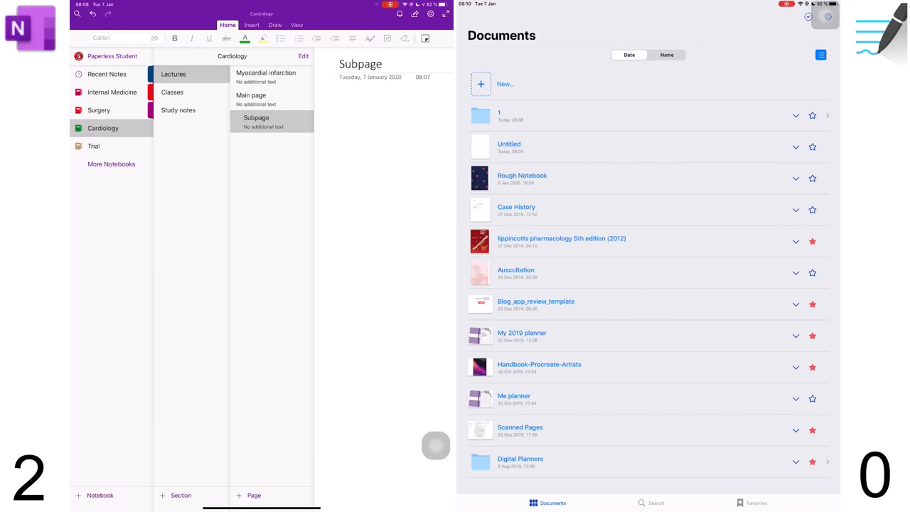
{"action": "left_click", "coordinate": [820, 55]}
{"action": "type", "text": "Trial"}
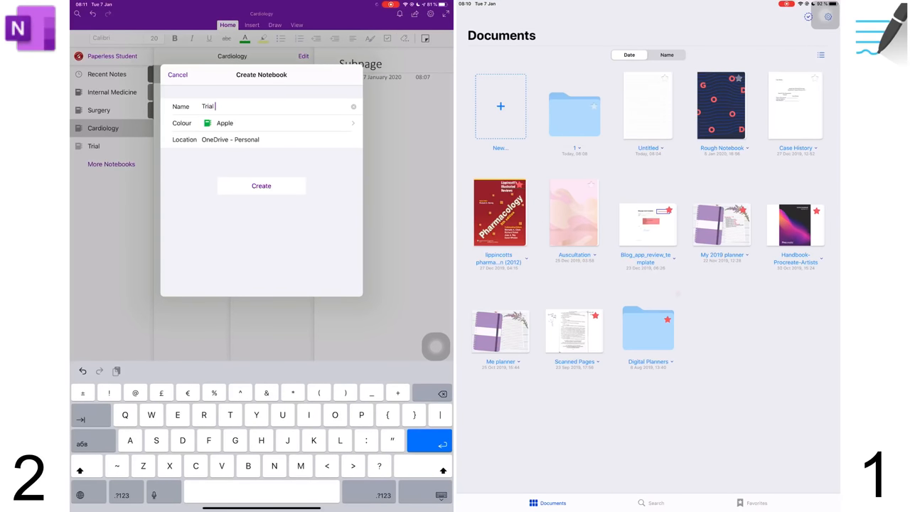
- Name the new OneNote notebook 'Trial (another one)' and choose its colour
{"action": "type", "text": "(another one"}
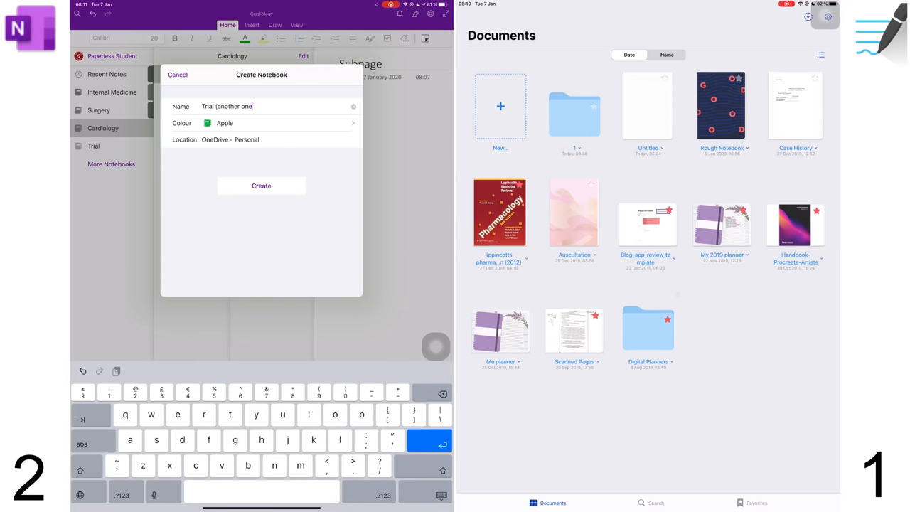
{"action": "left_click", "coordinate": [260, 123]}
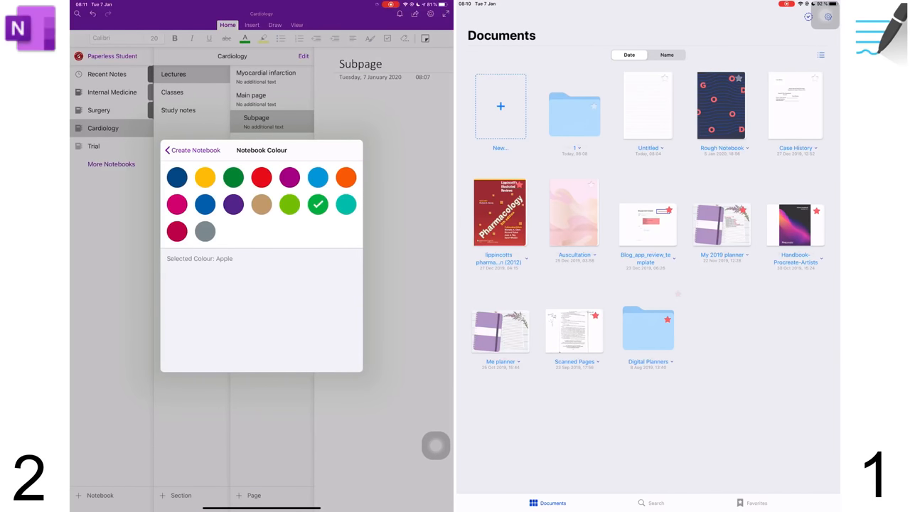
{"action": "left_click", "coordinate": [168, 150]}
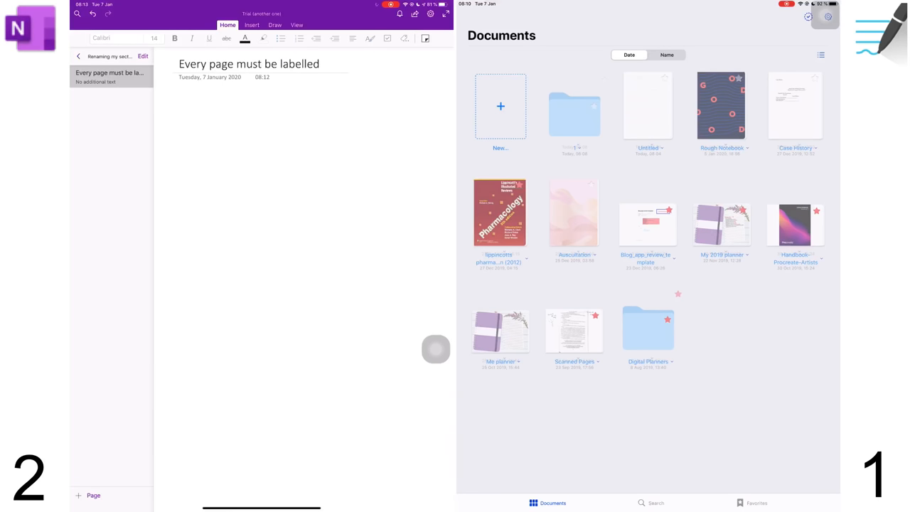
- Browse the Surgery, Cardiology and Trial notebooks, and show GoodNotes documents as a list
{"action": "left_click", "coordinate": [79, 56]}
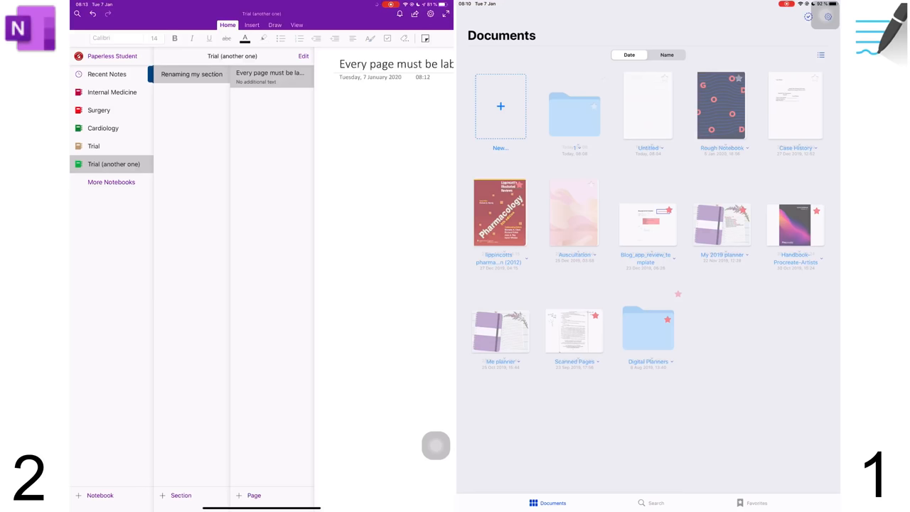
{"action": "left_click", "coordinate": [98, 110]}
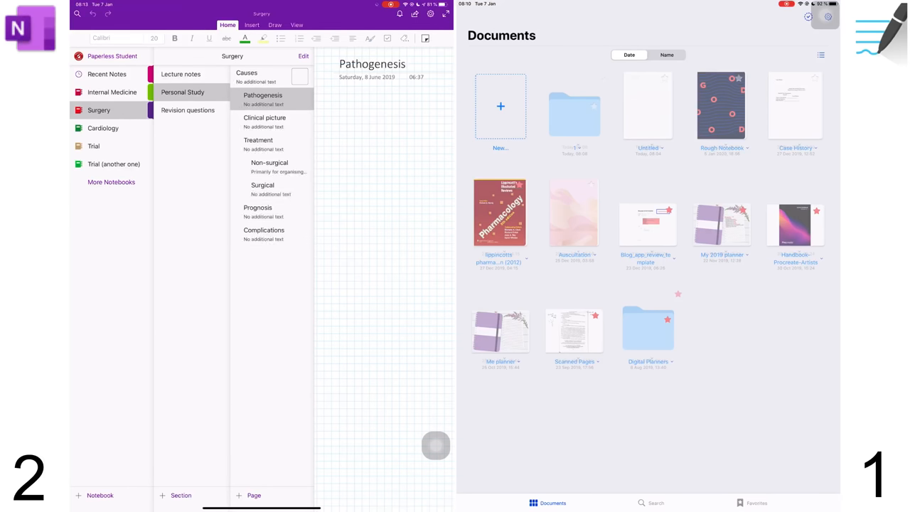
{"action": "left_click", "coordinate": [103, 128]}
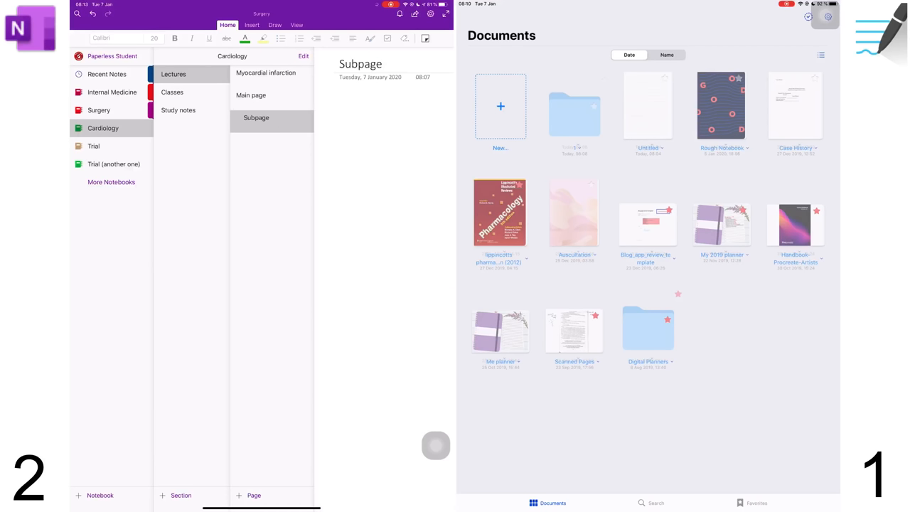
{"action": "left_click", "coordinate": [93, 146]}
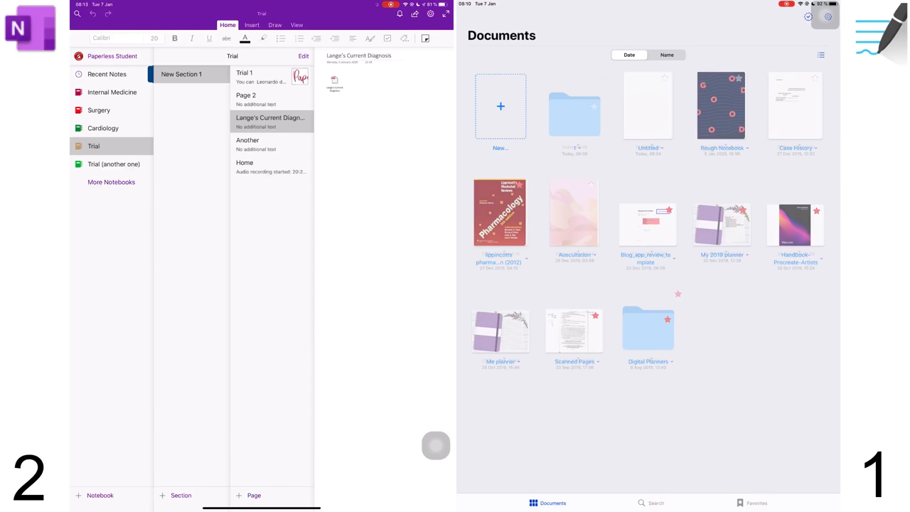
{"action": "left_click", "coordinate": [113, 164]}
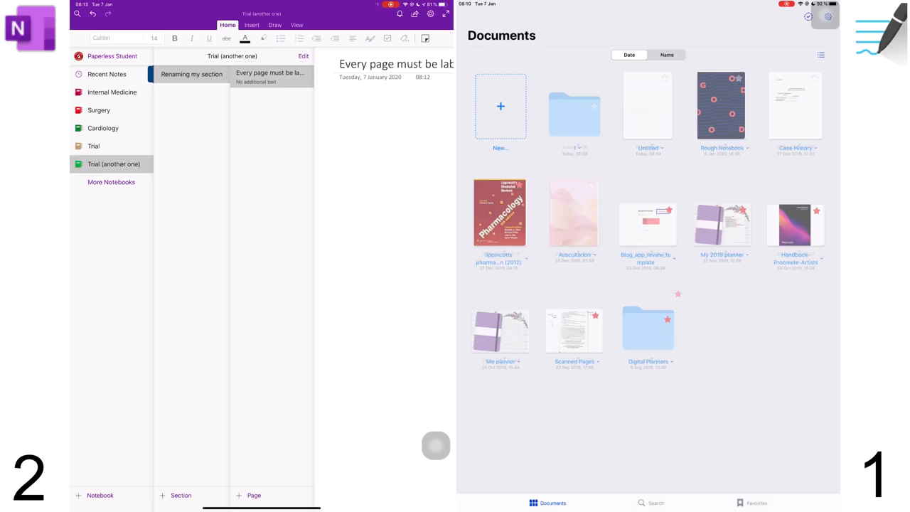
{"action": "left_click", "coordinate": [820, 55]}
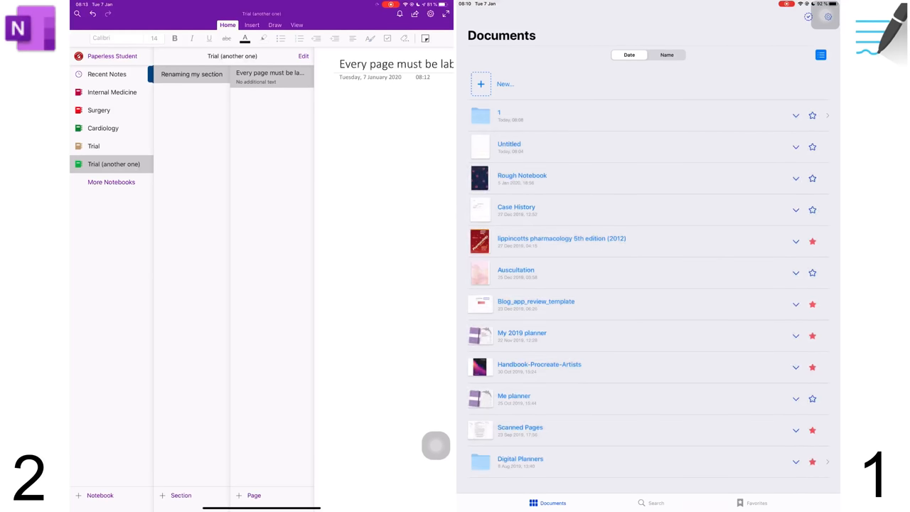
- Save a GoodNotes quick note as 'Untitled (1)', then open and cancel the Import picker
{"action": "left_click", "coordinate": [504, 83]}
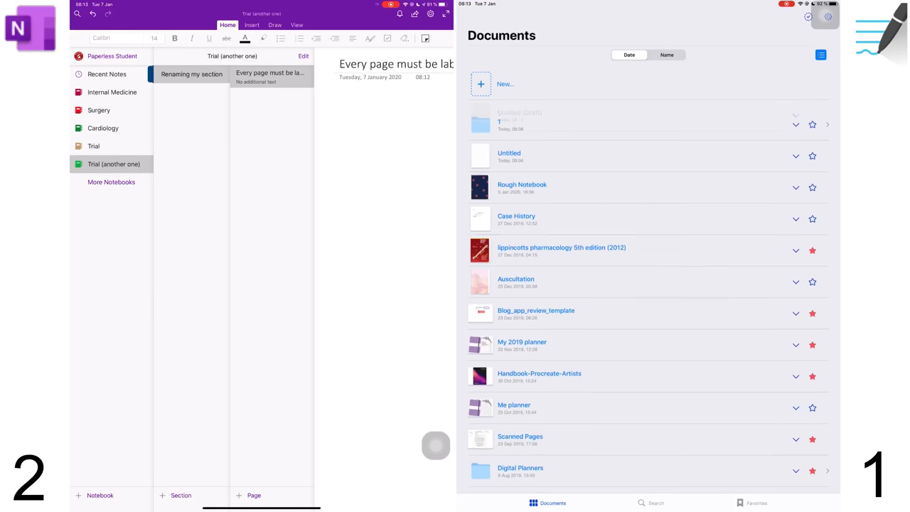
{"action": "left_click", "coordinate": [519, 121]}
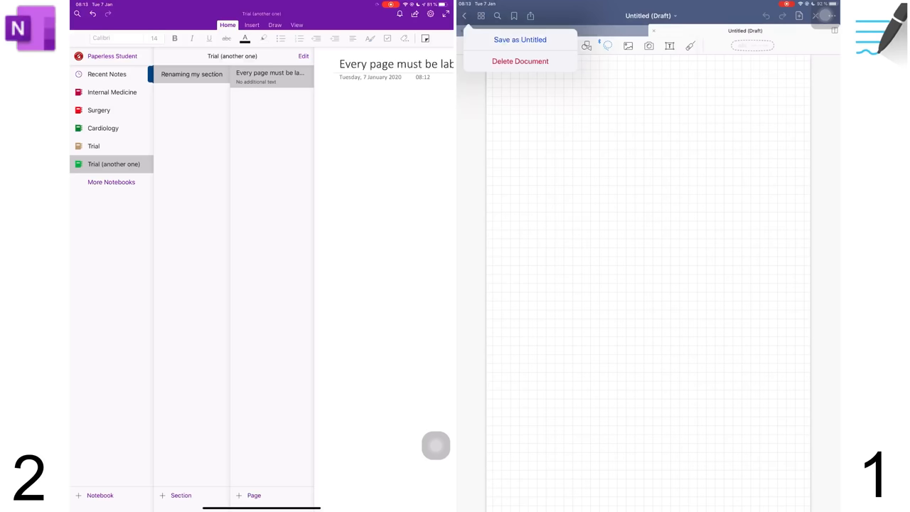
{"action": "left_click", "coordinate": [465, 15]}
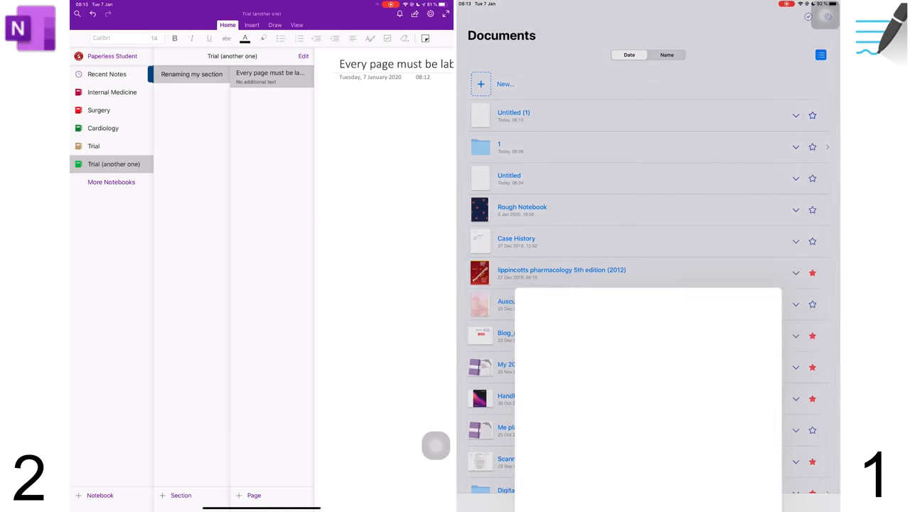
{"action": "left_click", "coordinate": [481, 84]}
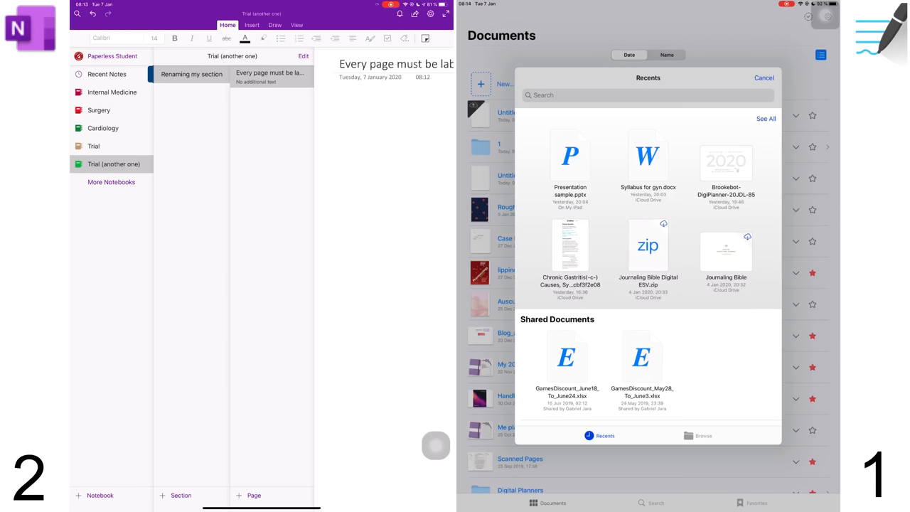
{"action": "left_click", "coordinate": [491, 84]}
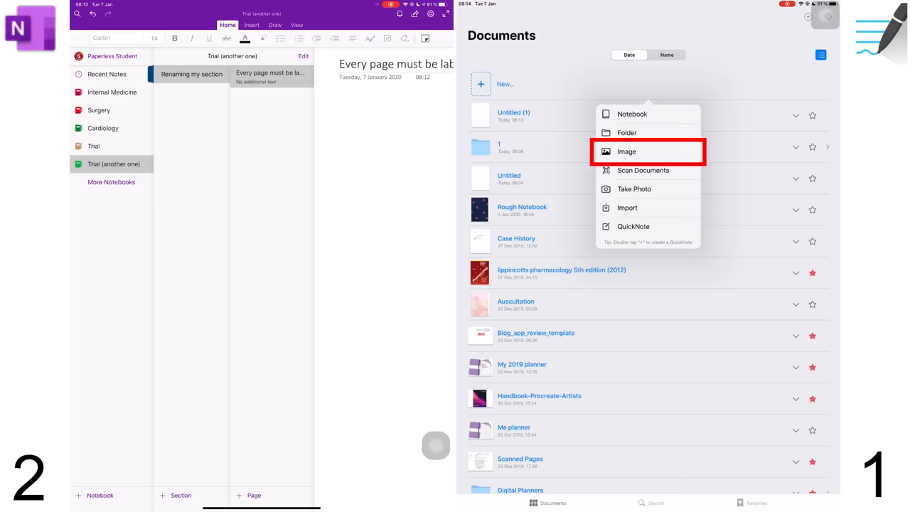
{"action": "mouse_move", "coordinate": [631, 113]}
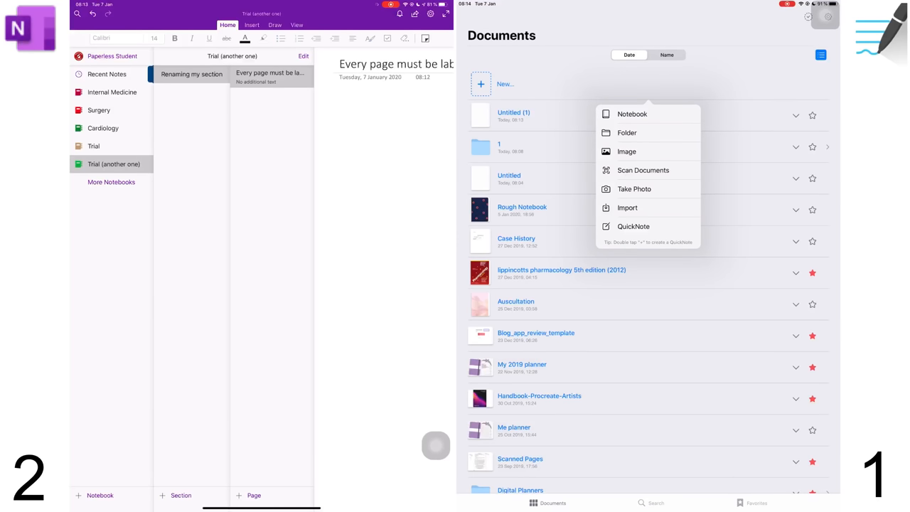
- Start a new GoodNotes notebook and scroll through the available templates
{"action": "left_click", "coordinate": [631, 113]}
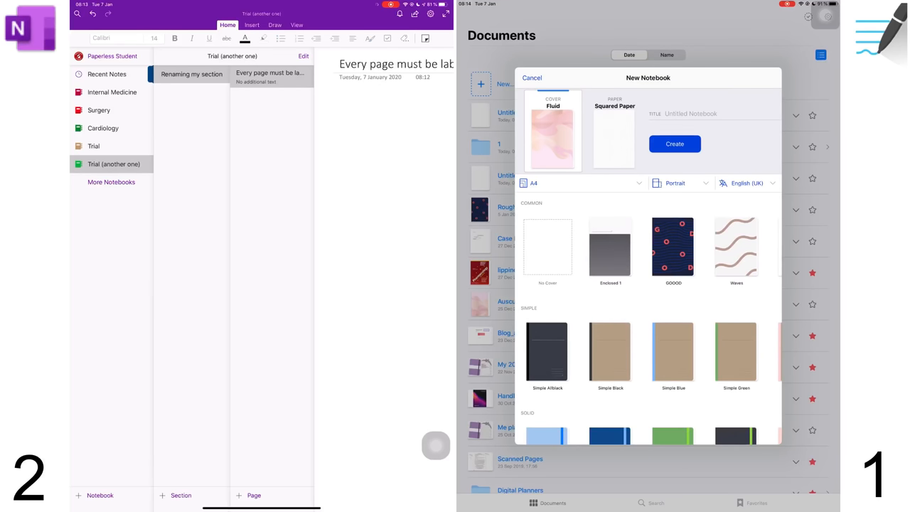
{"action": "scroll", "scroll_direction": "left", "scroll_amount": 3}
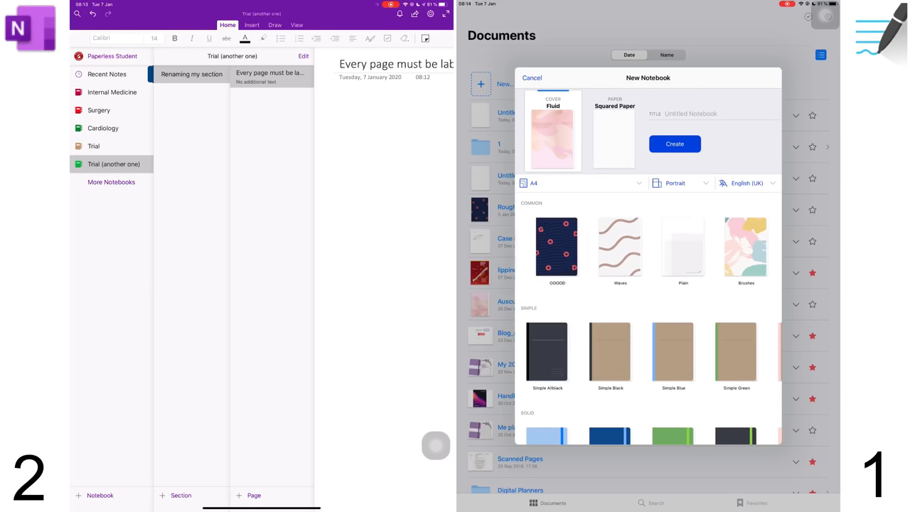
{"action": "scroll", "scroll_direction": "down", "scroll_amount": 3}
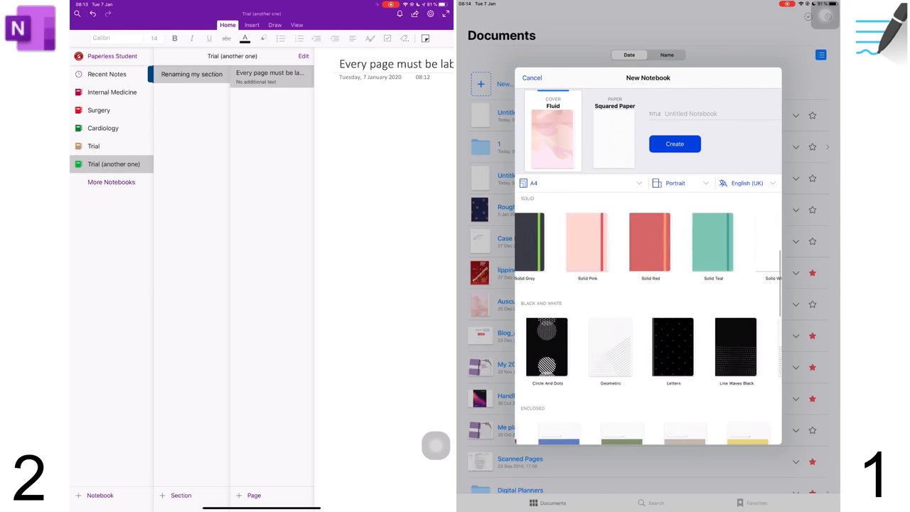
{"action": "scroll", "scroll_direction": "down", "scroll_amount": 3}
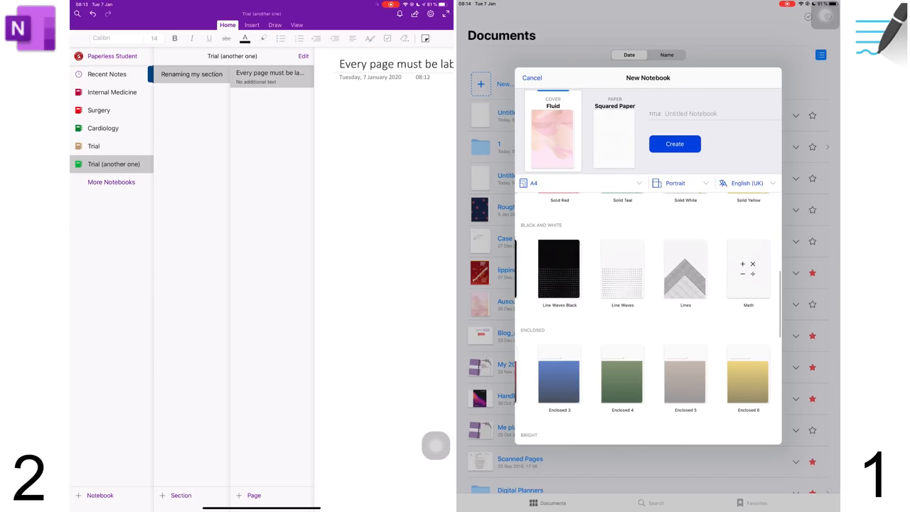
{"action": "scroll", "scroll_direction": "down", "scroll_amount": 3}
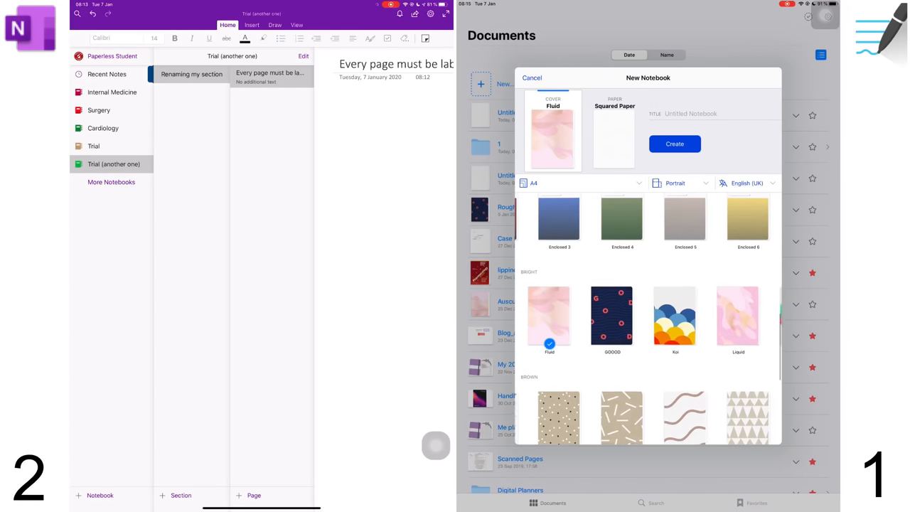
- Pick A4 white squared paper after comparing colours, and create 'OneNote comparison video'
{"action": "left_click", "coordinate": [614, 106]}
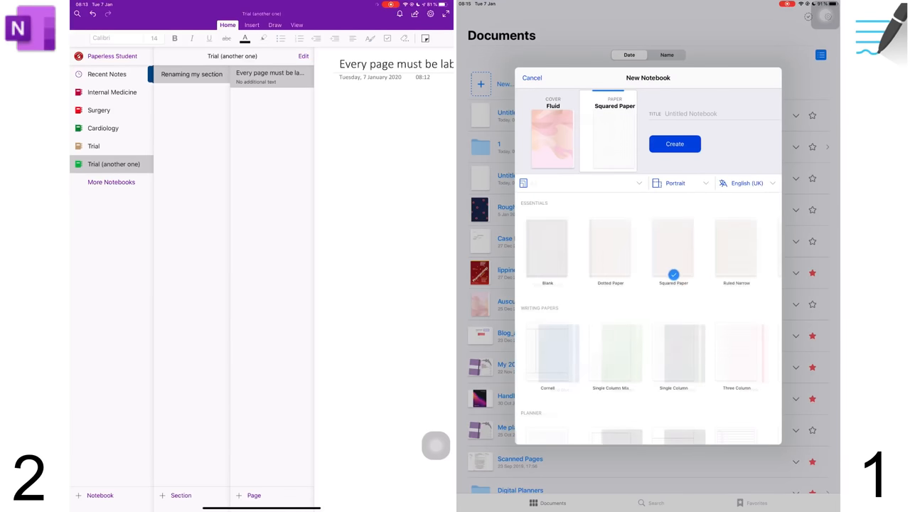
{"action": "left_click", "coordinate": [575, 183]}
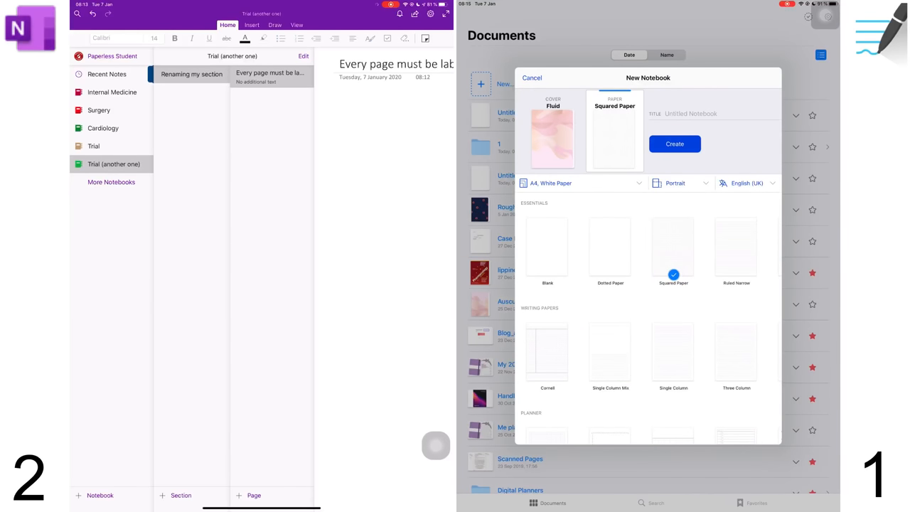
{"action": "left_click", "coordinate": [561, 182]}
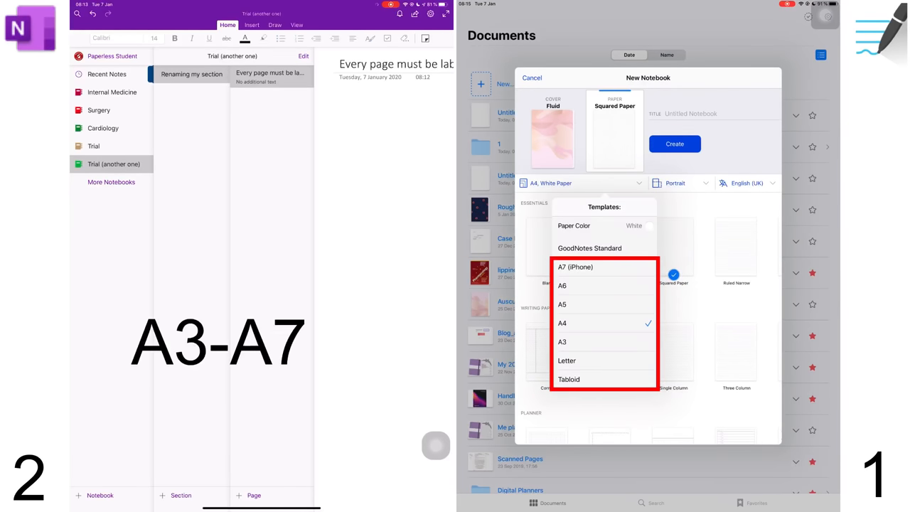
{"action": "left_click", "coordinate": [648, 225]}
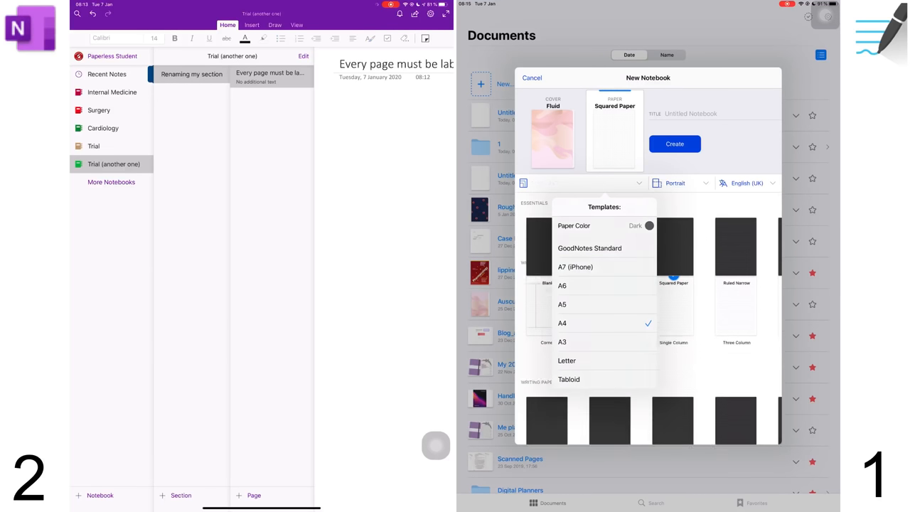
{"action": "left_click", "coordinate": [647, 225]}
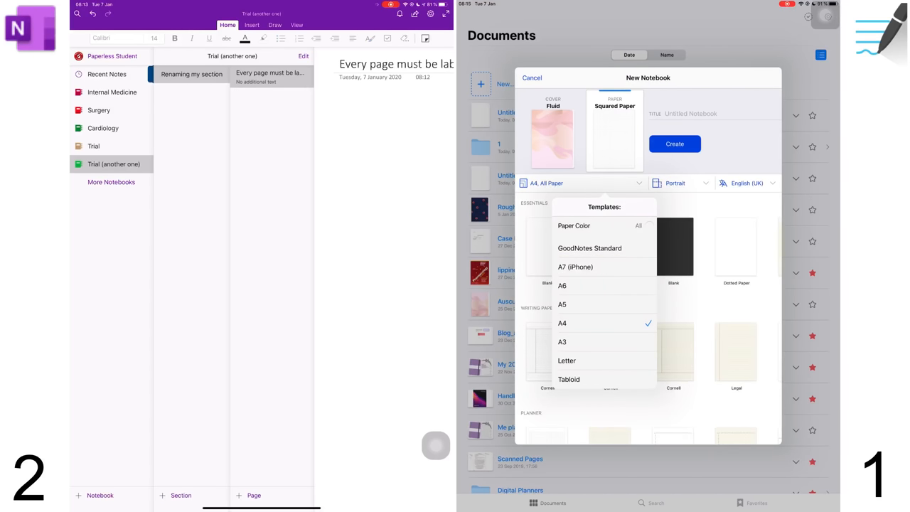
{"action": "left_click", "coordinate": [632, 226]}
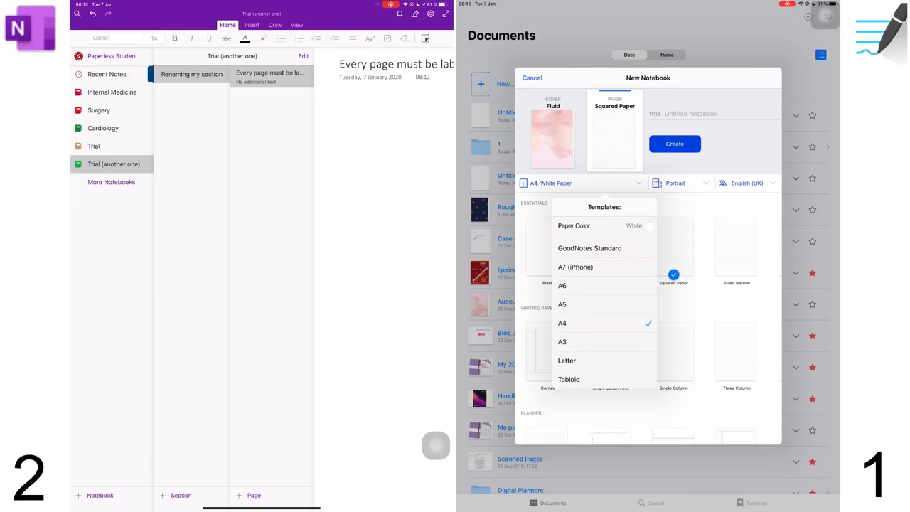
{"action": "left_click", "coordinate": [679, 183]}
{"action": "type", "text": "OneNote comparison video"}
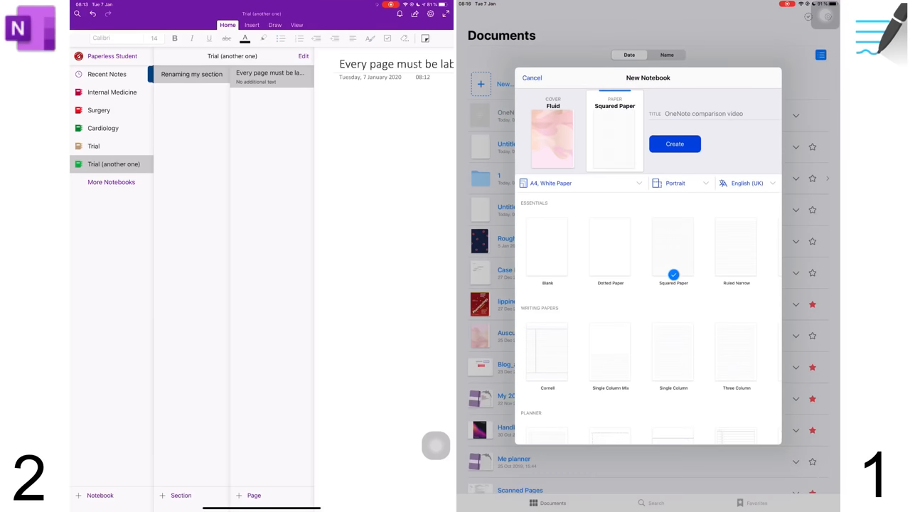
{"action": "left_click", "coordinate": [673, 143]}
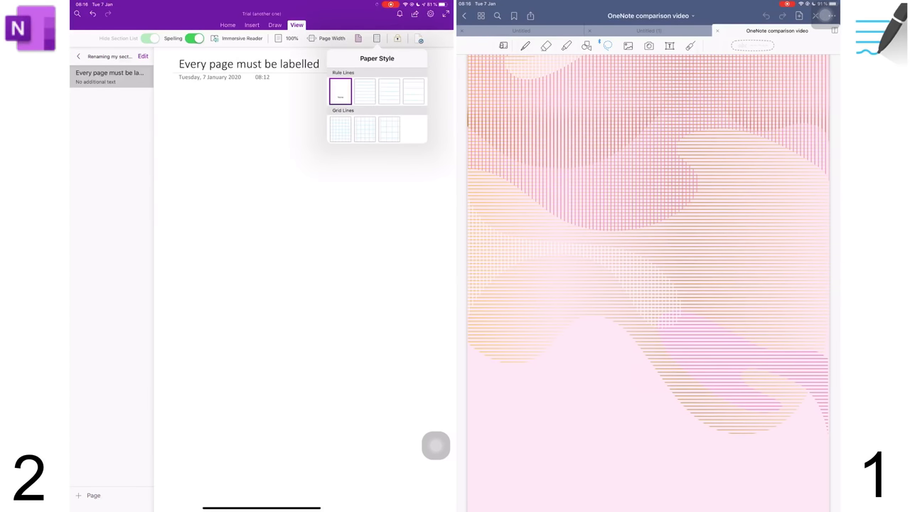
- Give the OneNote page ruled lines, try pink then no paper colour, and switch to Draw
{"action": "left_click", "coordinate": [364, 90]}
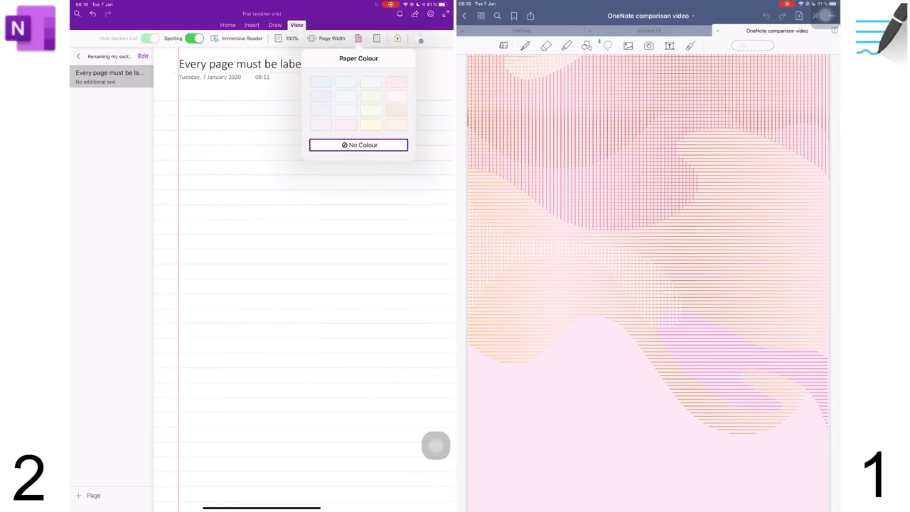
{"action": "left_click", "coordinate": [396, 81]}
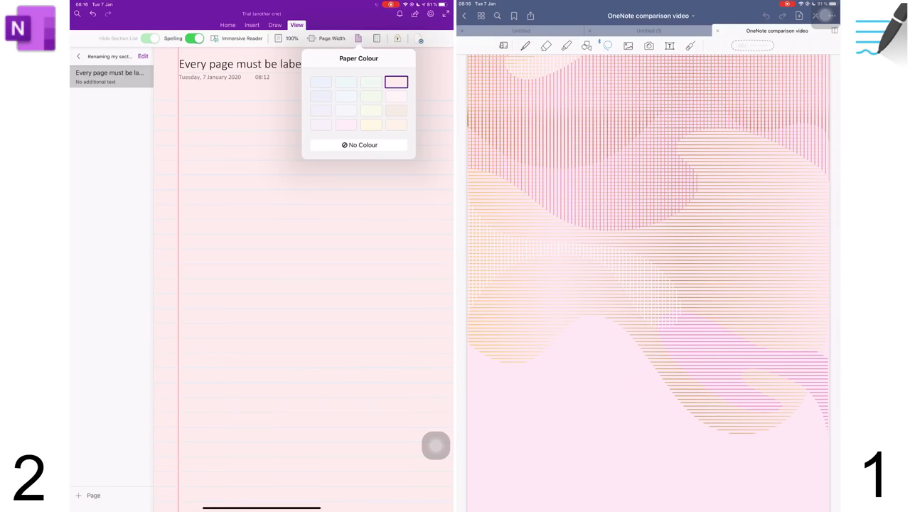
{"action": "left_click", "coordinate": [358, 145]}
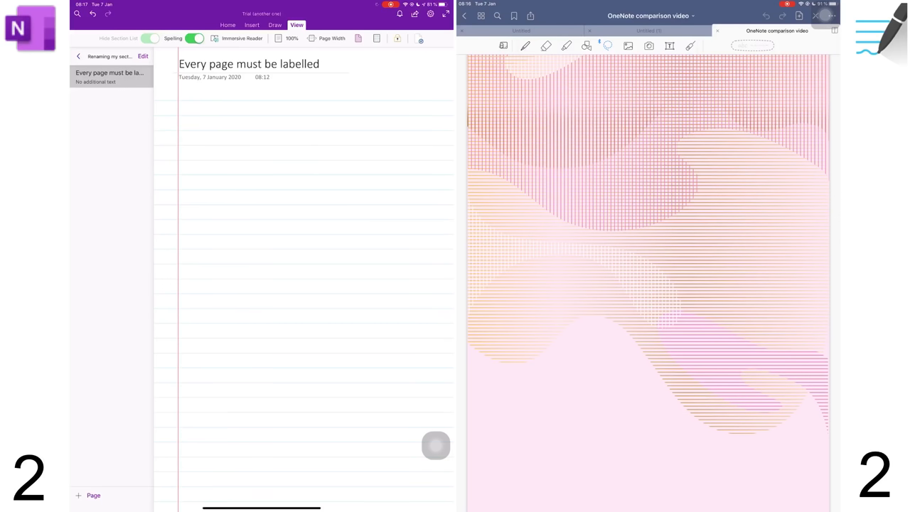
{"action": "left_click", "coordinate": [274, 25]}
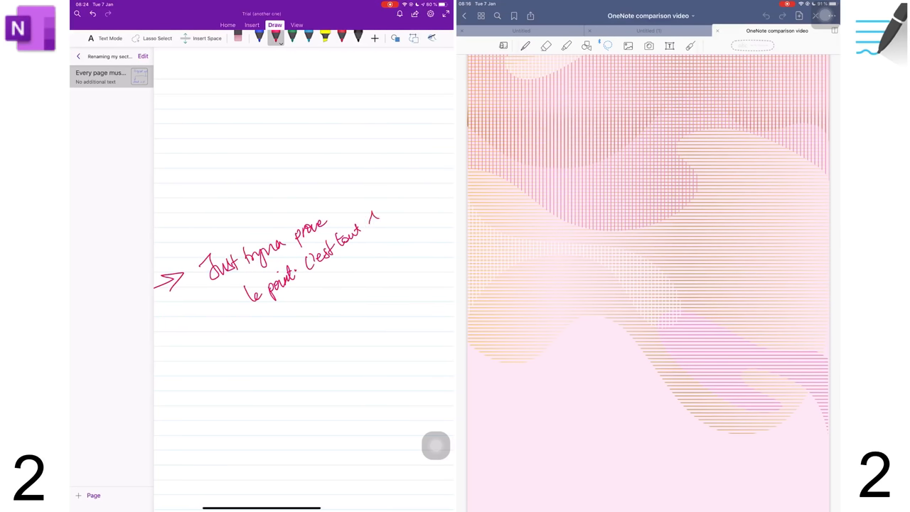
{"action": "left_click", "coordinate": [414, 13]}
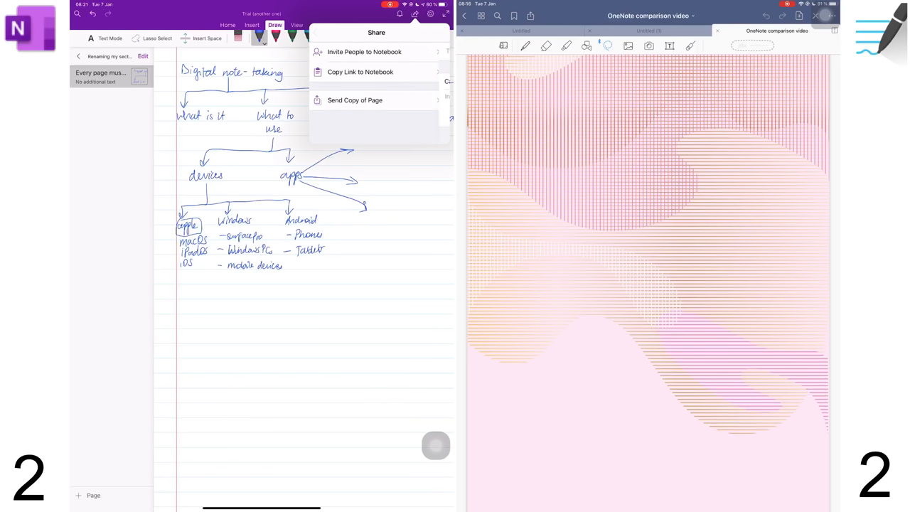
{"action": "left_click", "coordinate": [364, 52]}
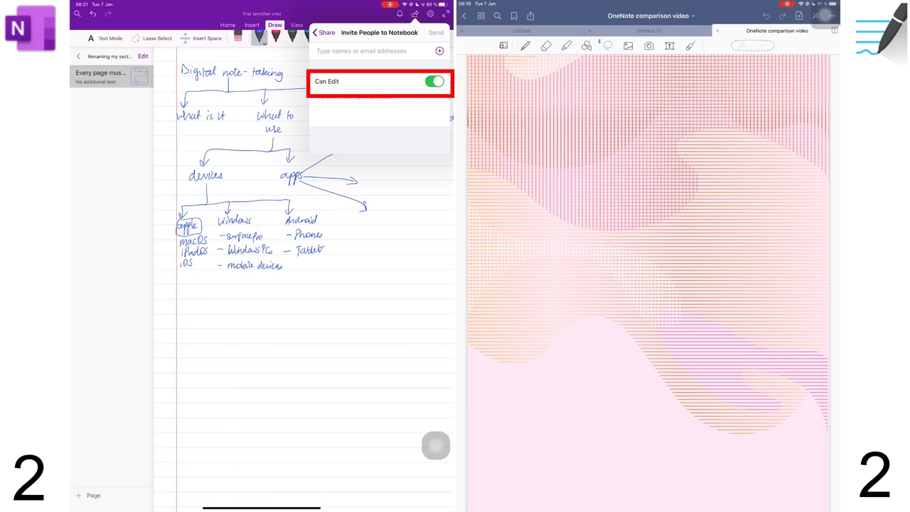
{"action": "left_click", "coordinate": [314, 32]}
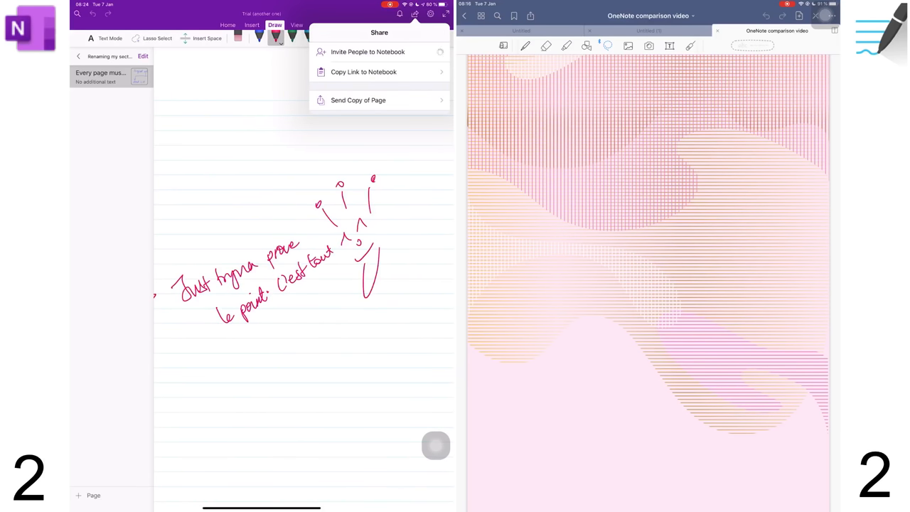
{"action": "left_click", "coordinate": [358, 99]}
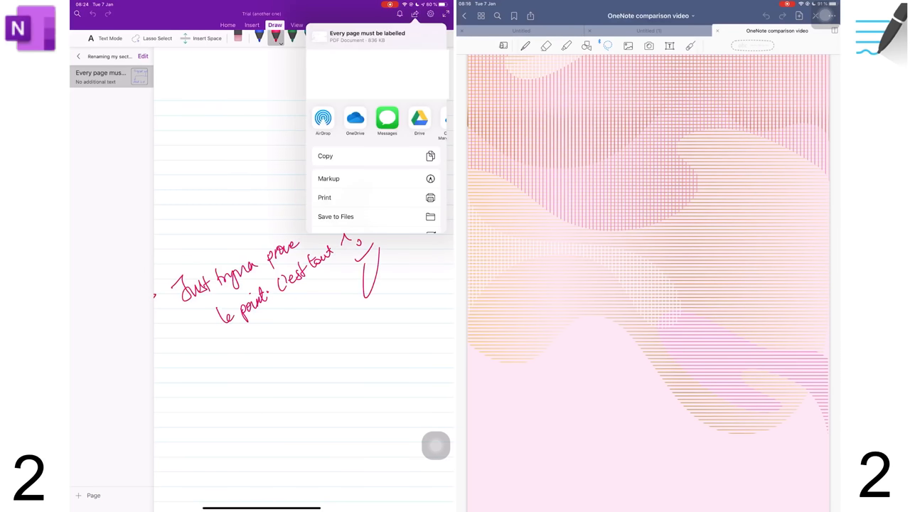
{"action": "left_click", "coordinate": [324, 196]}
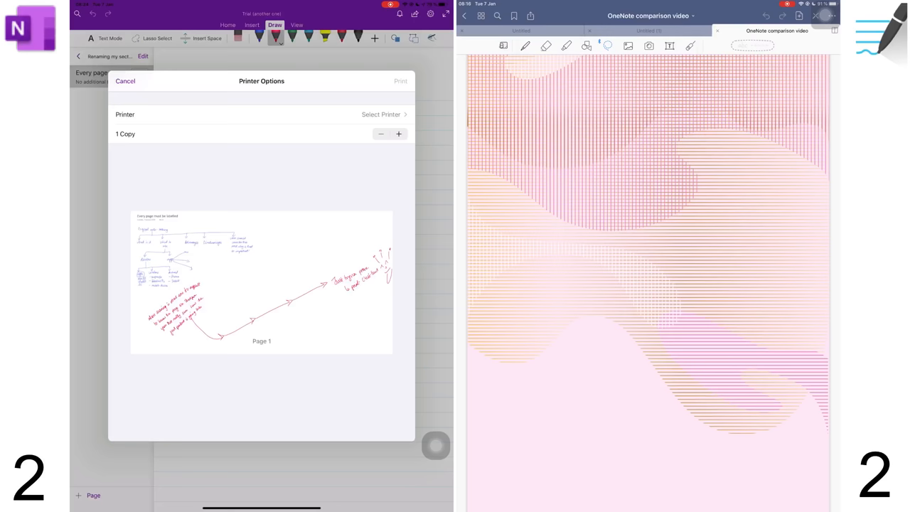
{"action": "left_click", "coordinate": [125, 80]}
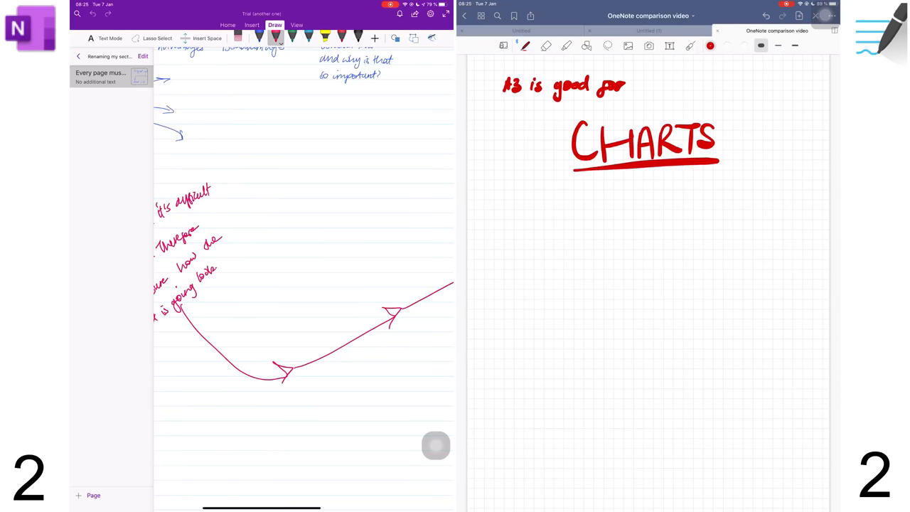
- Extend the CHARTS underline into an arrow and handwrite thinner notes about sharing and page size
{"action": "left_click_drag", "start_coordinate": [718, 162], "coordinate": [746, 162]}
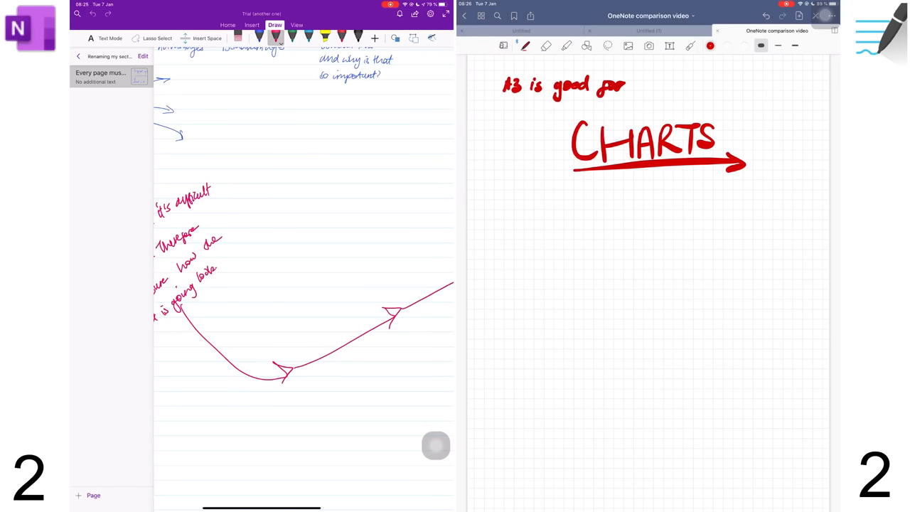
{"action": "left_click", "coordinate": [524, 46]}
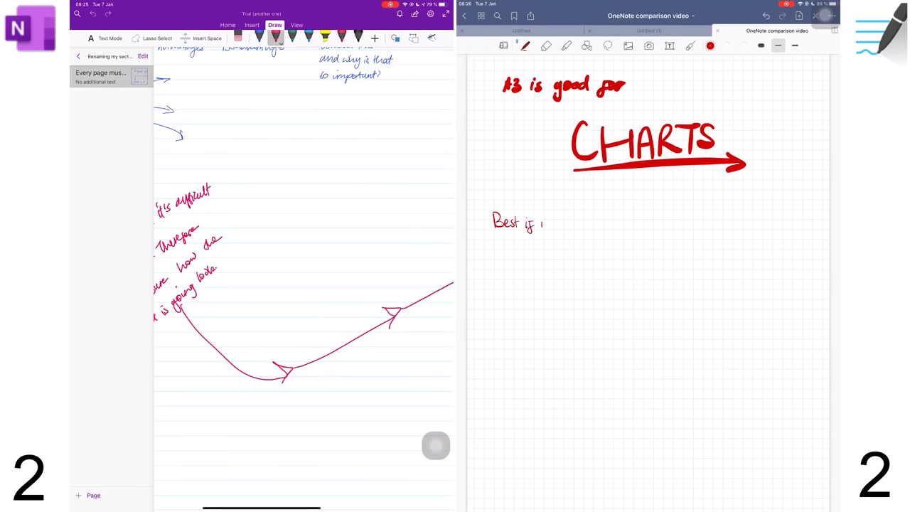
{"action": "type", "text": "you want to share your notes with other"}
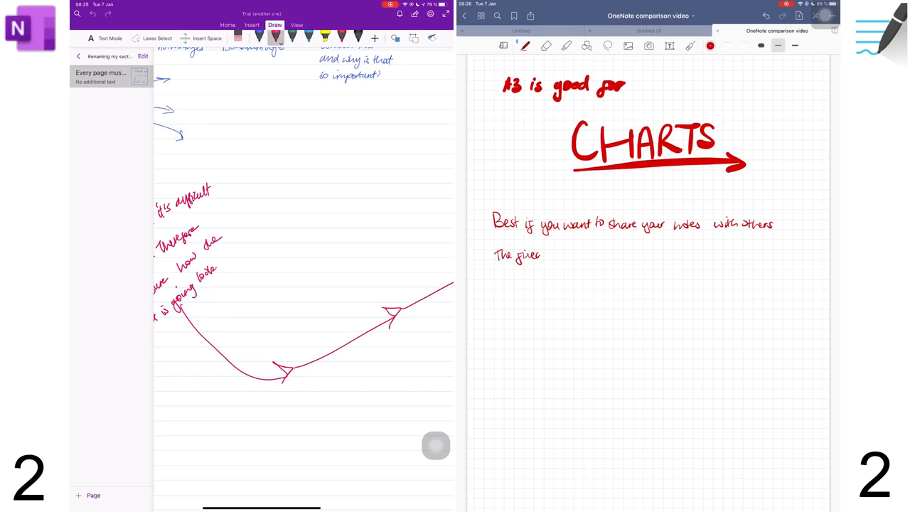
{"action": "type", "text": "size is better for"}
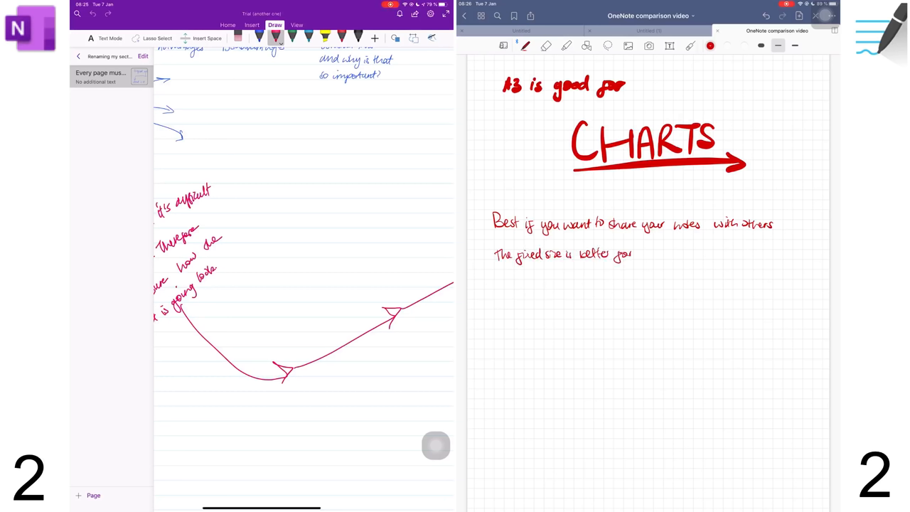
{"action": "type", "text": "that sort of thing"}
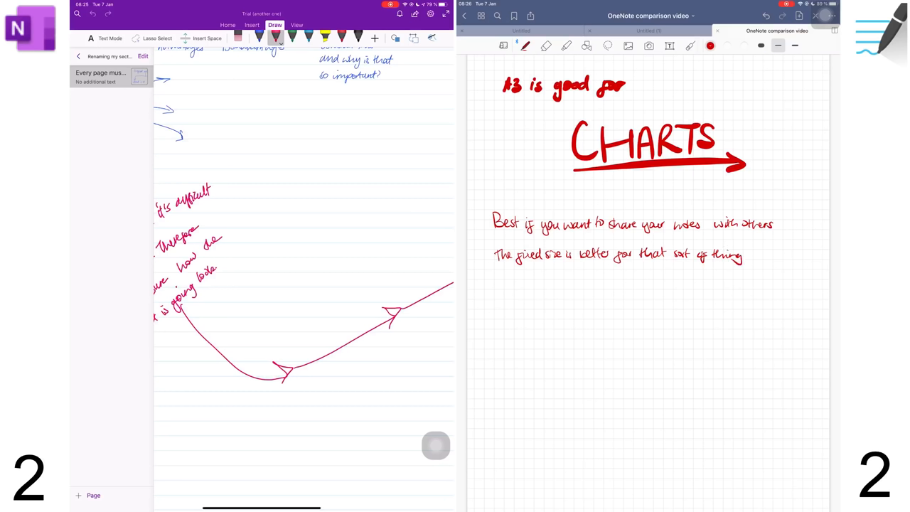
{"action": "type", "text": "My ho"}
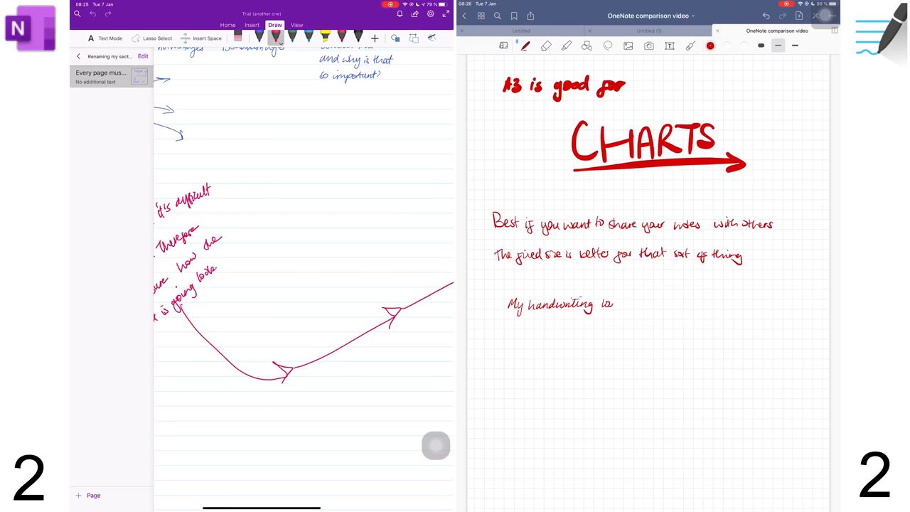
{"action": "type", "text": "looks better in Goo"}
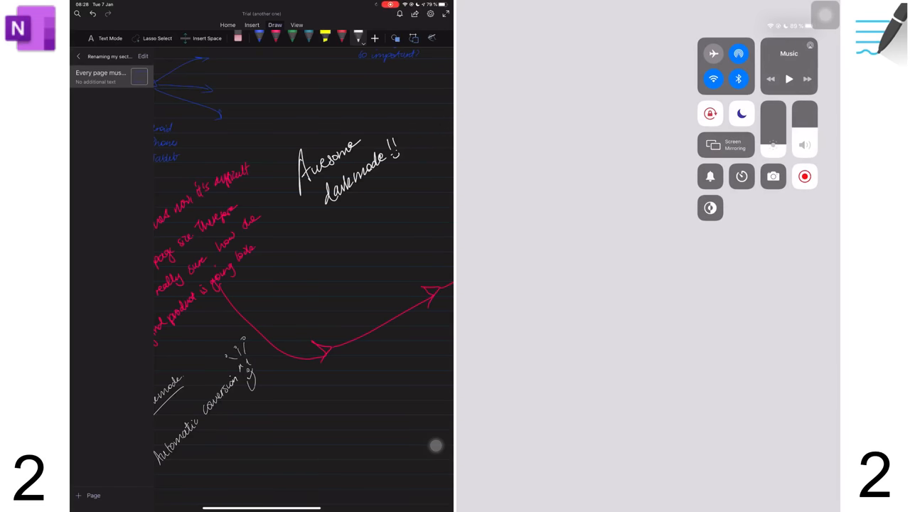
- Turn off Dark Mode in Control Centre so OneNote's page returns to light appearance
{"action": "left_click", "coordinate": [709, 207]}
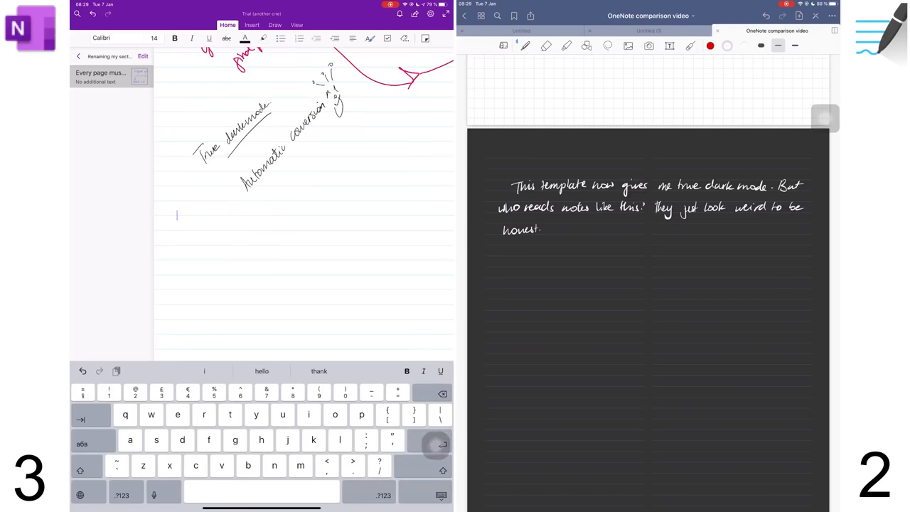
- Type the note that the text tool is too advanced, and strike through 'Style'
{"action": "type", "text": "This text tool is just too advamced"}
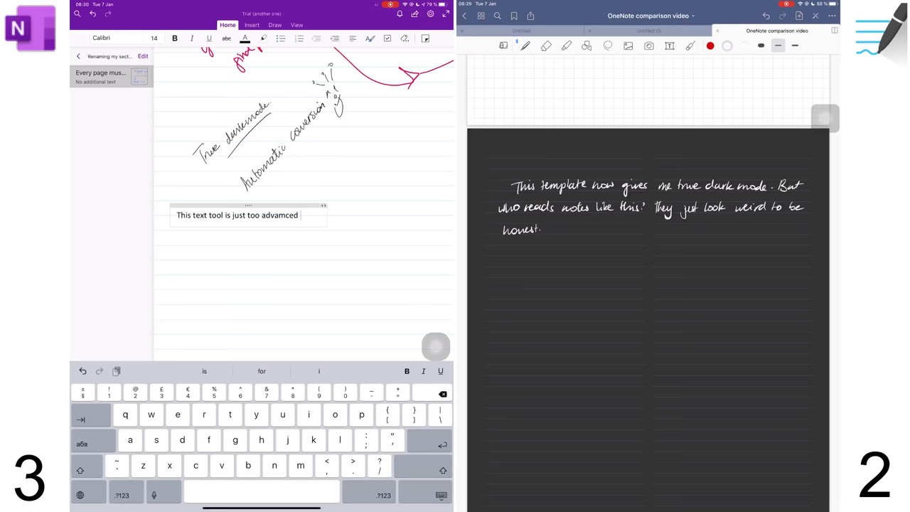
{"action": "type", "text": "for a note taking app. W"}
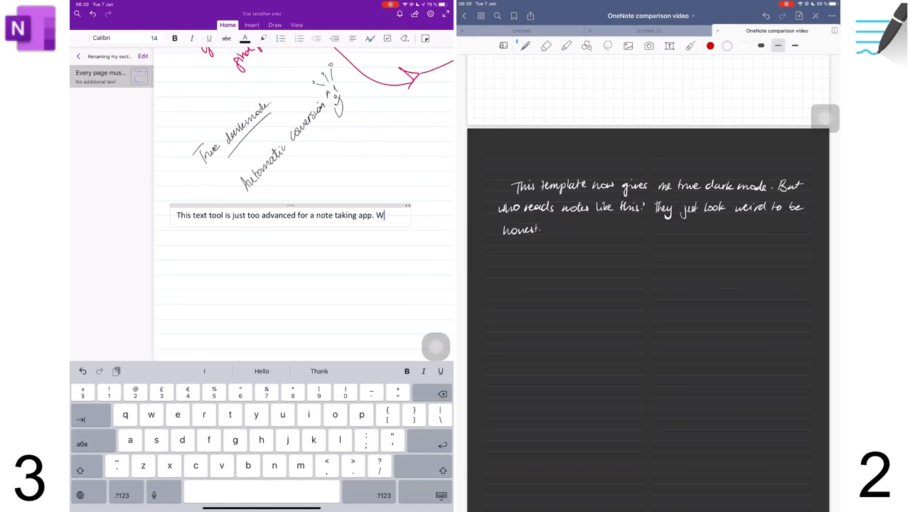
{"action": "type", "text": "Well, for our kinds of note"}
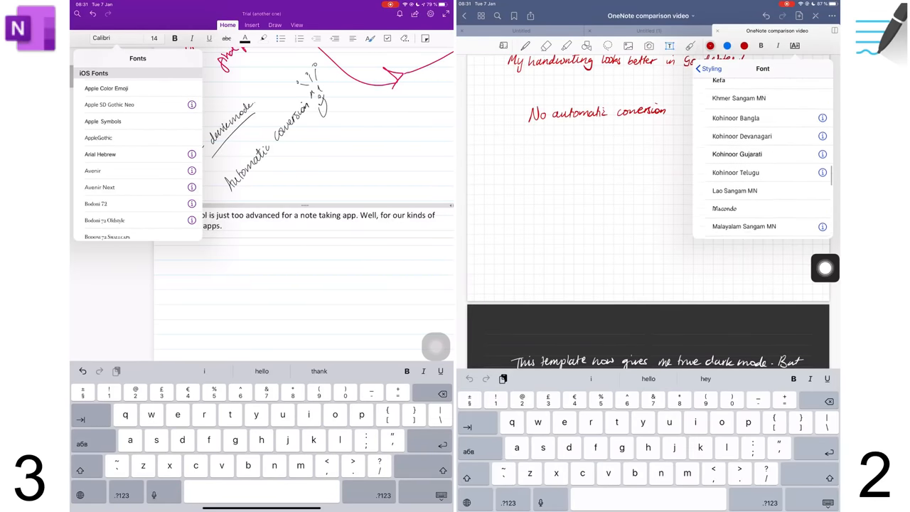
{"action": "scroll", "scroll_direction": "down", "scroll_amount": 3}
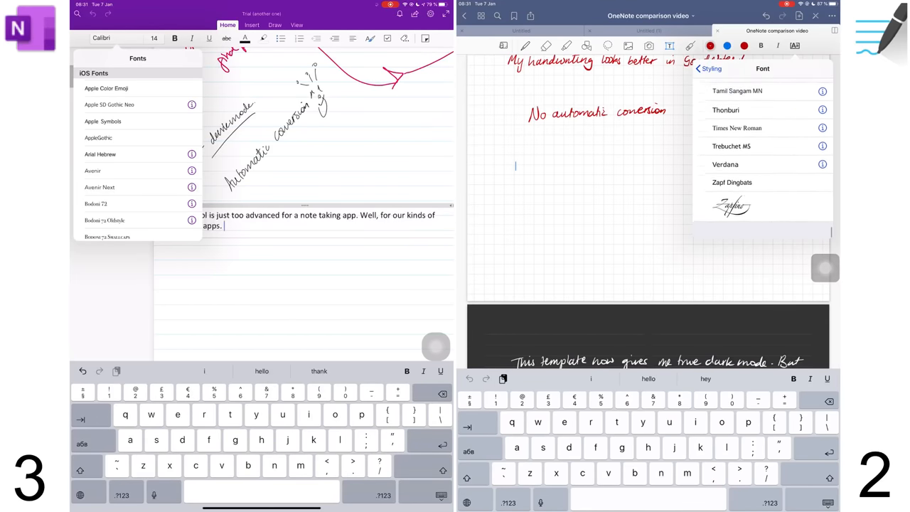
{"action": "double_click", "coordinate": [176, 247]}
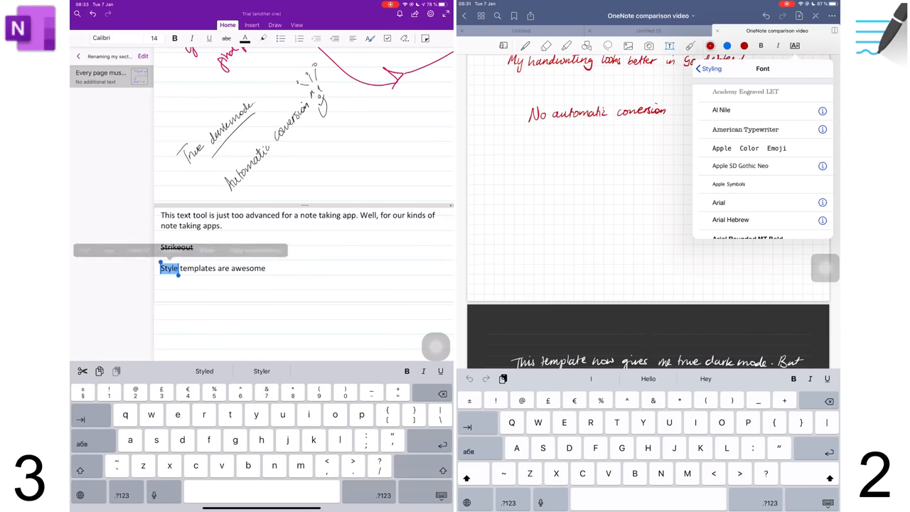
{"action": "left_click", "coordinate": [371, 39]}
{"action": "type", "text": "And the apps has so many tags 😱😱😱😱😱😱"}
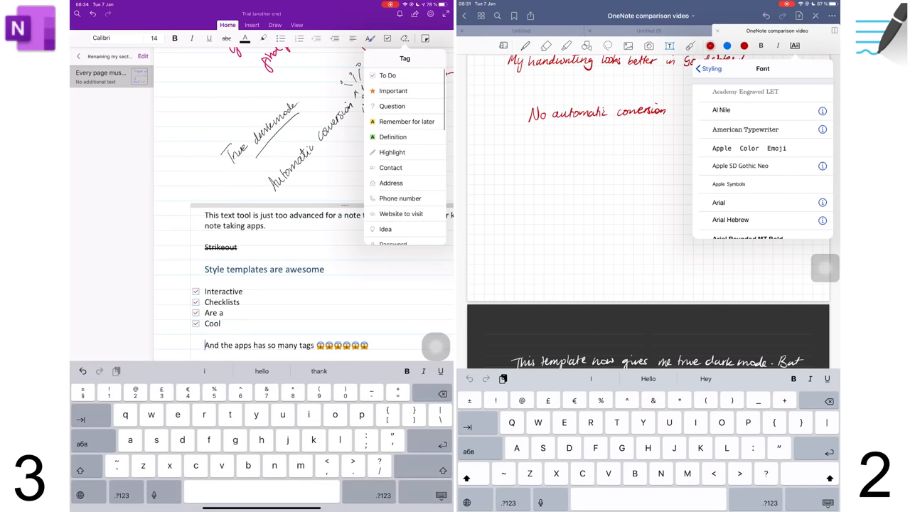
- Tag the tags line as Important and give the GoodNotes text box a black border
{"action": "left_click", "coordinate": [393, 90]}
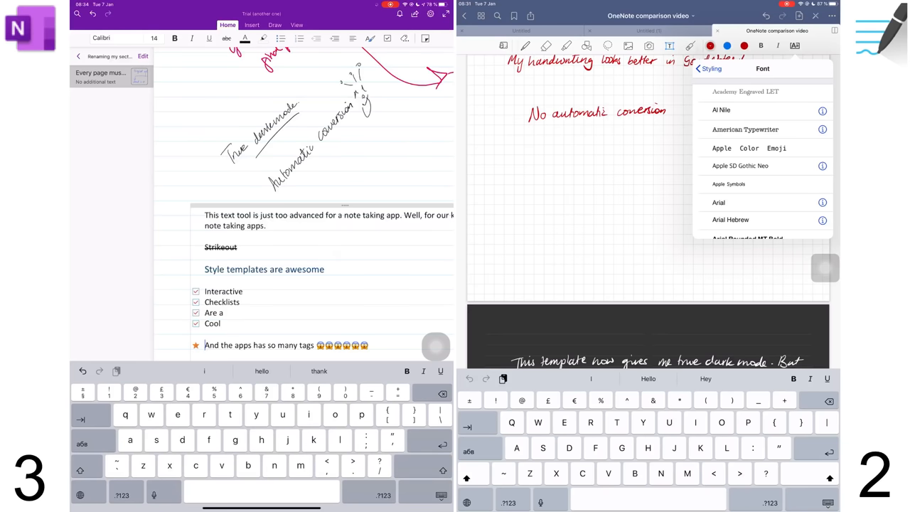
{"action": "left_click", "coordinate": [387, 38]}
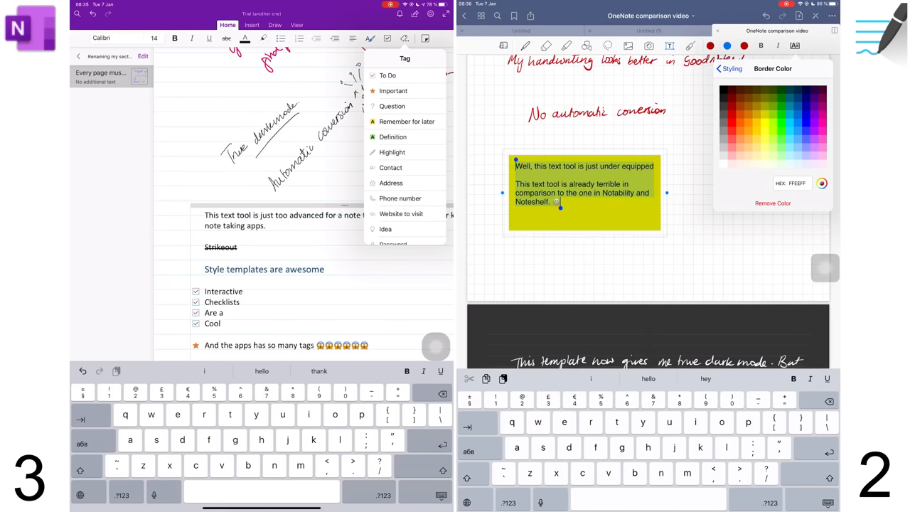
{"action": "left_click", "coordinate": [723, 90]}
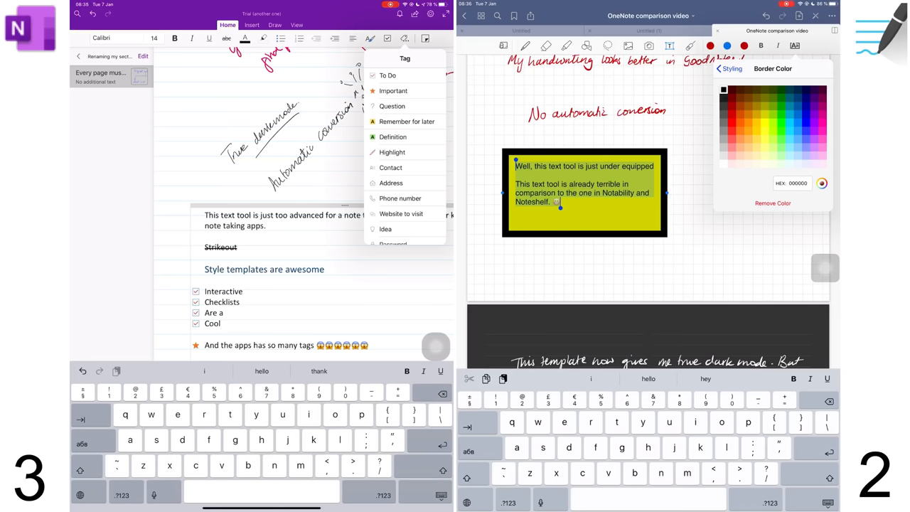
{"action": "left_click", "coordinate": [719, 68]}
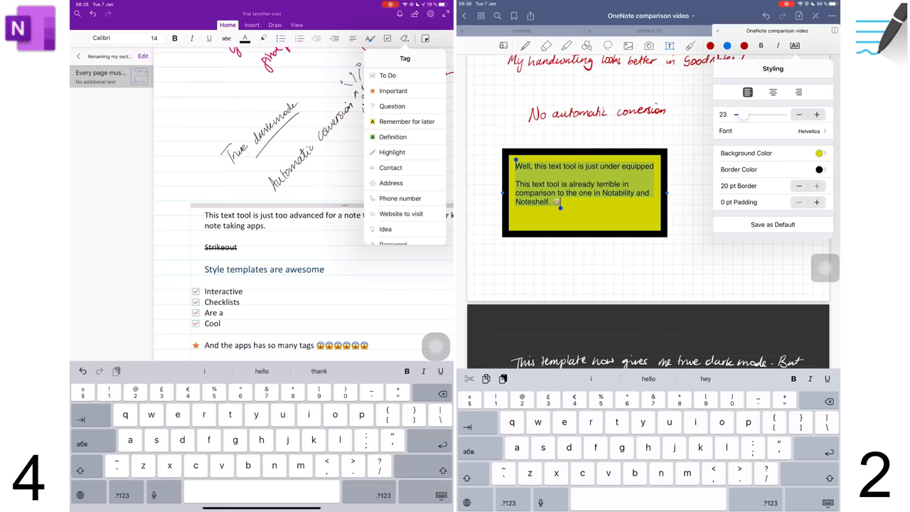
{"action": "left_click", "coordinate": [252, 25]}
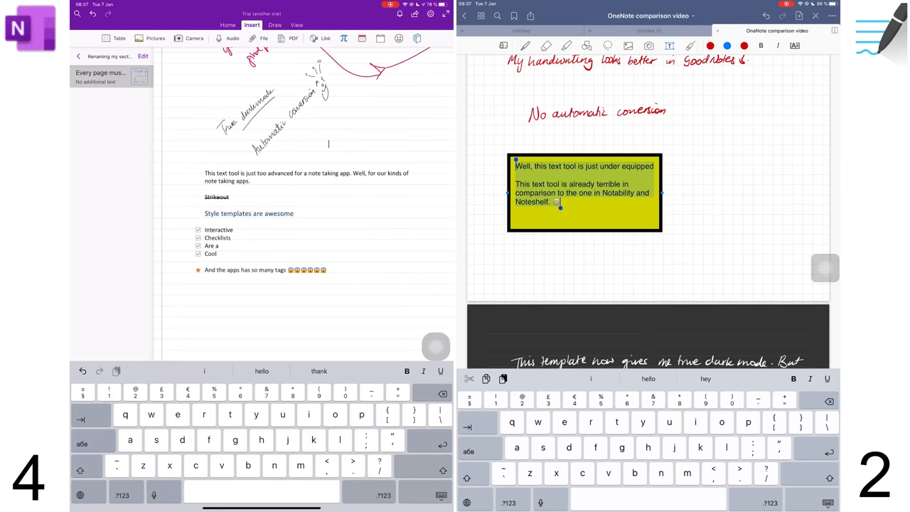
- Insert a table headed Feature, GoodNotes 5, Notability, OneNote, Noteshelf, and type equation '2x + 3y = 5'
{"action": "scroll", "scroll_direction": "up", "scroll_amount": 3}
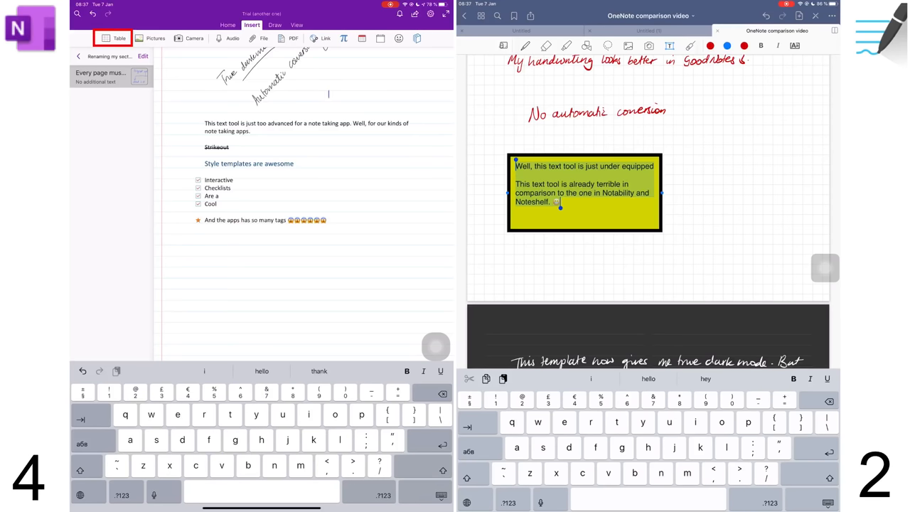
{"action": "left_click", "coordinate": [233, 38]}
{"action": "type", "text": "GoodNotes"}
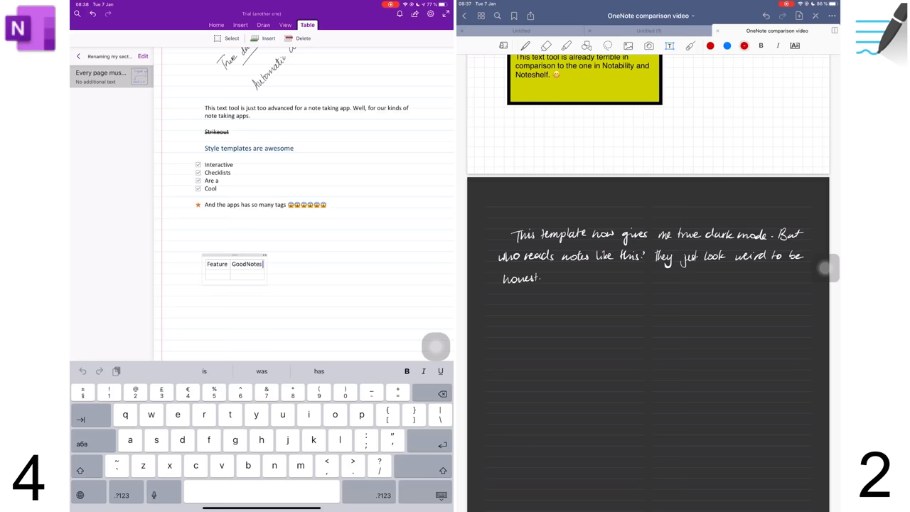
{"action": "left_click", "coordinate": [269, 37]}
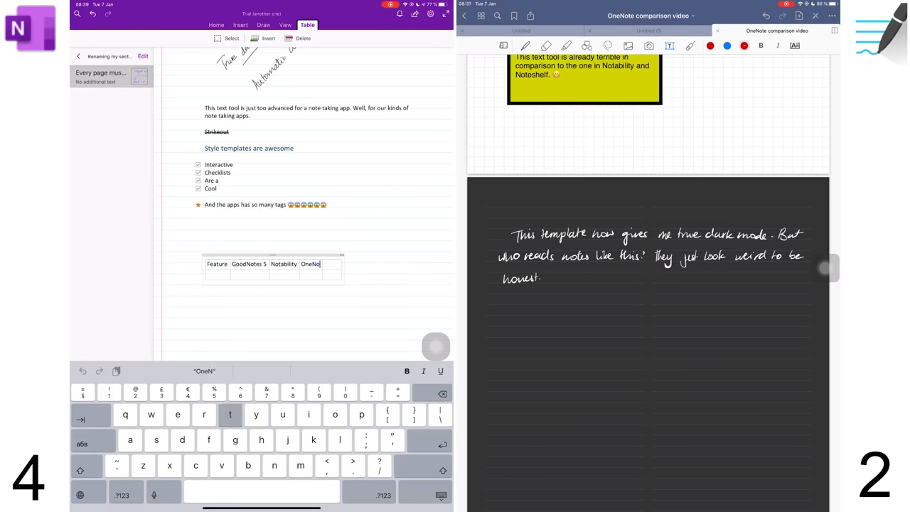
{"action": "type", "text": "Noteshelf"}
{"action": "type", "text": "2"}
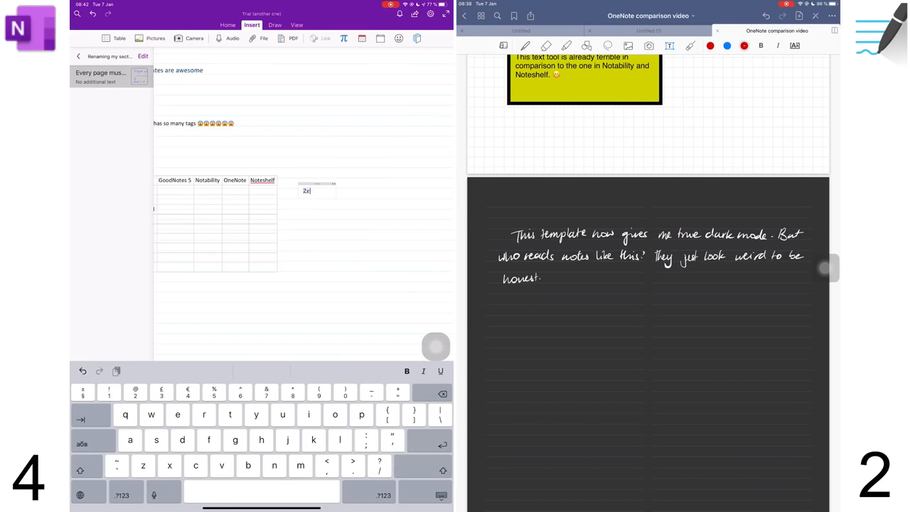
{"action": "type", "text": "+ 3y ="}
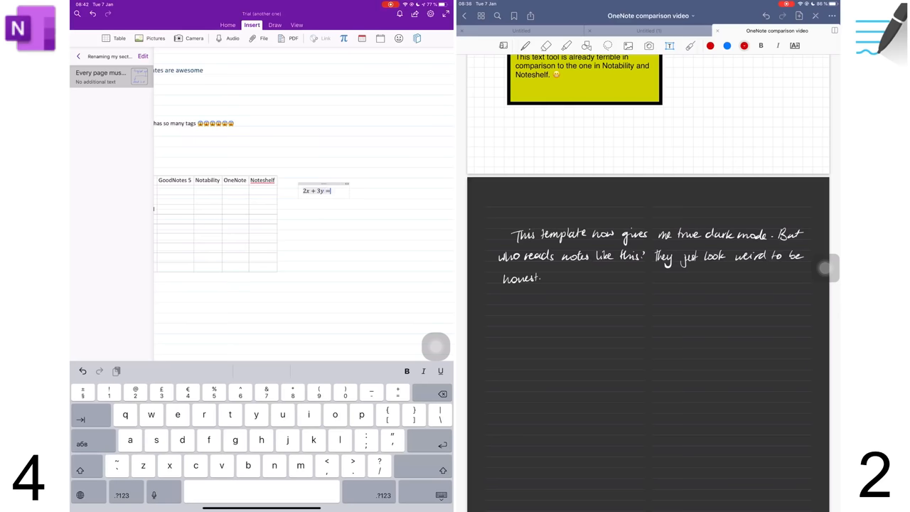
{"action": "type", "text": "= 5"}
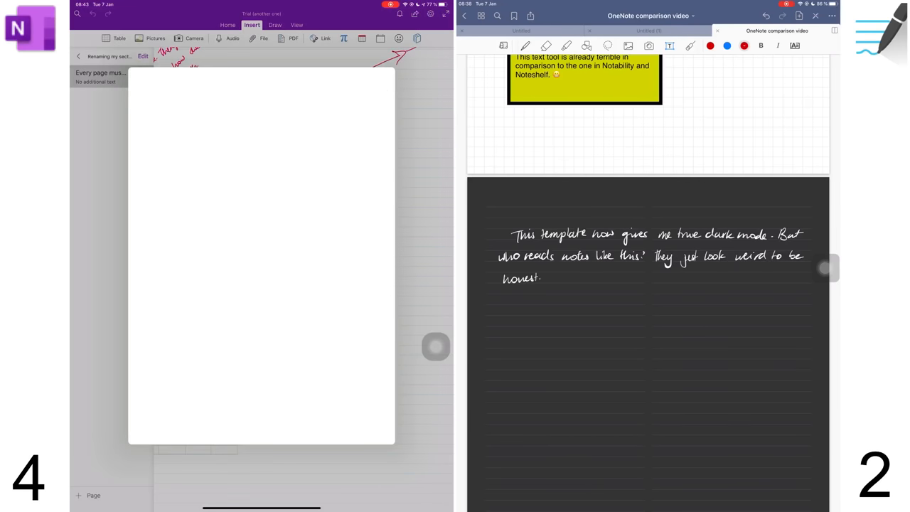
- Label rows Price, Developer, OS supported, Syncing, Auto backup and start the ballpoint-pen note
{"action": "left_click", "coordinate": [264, 39]}
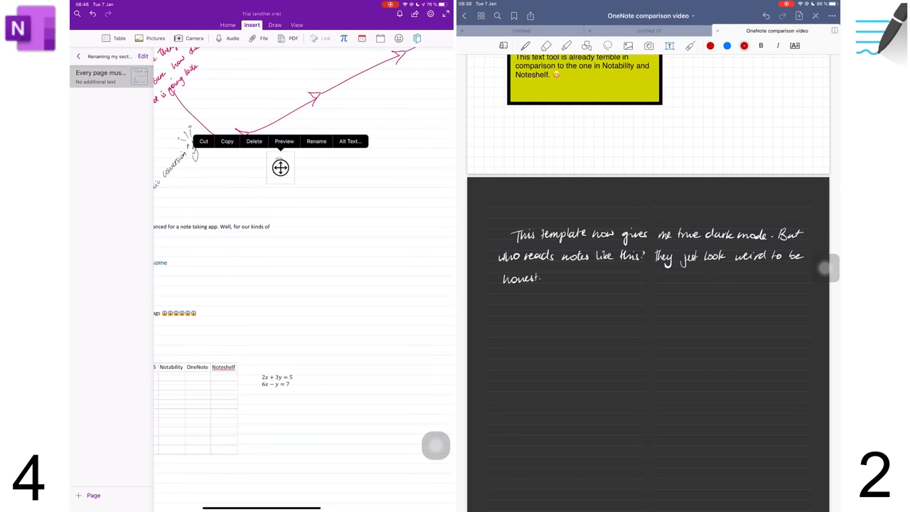
{"action": "left_click", "coordinate": [233, 38]}
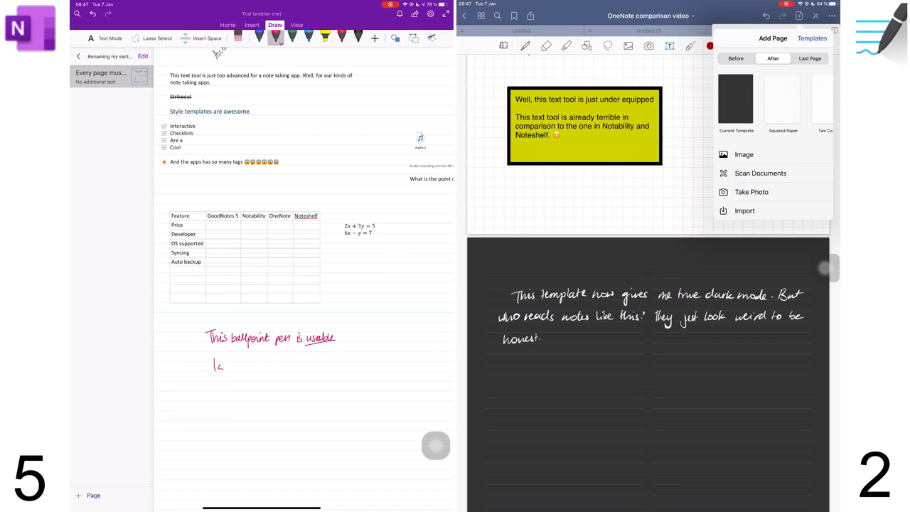
{"action": "type", "text": "I still prefer th"}
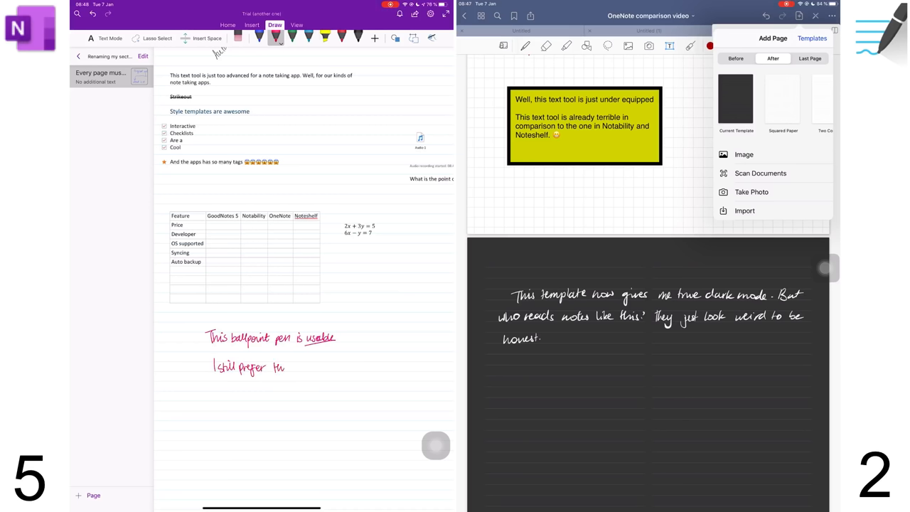
- Handwrite 'they had better pens… but this is not that bad.' with the ballpoint pen
{"action": "type", "text": "they had bett"}
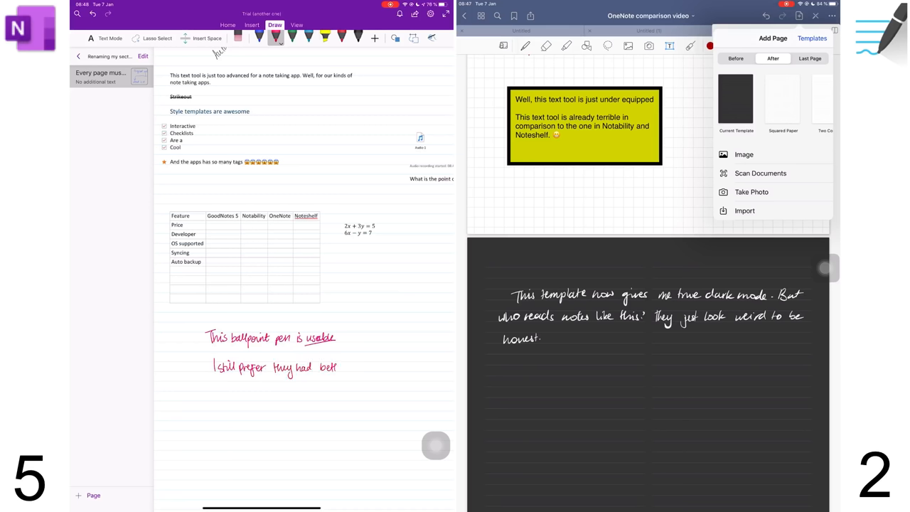
{"action": "type", "text": "better pens/a fountain pen"}
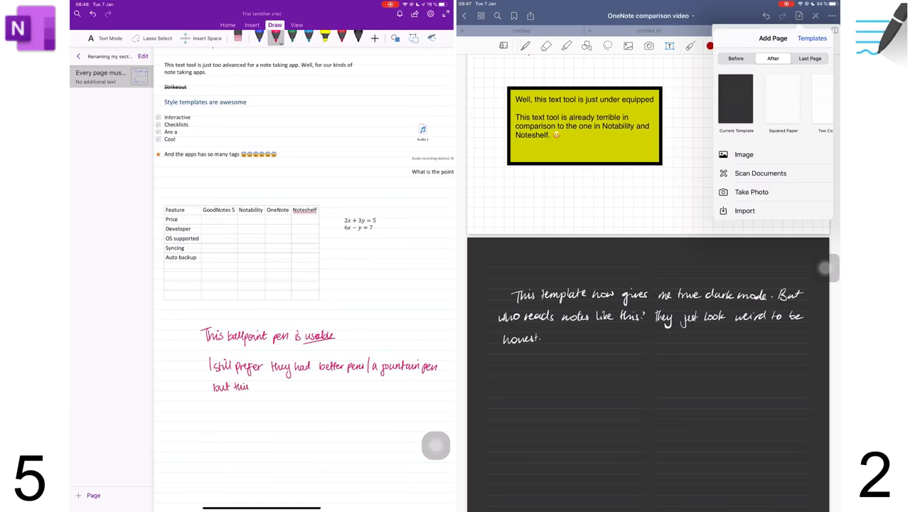
{"action": "type", "text": "is"}
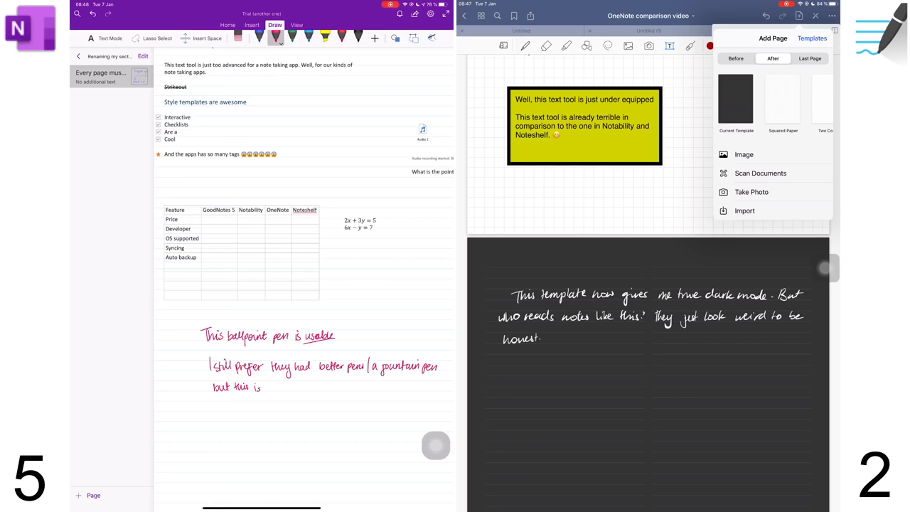
{"action": "type", "text": "not that bad."}
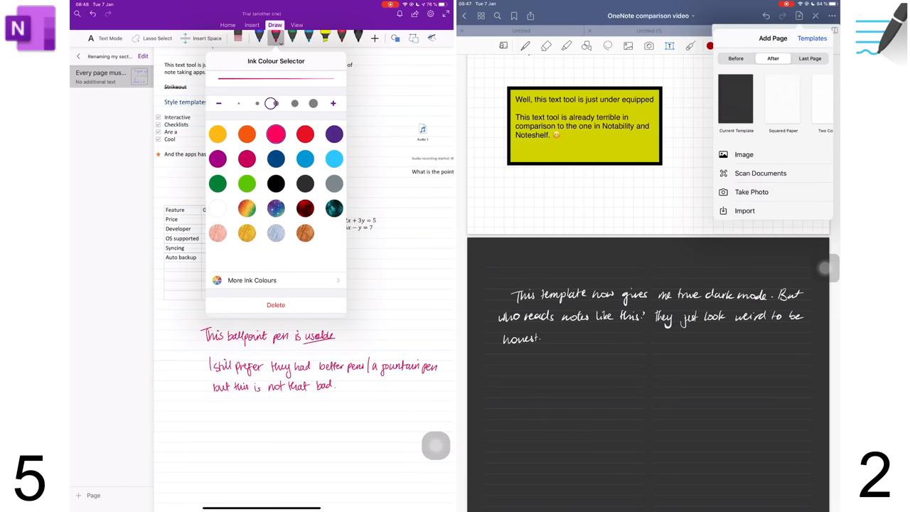
- Set the pen to its thickest size and a green ink colour
{"action": "left_click", "coordinate": [314, 103]}
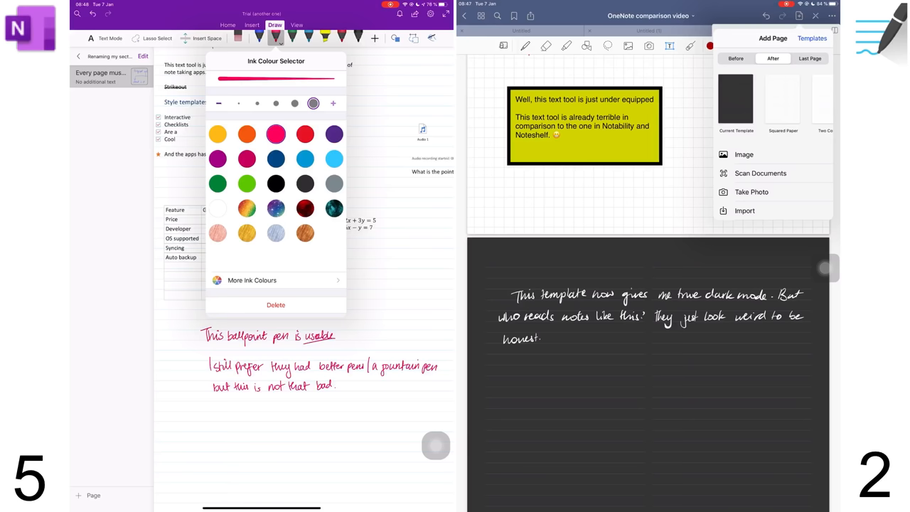
{"action": "left_click", "coordinate": [256, 103]}
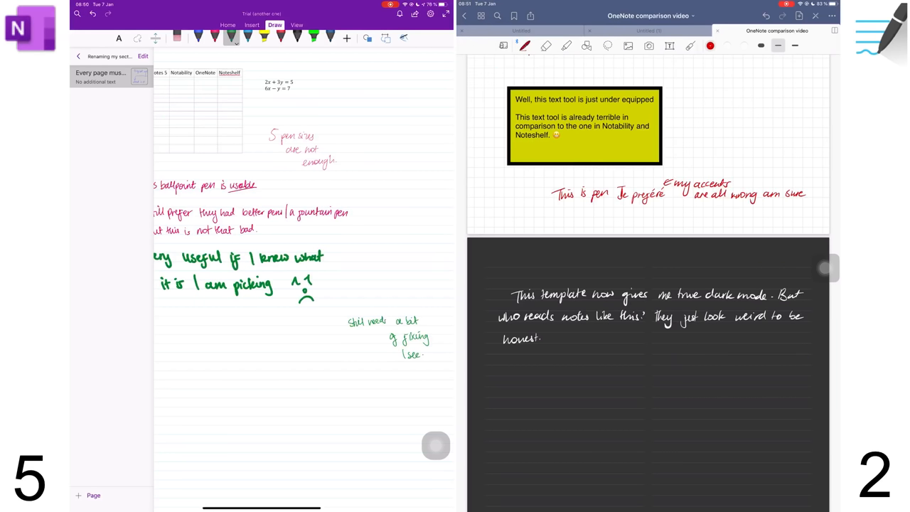
- Increase the GoodNotes pen stroke thickness to 2.0 mm with the slider
{"action": "left_click", "coordinate": [726, 46]}
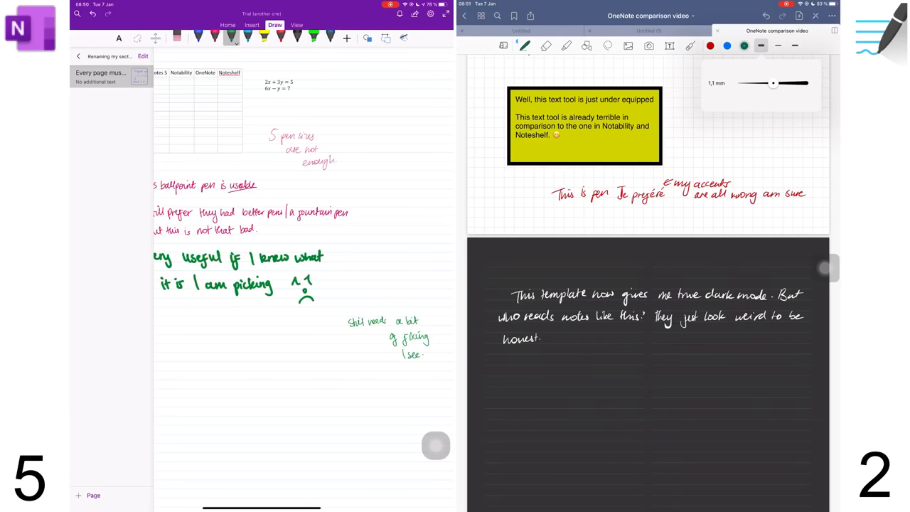
{"action": "left_click_drag", "start_coordinate": [773, 83], "coordinate": [737, 83]}
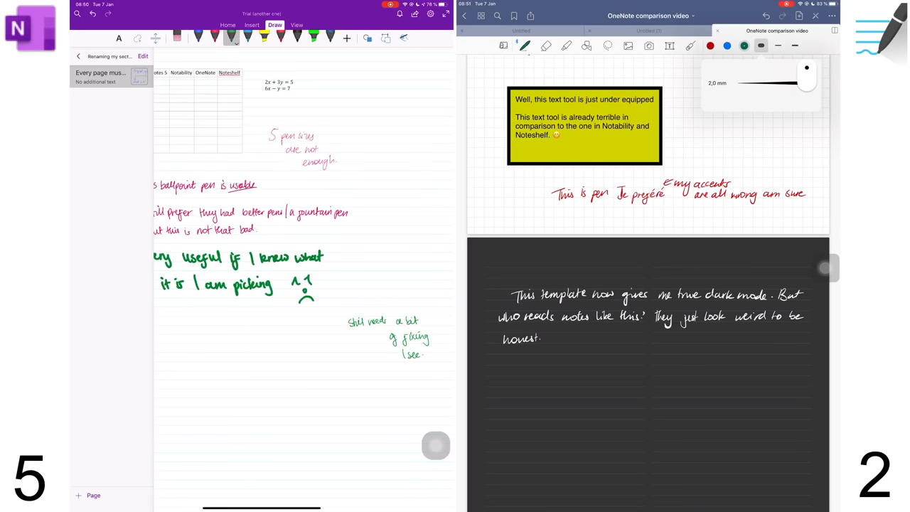
{"action": "left_click_drag", "start_coordinate": [806, 67], "coordinate": [805, 83]}
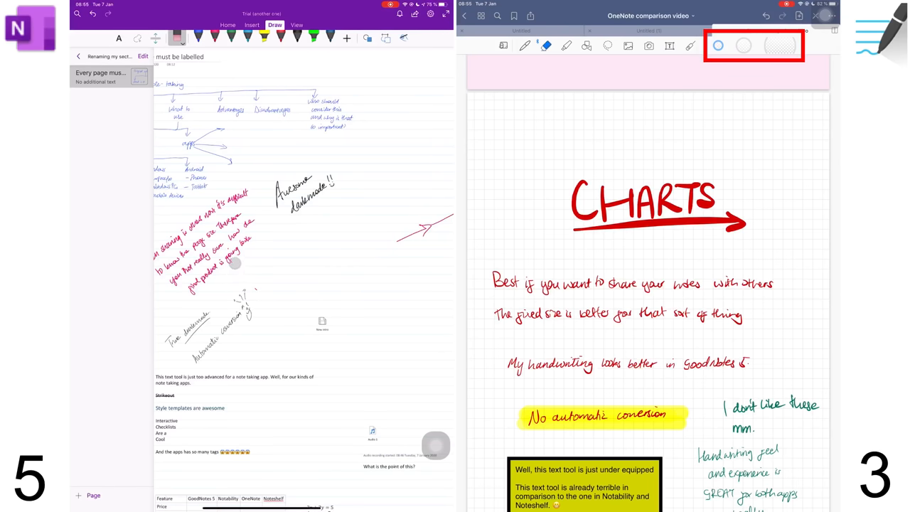
- Erase the C of CHARTS, rewrite it in green, then return to the eraser
{"action": "scroll", "scroll_direction": "up", "scroll_amount": 3}
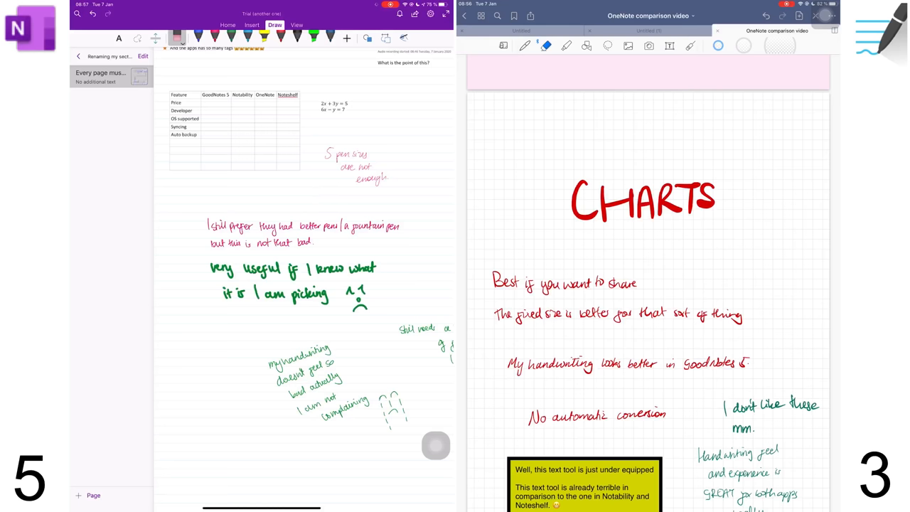
{"action": "left_click", "coordinate": [545, 46]}
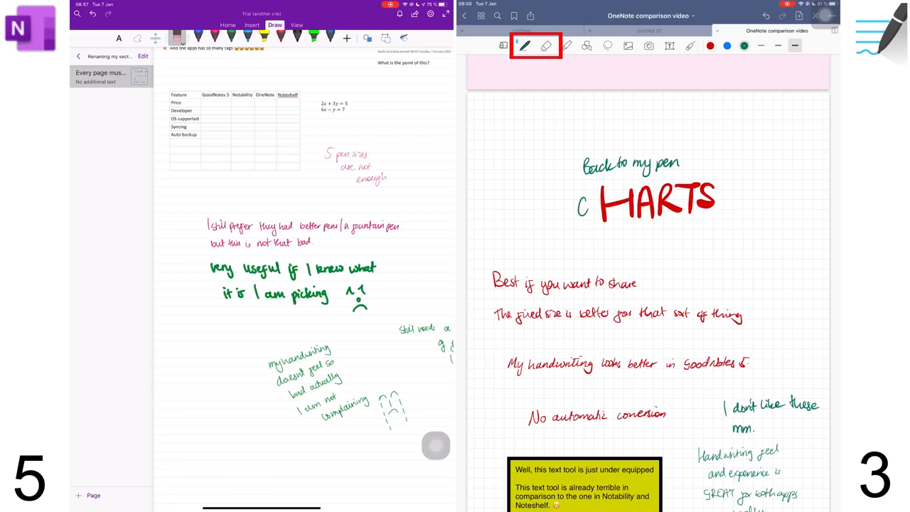
{"action": "left_click", "coordinate": [525, 46]}
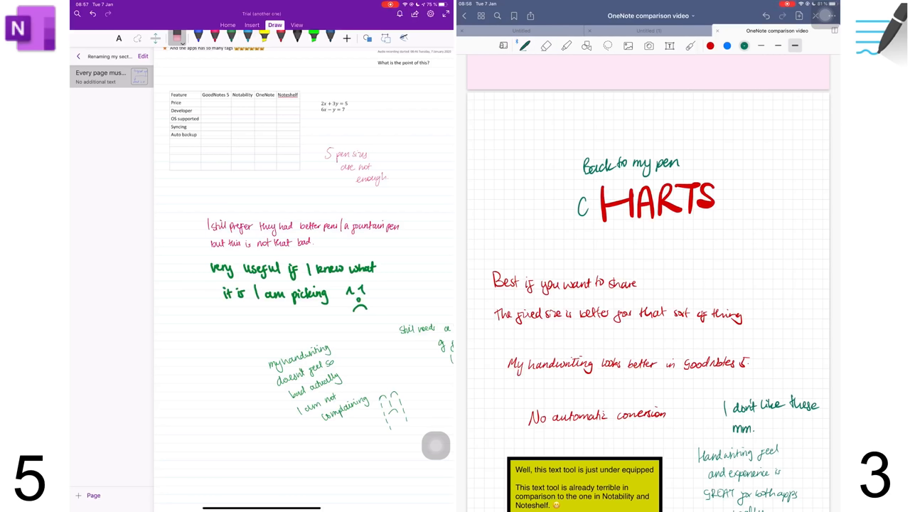
{"action": "left_click_drag", "start_coordinate": [497, 188], "coordinate": [504, 206]}
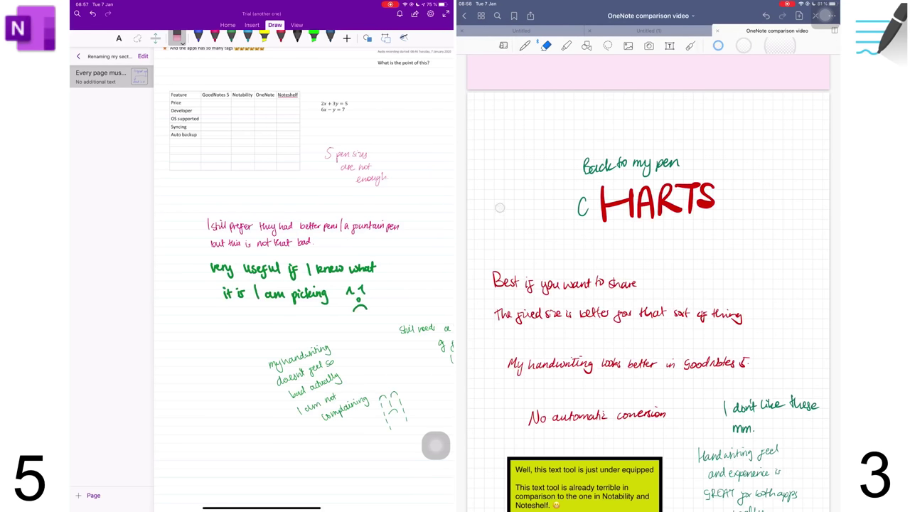
{"action": "left_click", "coordinate": [524, 46]}
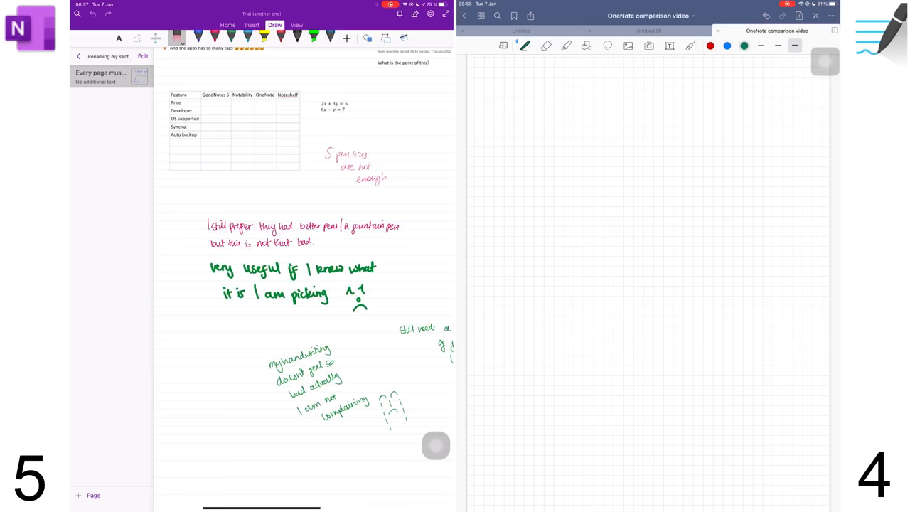
- Sketch the cube with a comment in OneNote and pick the GoodNotes Lasso tool
{"action": "left_click_drag", "start_coordinate": [210, 345], "coordinate": [210, 497]}
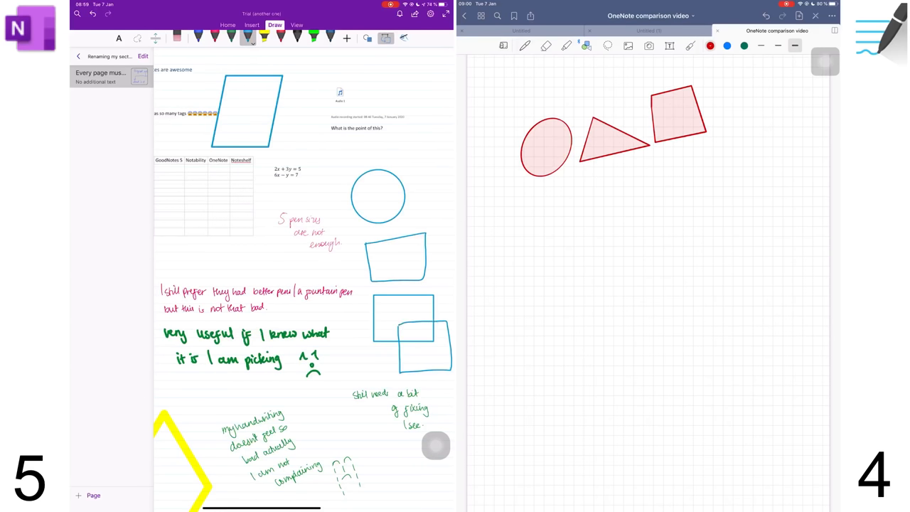
{"action": "left_click", "coordinate": [586, 45]}
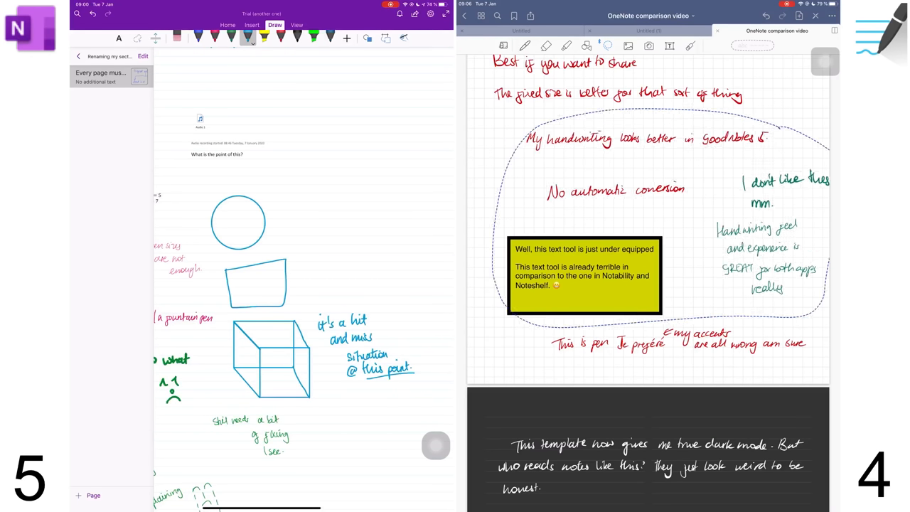
- Clear the GoodNotes lasso and switch OneNote to the Insert tools
{"action": "left_click", "coordinate": [607, 46]}
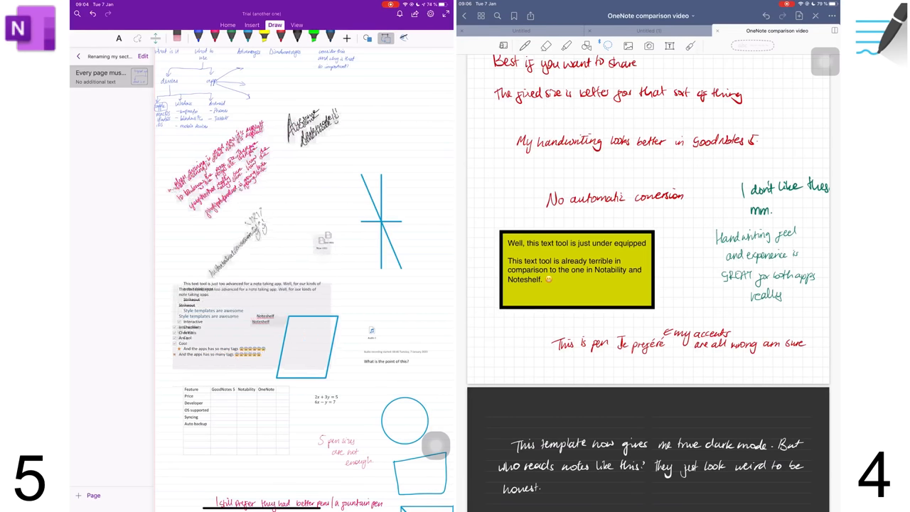
{"action": "left_click", "coordinate": [252, 25]}
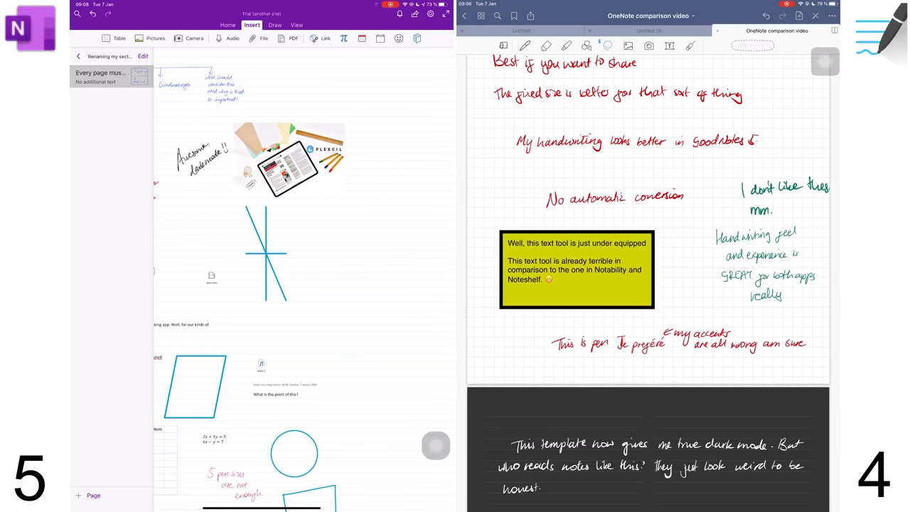
- Search All Notebooks for 'well' and scroll through the four matching pages
{"action": "left_click", "coordinate": [274, 25]}
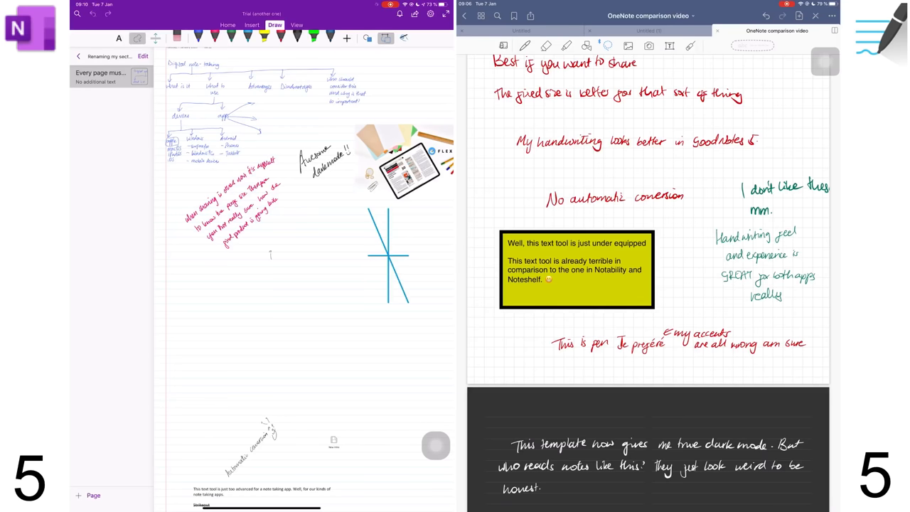
{"action": "scroll", "scroll_direction": "down", "scroll_amount": 3}
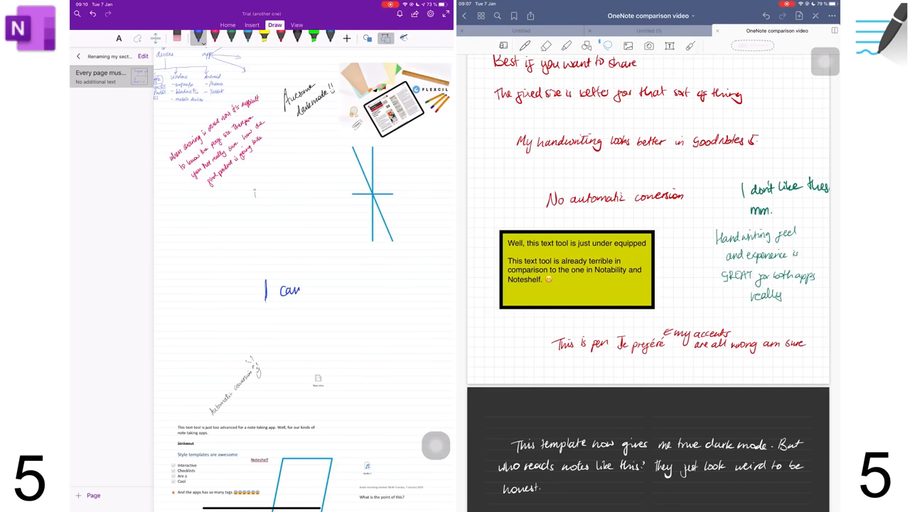
{"action": "scroll", "scroll_direction": "down", "scroll_amount": 3}
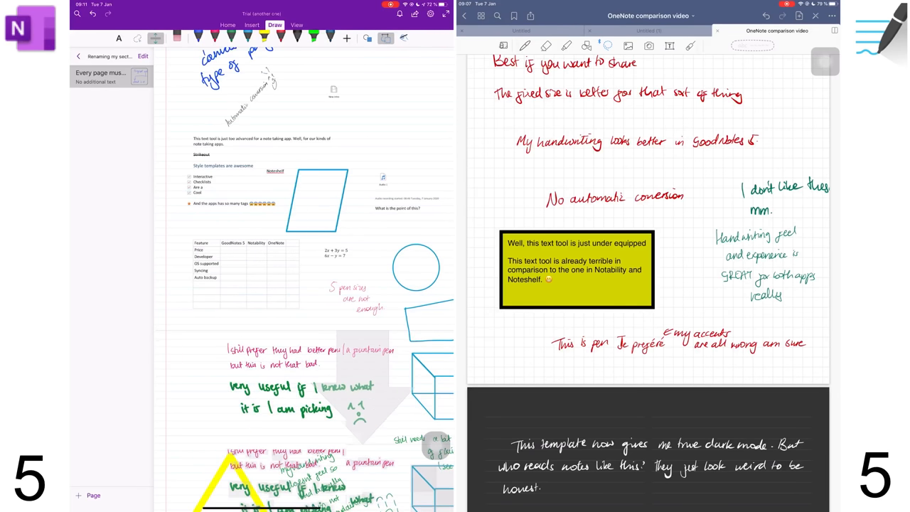
{"action": "scroll", "scroll_direction": "down", "scroll_amount": 3}
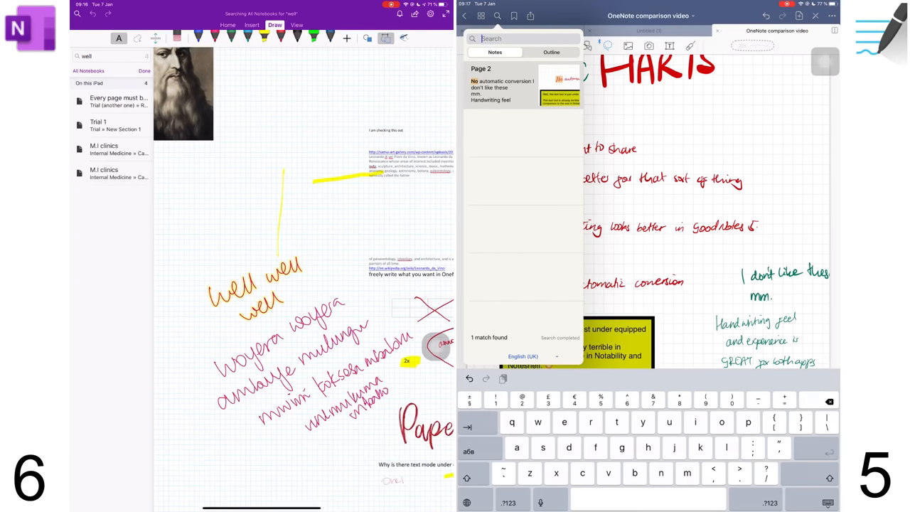
- Search GoodNotes handwriting for 'thi', then view OneNote's page in Immersive Reader and close it
{"action": "type", "text": "thi"}
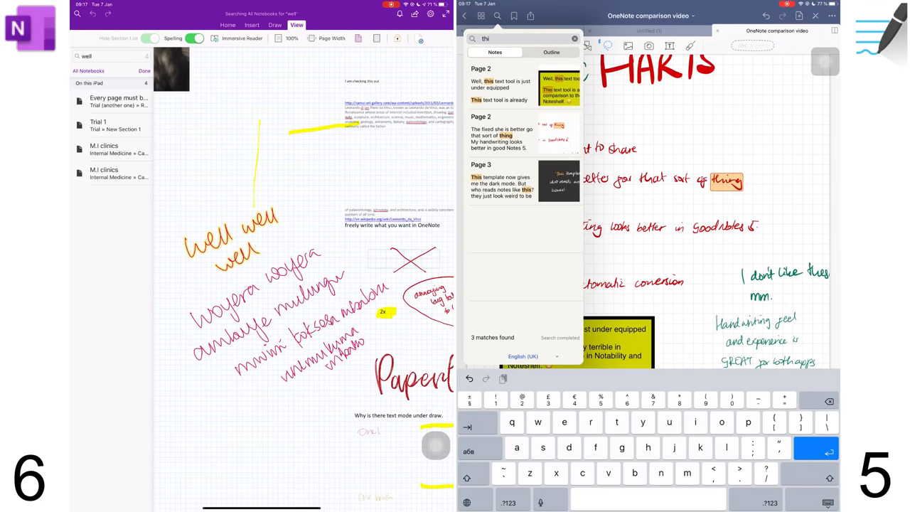
{"action": "left_click", "coordinate": [243, 37]}
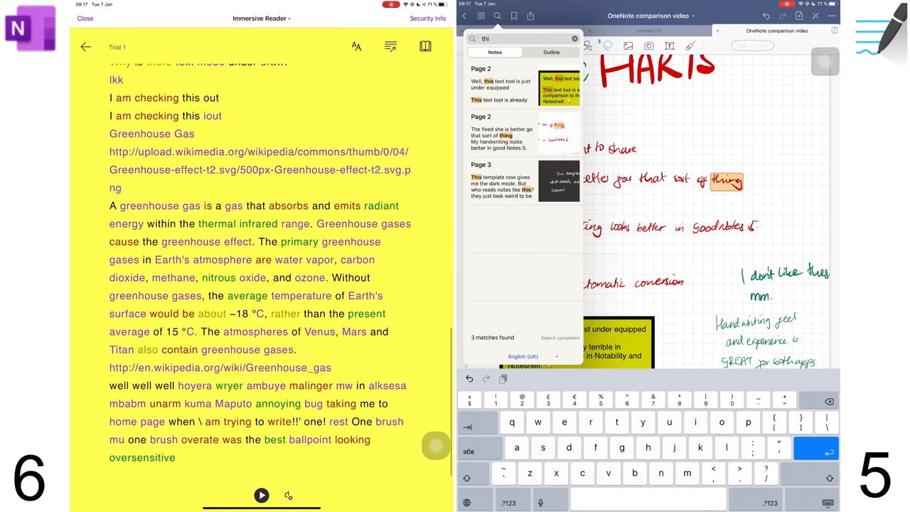
{"action": "scroll", "scroll_direction": "up", "scroll_amount": 3}
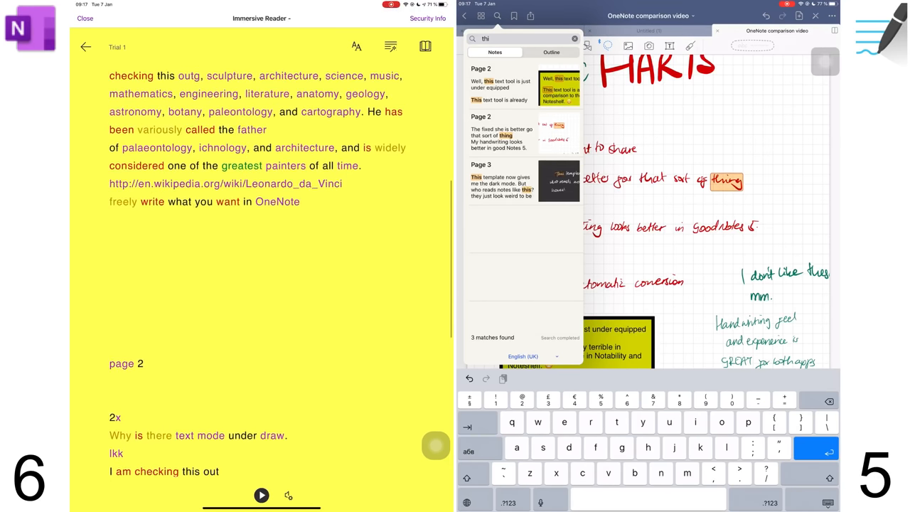
{"action": "left_click", "coordinate": [84, 18]}
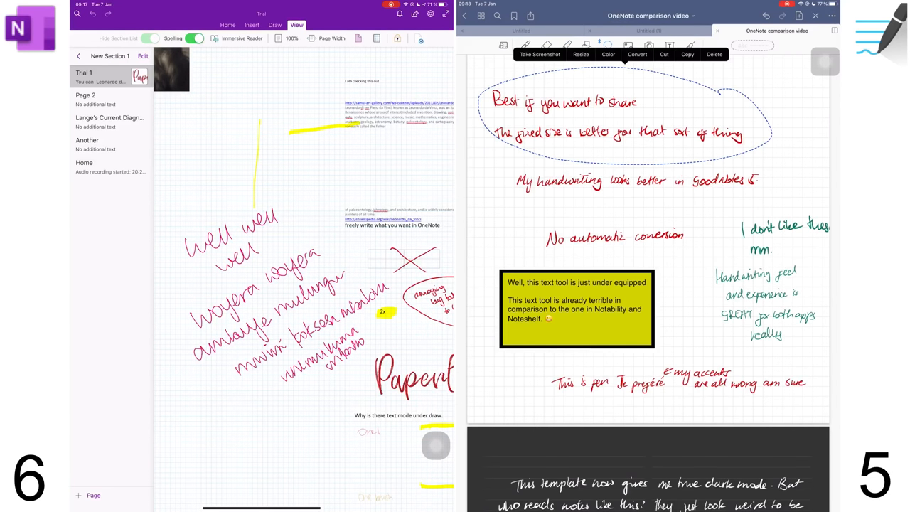
- Convert 'Best if you want to share' to typed text and drag it above My handwriting
{"action": "left_click", "coordinate": [637, 54]}
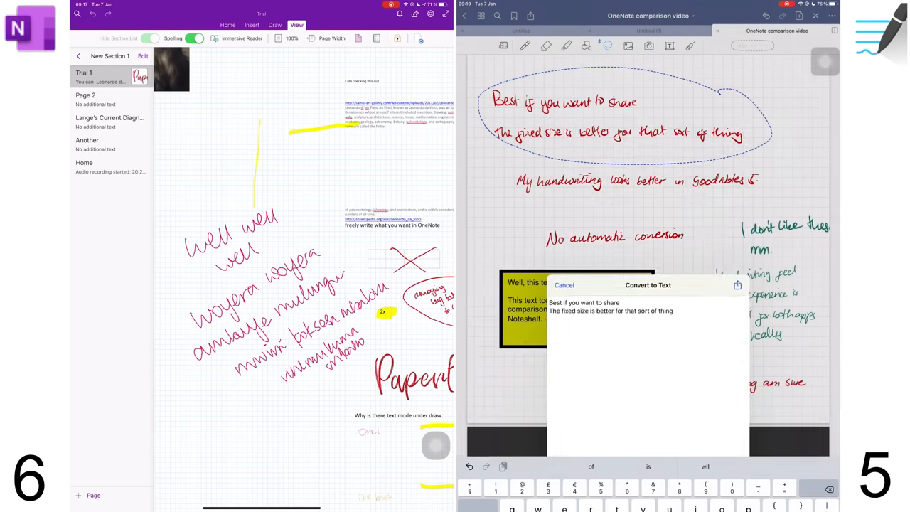
{"action": "left_click", "coordinate": [563, 284]}
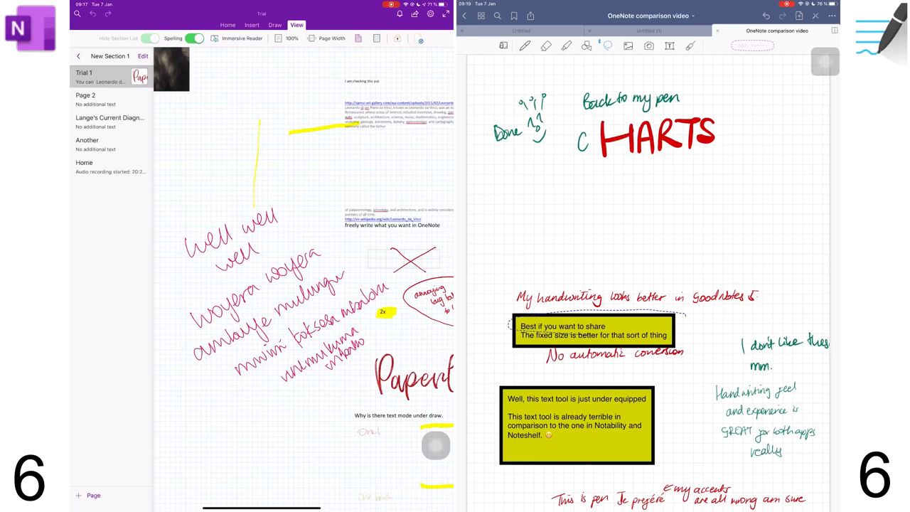
{"action": "left_click_drag", "start_coordinate": [592, 330], "coordinate": [592, 243]}
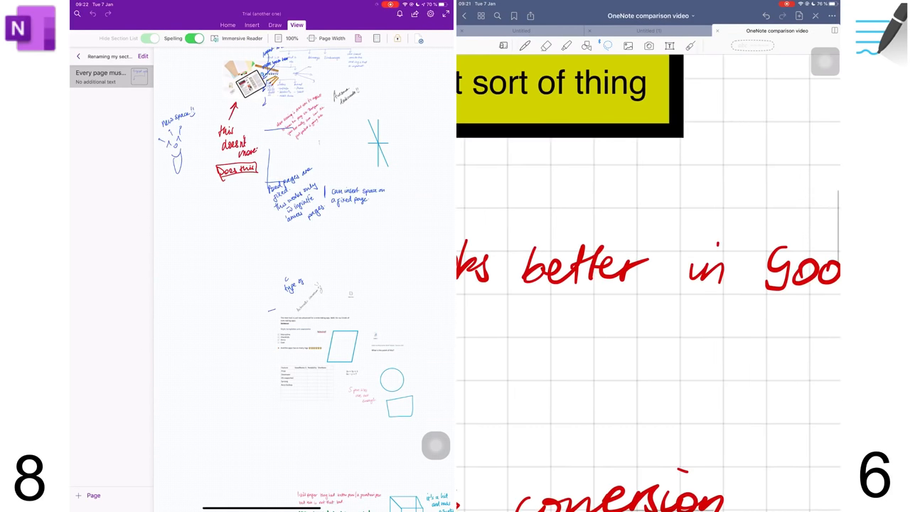
- Try the laser pointer on the CHARTS page, then bring up GoodNotes' export and presentation choices
{"action": "scroll", "scroll_direction": "up", "scroll_amount": 3}
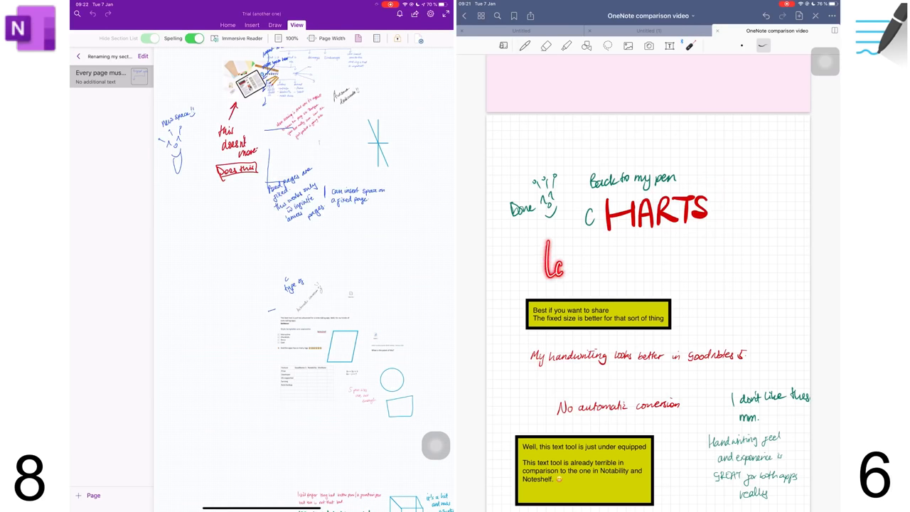
{"action": "type", "text": "laser pointer is c"}
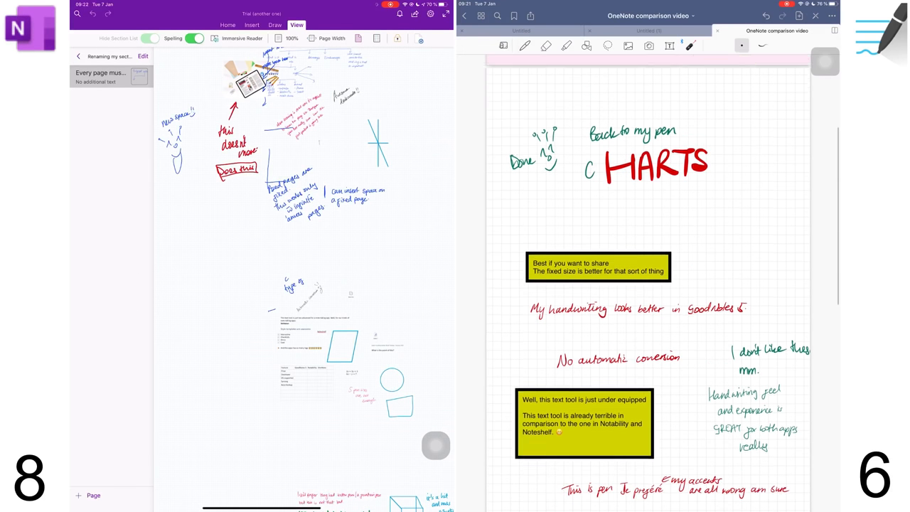
{"action": "left_click", "coordinate": [530, 16]}
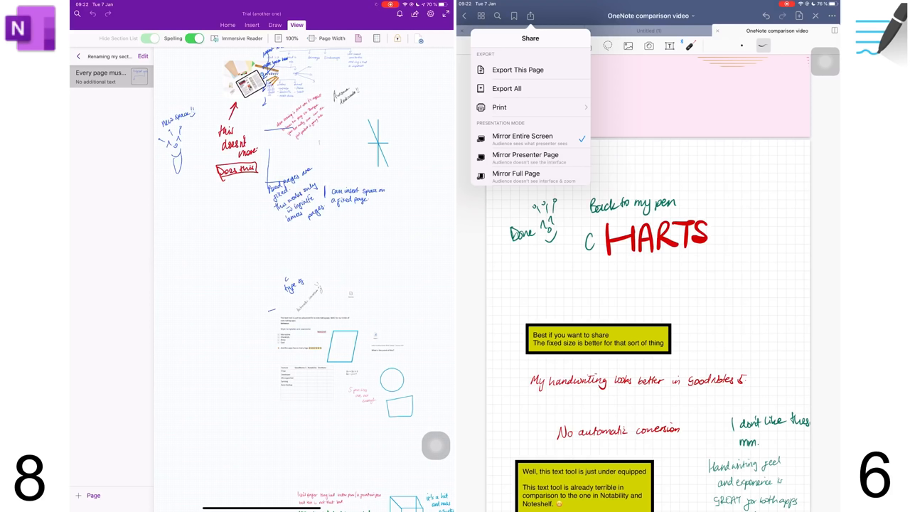
- Mirror the presenter page, finish the 'revise this section later today' sticky note, and open Researcher
{"action": "left_click", "coordinate": [515, 173]}
{"action": "type", "text": "revise this section later to"}
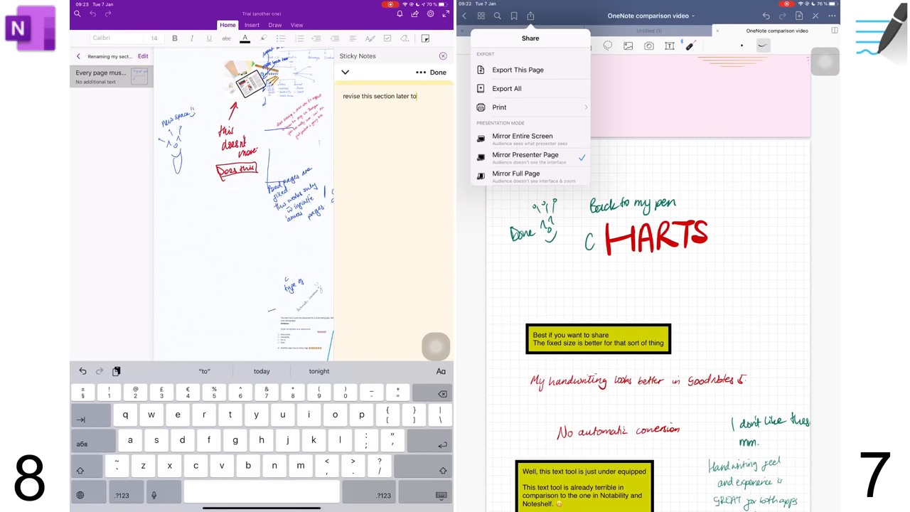
{"action": "left_click", "coordinate": [261, 370]}
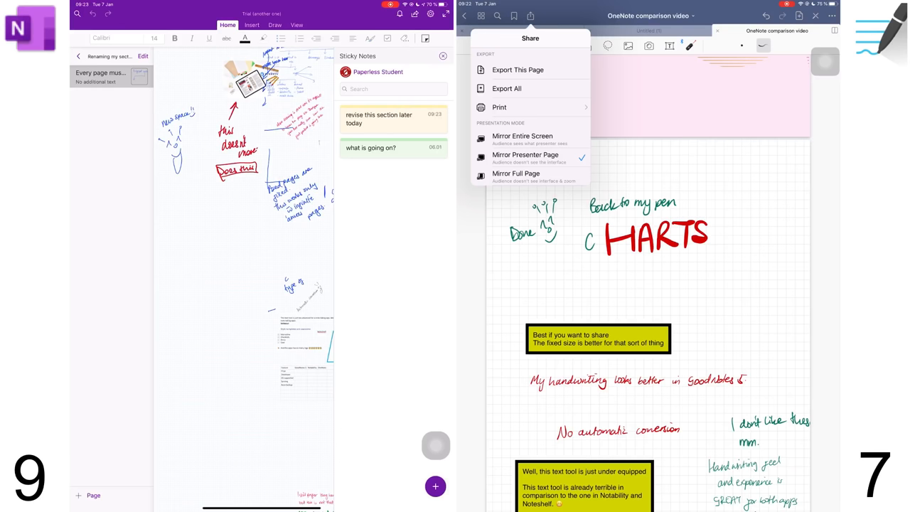
{"action": "left_click", "coordinate": [251, 25]}
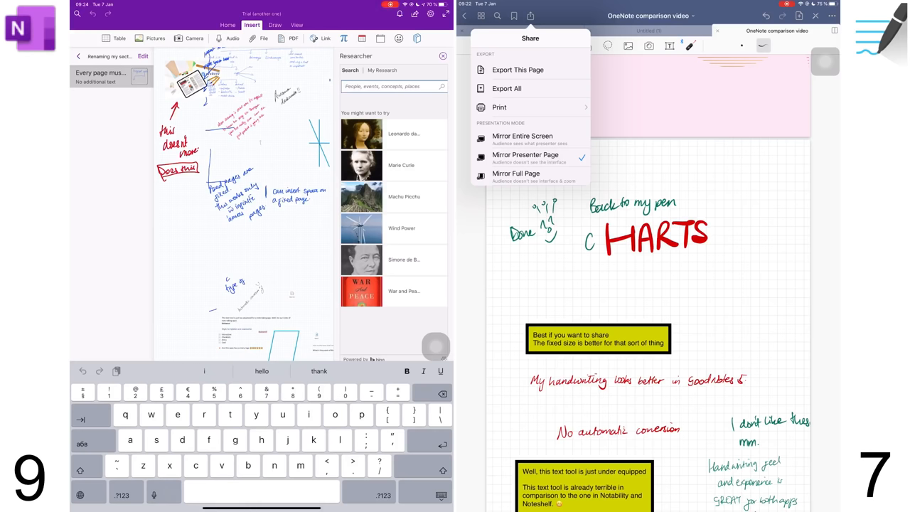
- Search Researcher for 'Chart definition' and add The Silent Generation source's title and link
{"action": "left_click", "coordinate": [391, 86]}
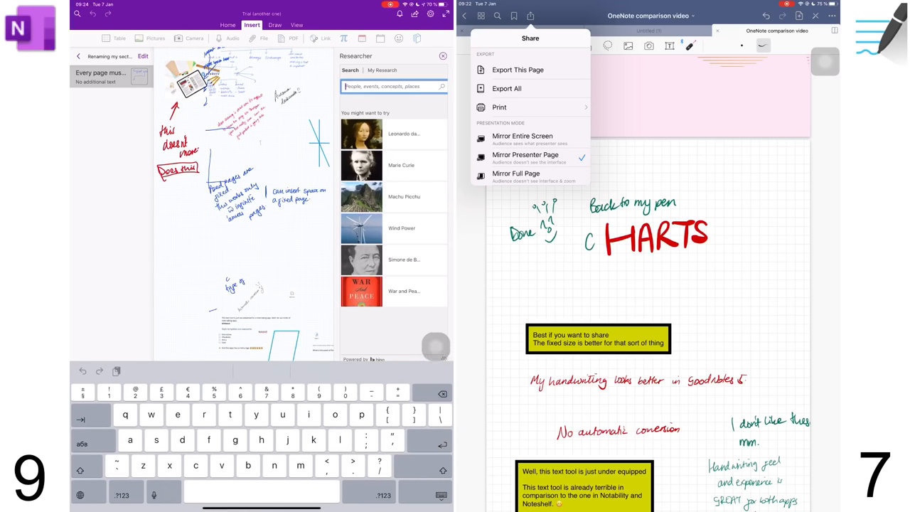
{"action": "left_click", "coordinate": [85, 466]}
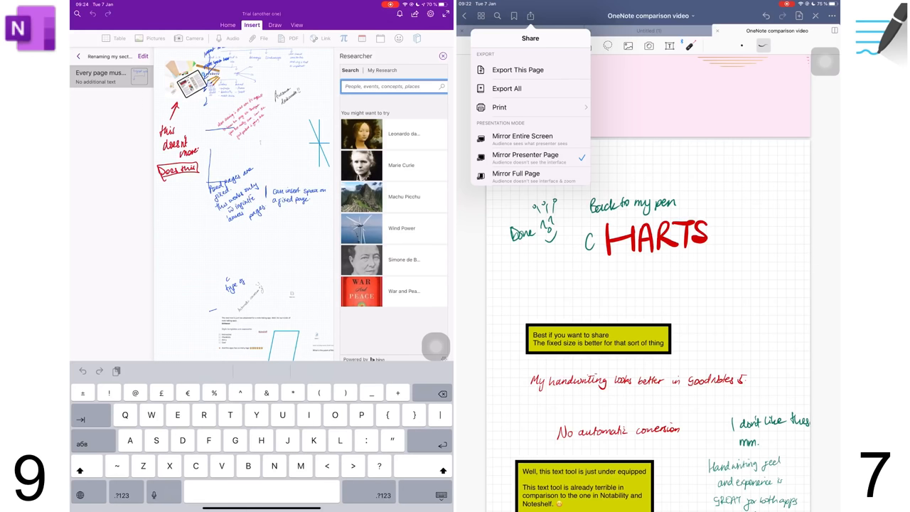
{"action": "type", "text": "Chart definition"}
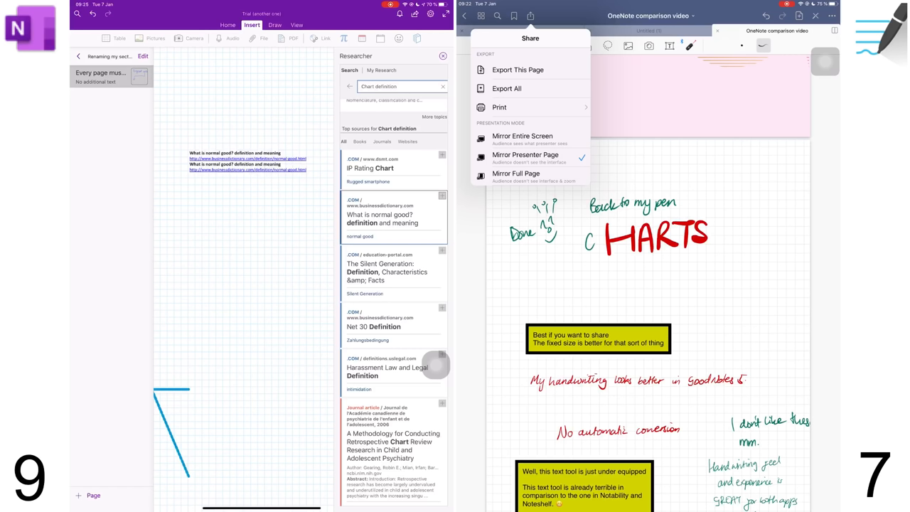
{"action": "scroll", "scroll_direction": "down", "scroll_amount": 3}
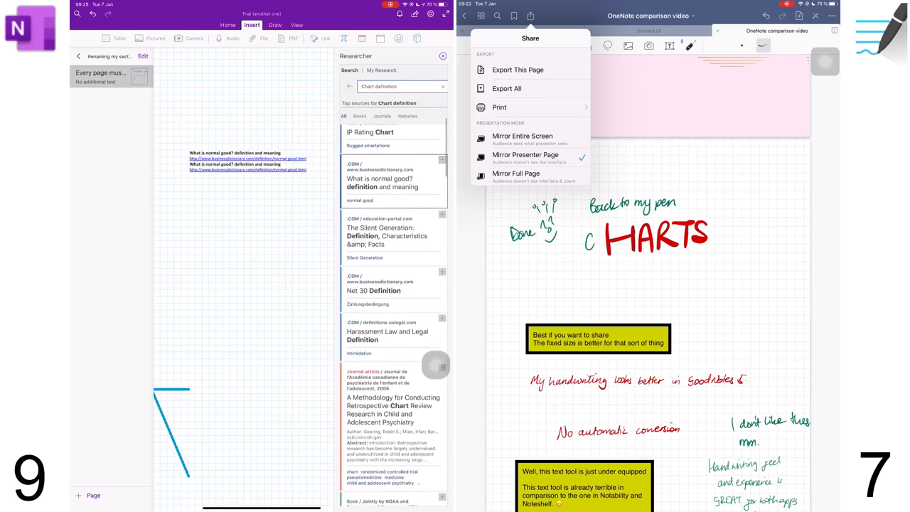
{"action": "scroll", "scroll_direction": "down", "scroll_amount": 3}
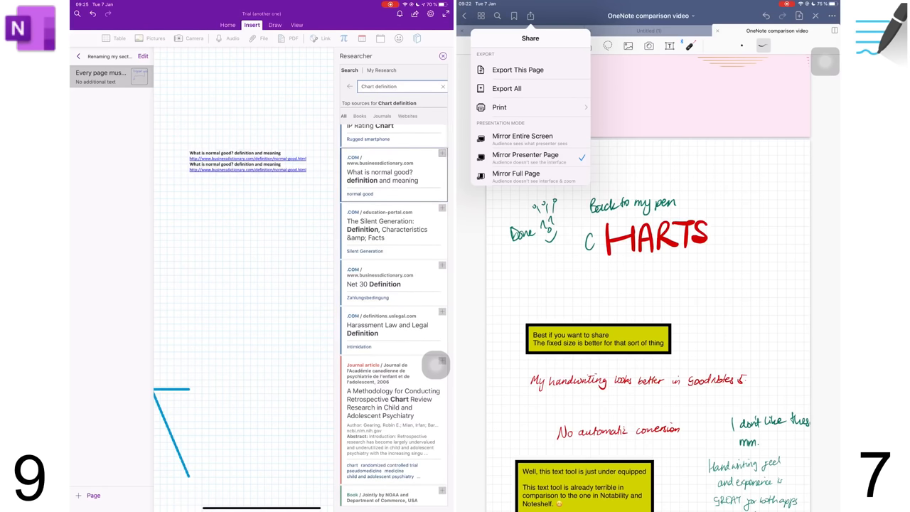
{"action": "left_click", "coordinate": [373, 284]}
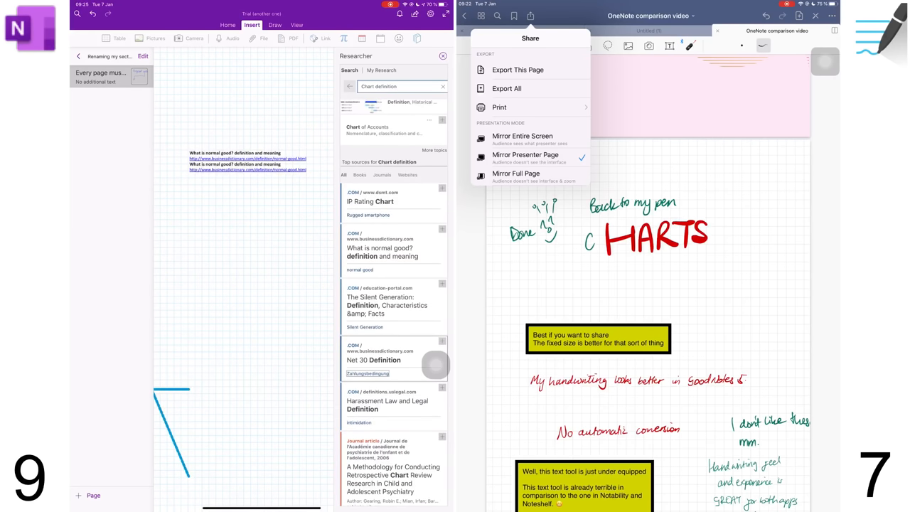
{"action": "left_click", "coordinate": [387, 305]}
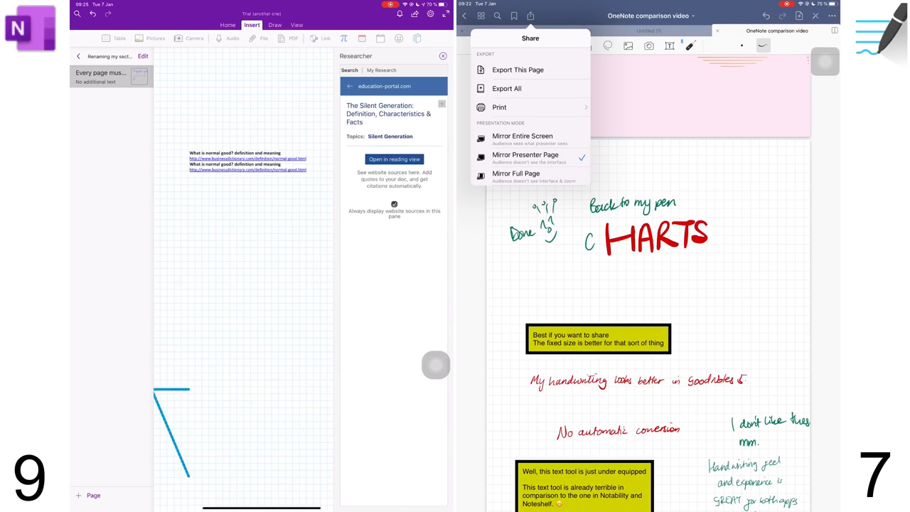
{"action": "left_click", "coordinate": [394, 158]}
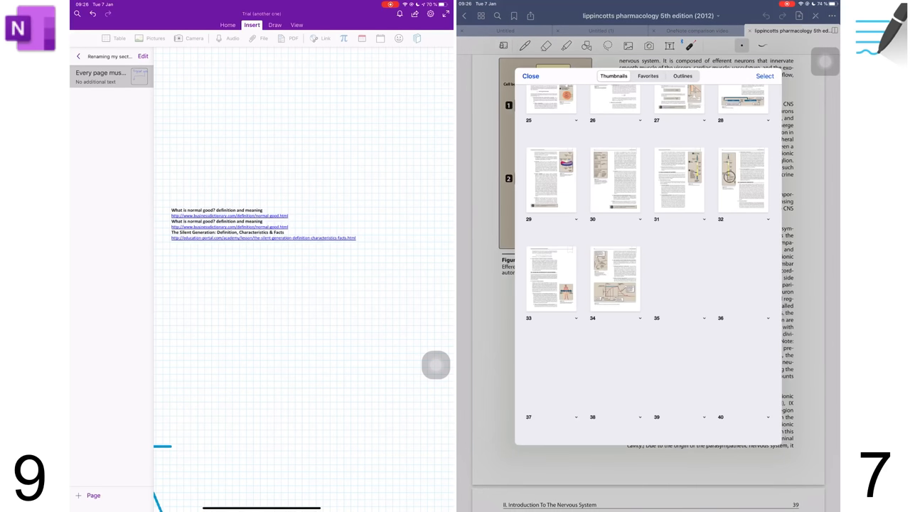
- Show the pharmacology PDF's Outlines tab listing its front matter and units in GoodNotes
{"action": "scroll", "scroll_direction": "down", "scroll_amount": 3}
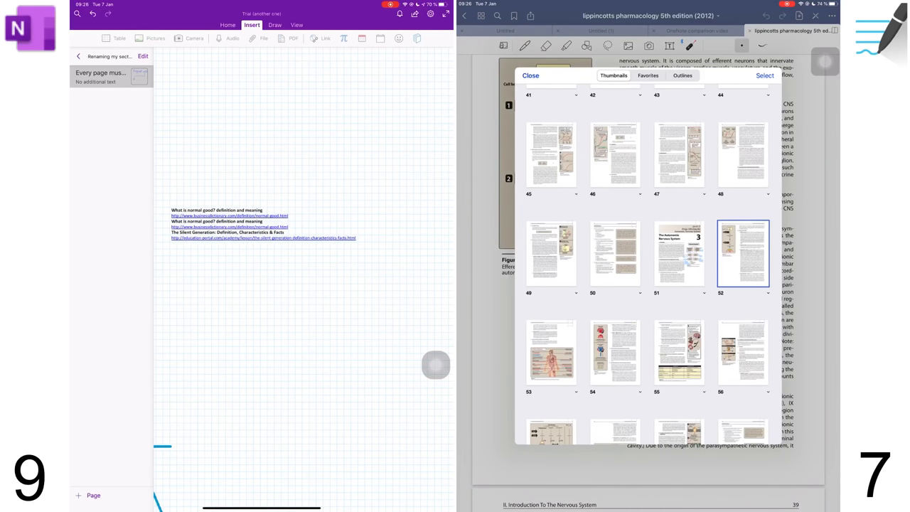
{"action": "left_click", "coordinate": [681, 75]}
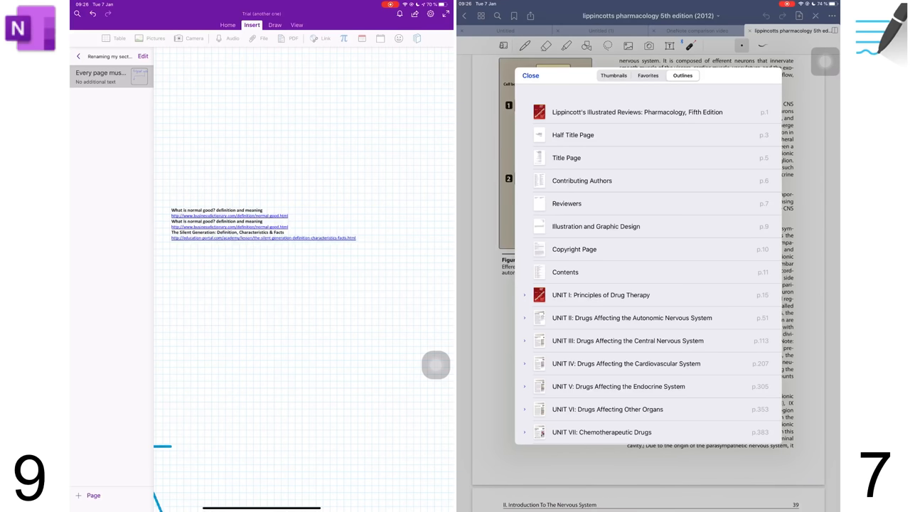
{"action": "left_click", "coordinate": [613, 75]}
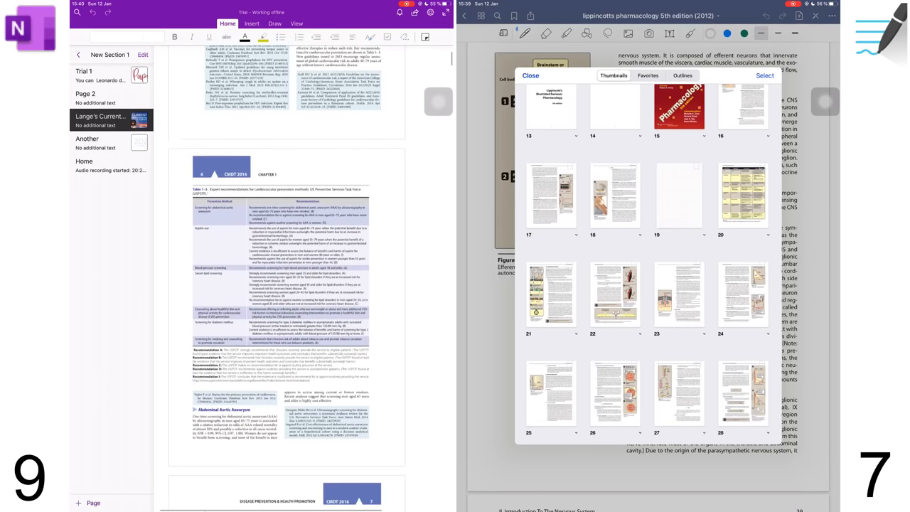
{"action": "scroll", "scroll_direction": "down", "scroll_amount": 3}
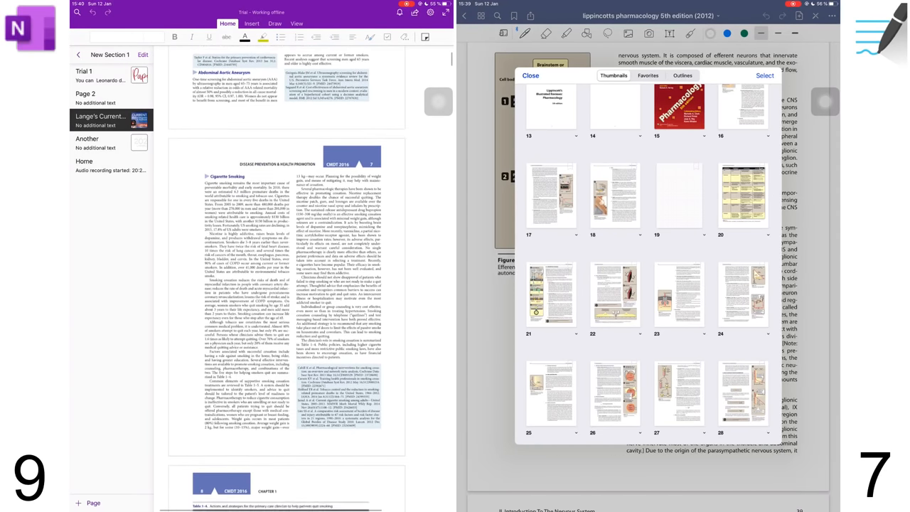
{"action": "scroll", "scroll_direction": "down", "scroll_amount": 3}
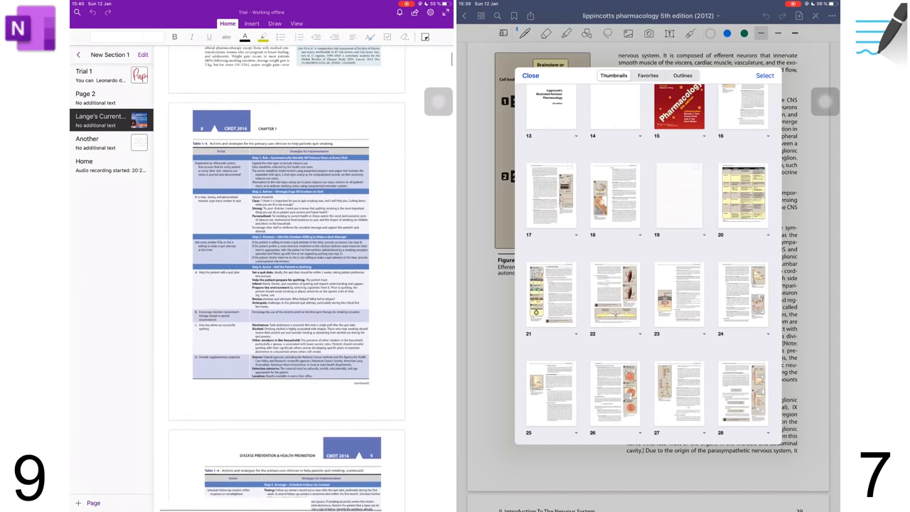
{"action": "scroll", "scroll_direction": "down", "scroll_amount": 3}
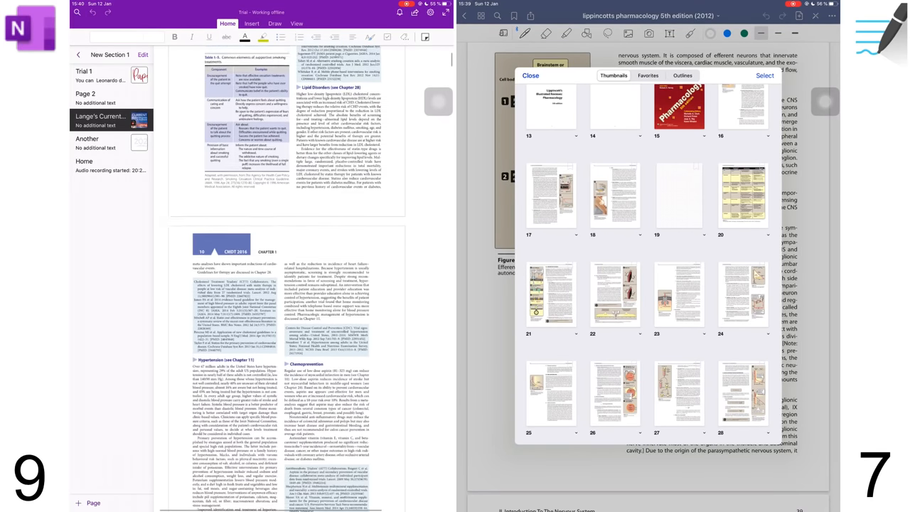
{"action": "scroll", "scroll_direction": "down", "scroll_amount": 3}
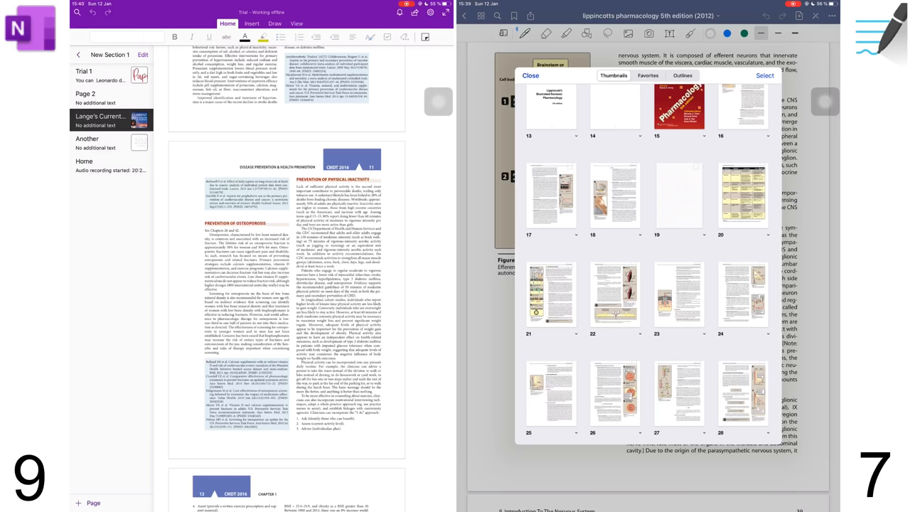
{"action": "scroll", "scroll_direction": "down", "scroll_amount": 3}
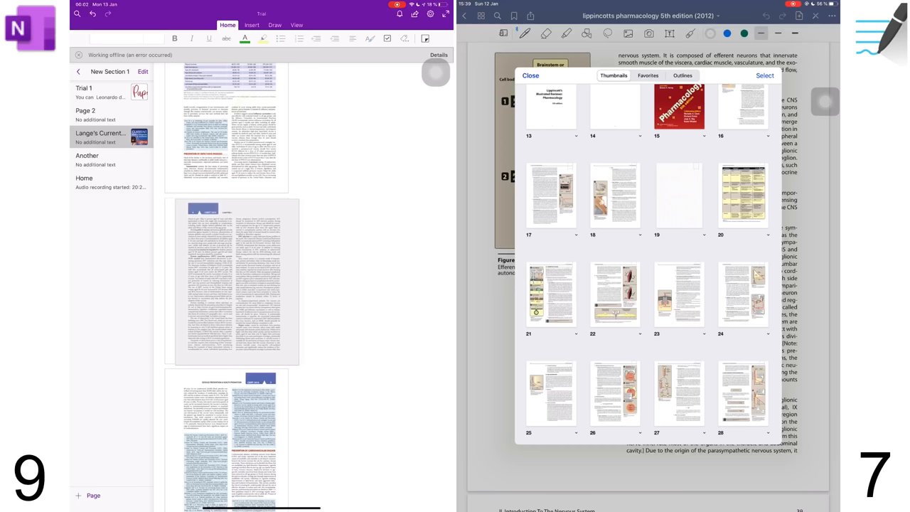
{"action": "left_click", "coordinate": [289, 279]}
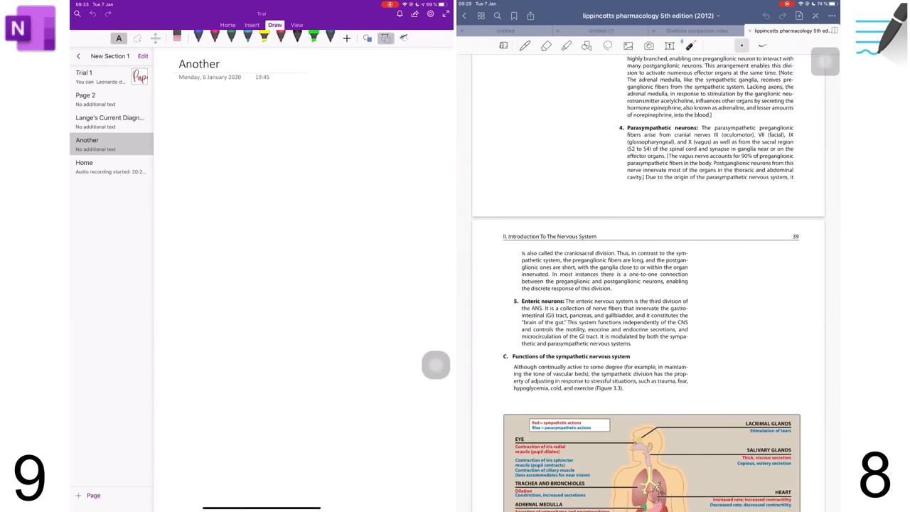
- Open OneNote's Home page and bring up the Presentation sample PowerPoint attachment's options
{"action": "left_click", "coordinate": [84, 166]}
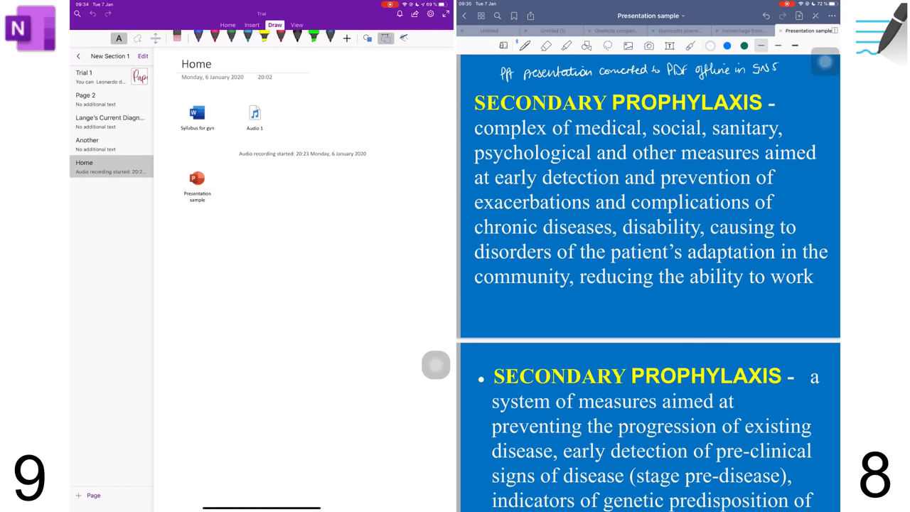
{"action": "right_click", "coordinate": [197, 187]}
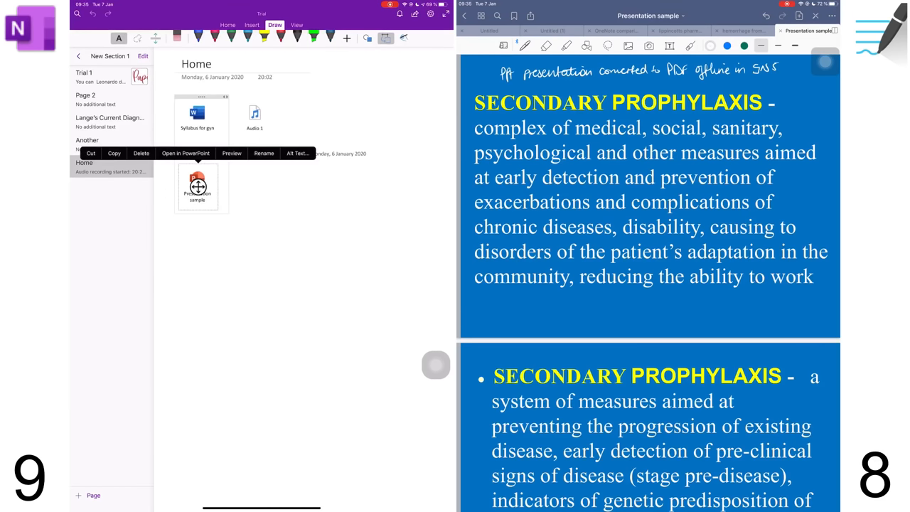
{"action": "left_click", "coordinate": [186, 153]}
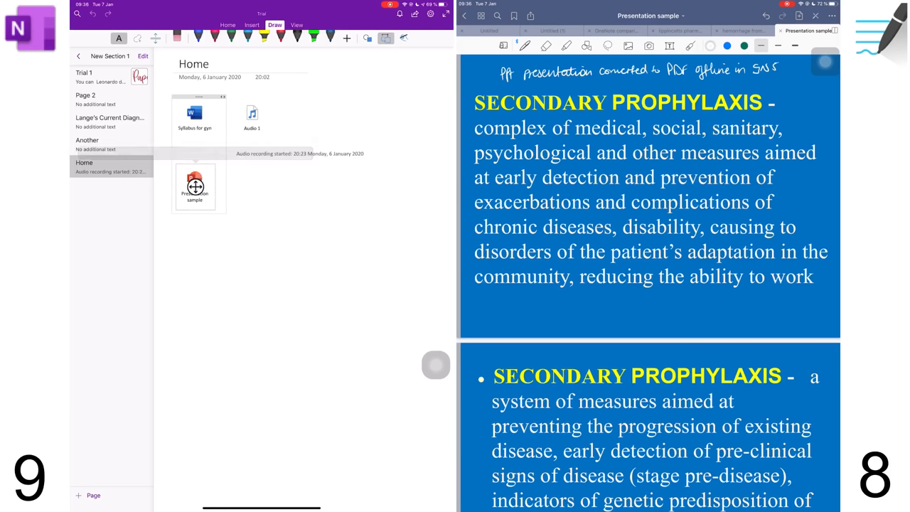
{"action": "double_click", "coordinate": [195, 185]}
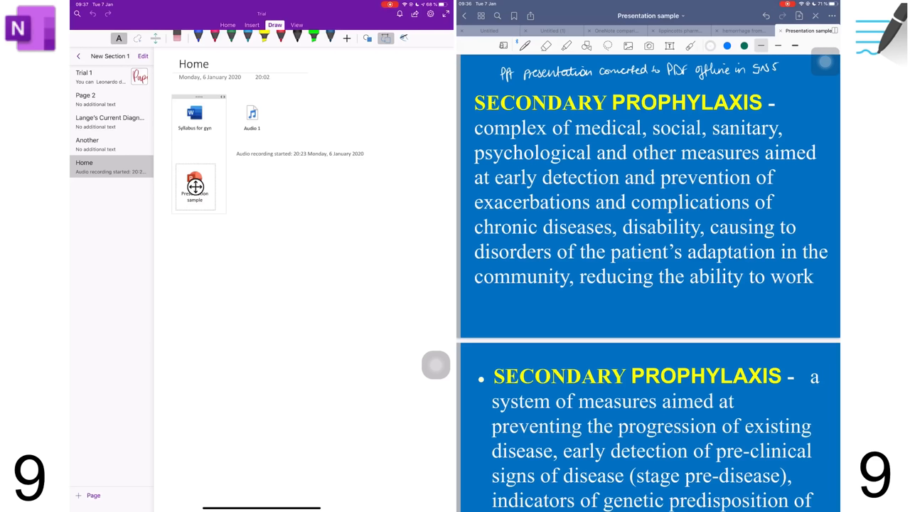
- Open OneNote Settings, review GoodNotes' Document Editing preferences, then reopen the GoodNotes gear menu
{"action": "left_click", "coordinate": [430, 14]}
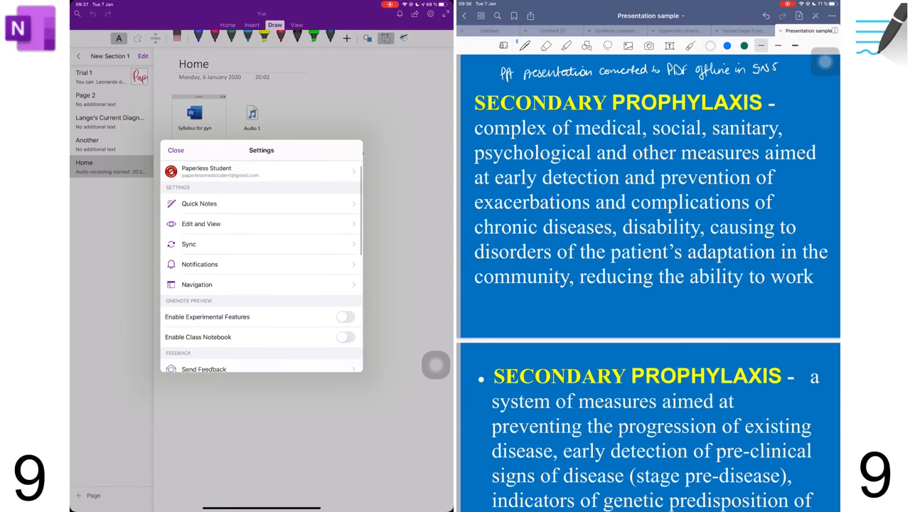
{"action": "scroll", "scroll_direction": "down", "scroll_amount": 3}
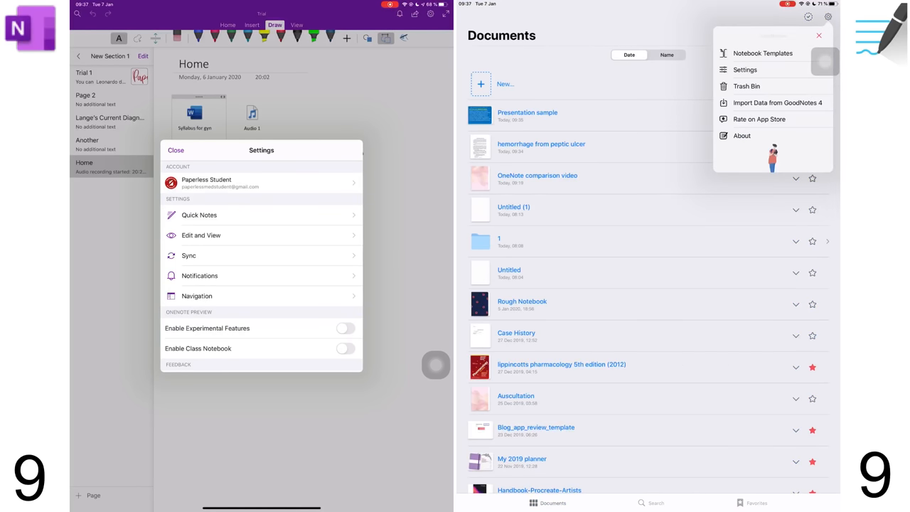
{"action": "left_click", "coordinate": [744, 69]}
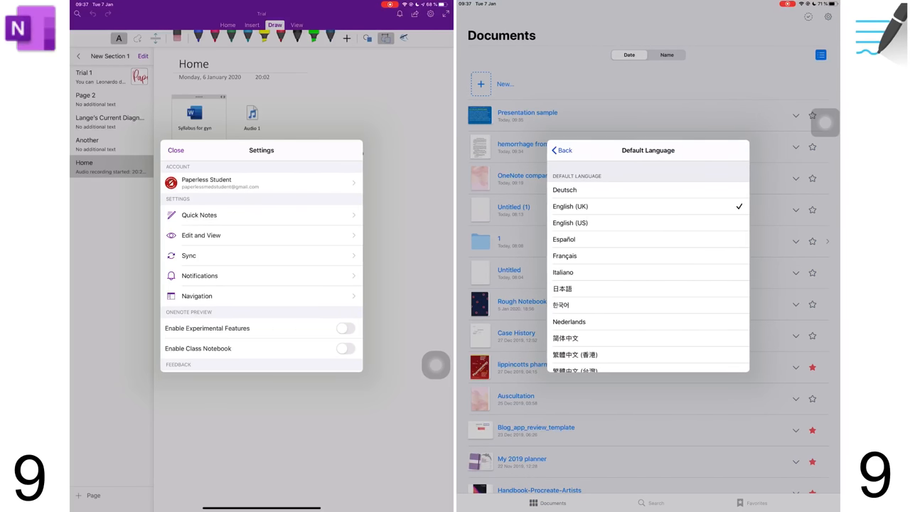
{"action": "left_click", "coordinate": [563, 150]}
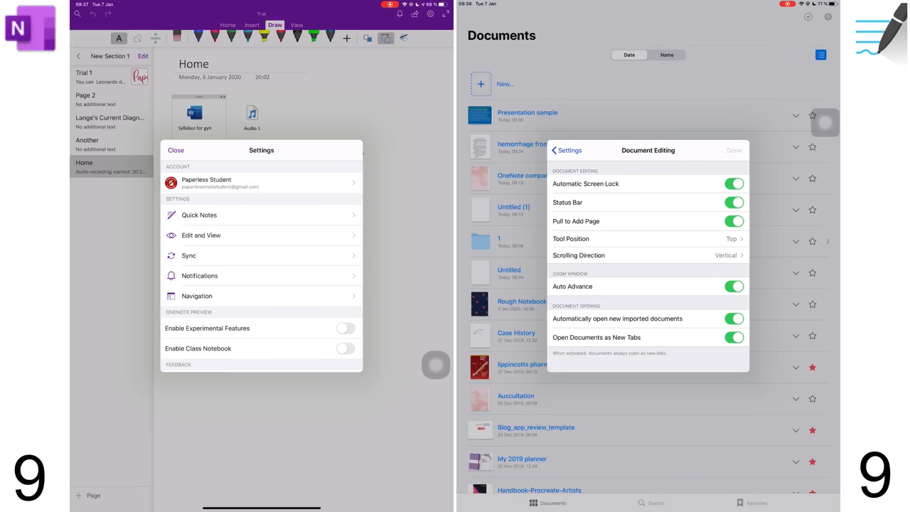
{"action": "left_click", "coordinate": [733, 150]}
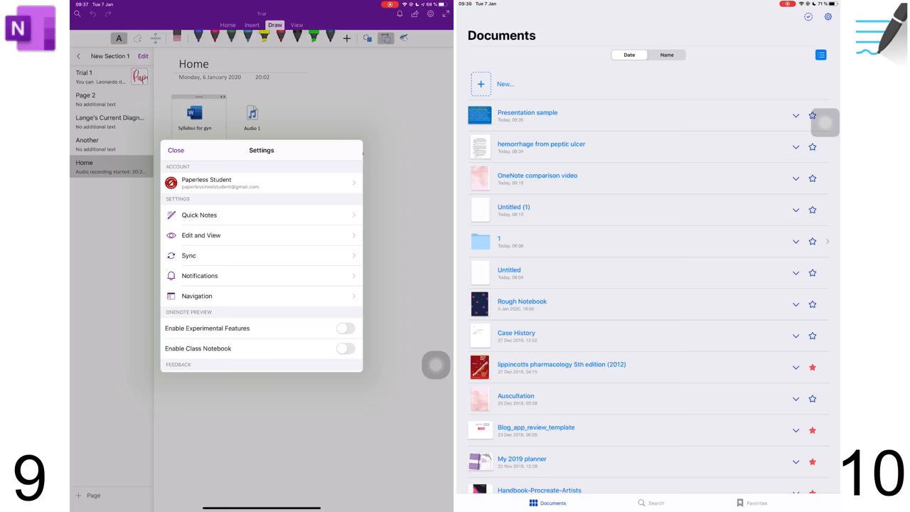
{"action": "left_click", "coordinate": [827, 17]}
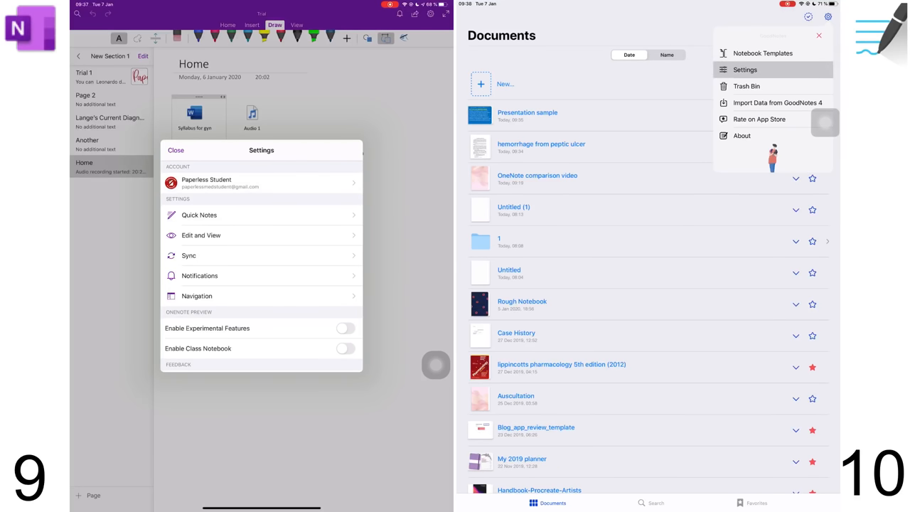
- Run GoodNotes Backup Now and view OneNote's Export Data information
{"action": "left_click", "coordinate": [743, 70]}
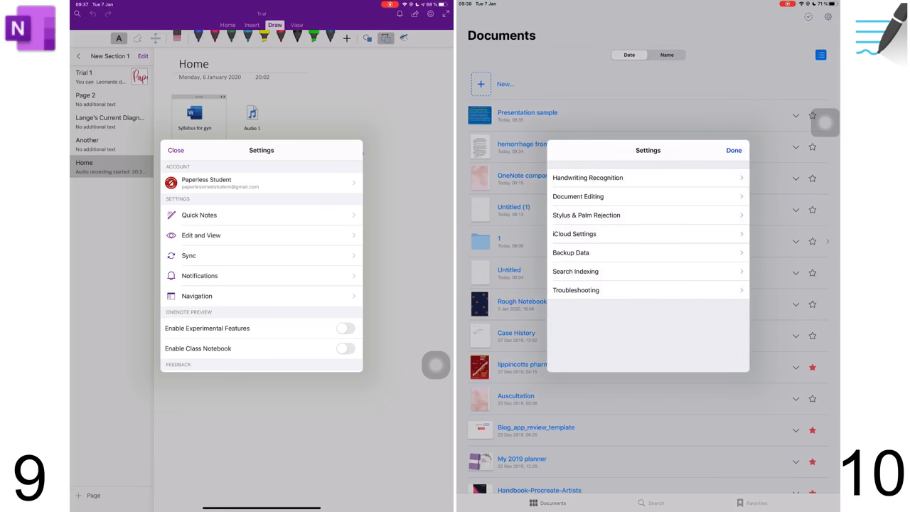
{"action": "left_click", "coordinate": [570, 253]}
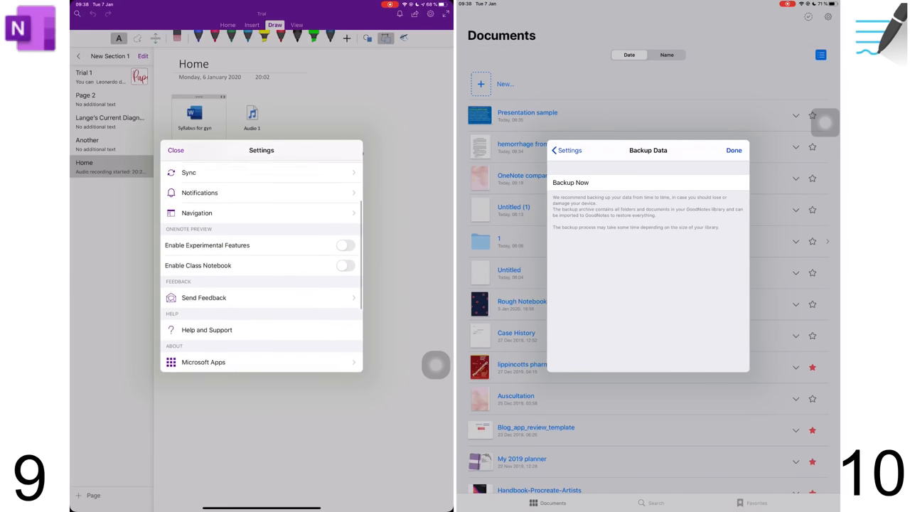
{"action": "scroll", "scroll_direction": "down", "scroll_amount": 3}
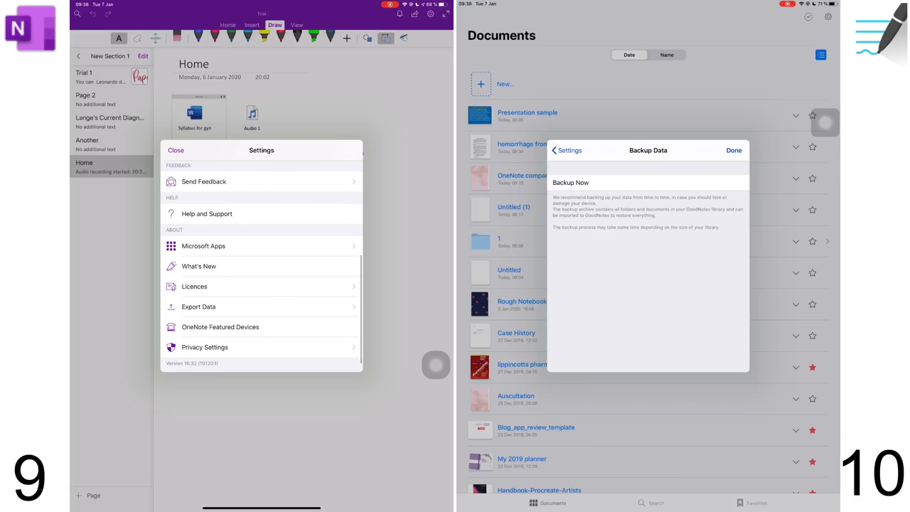
{"action": "left_click", "coordinate": [198, 306]}
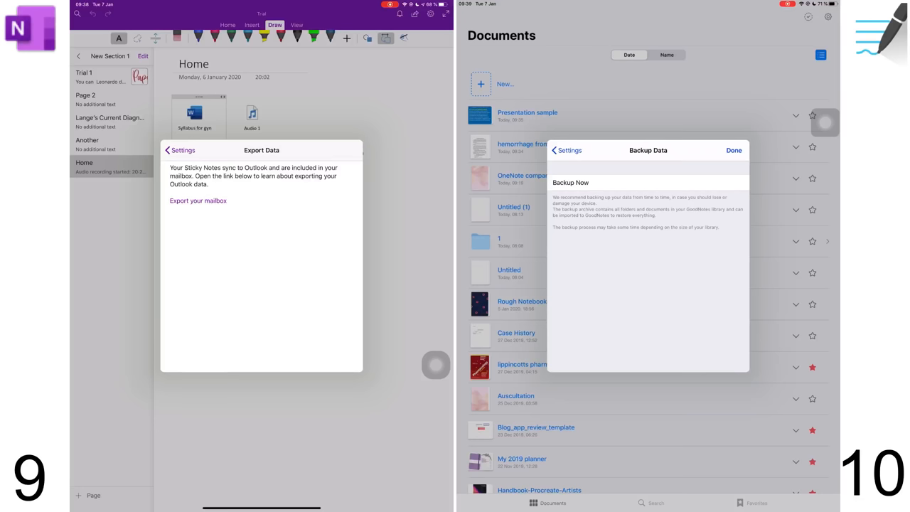
{"action": "left_click", "coordinate": [570, 183]}
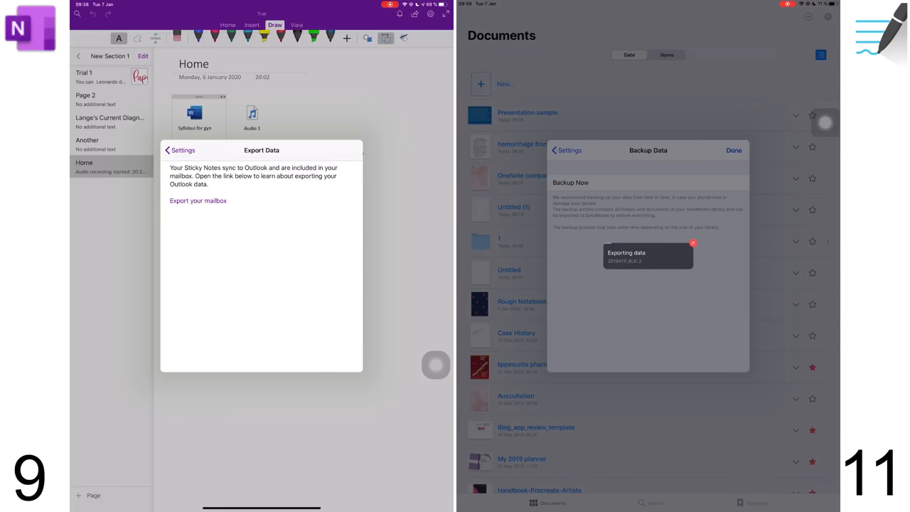
{"action": "left_click", "coordinate": [180, 150]}
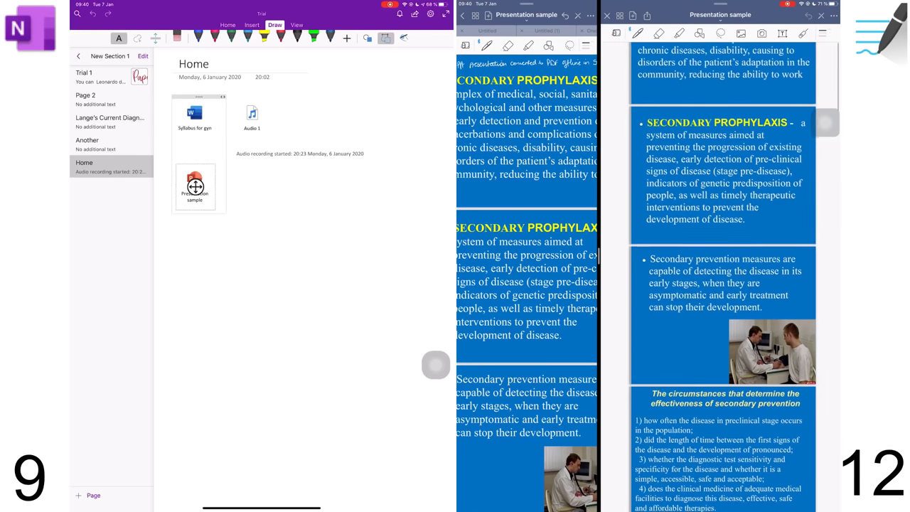
- Scroll the split GoodNotes panes showing the Presentation sample's Secondary Prophylaxis slide
{"action": "scroll", "scroll_direction": "up", "scroll_amount": 3}
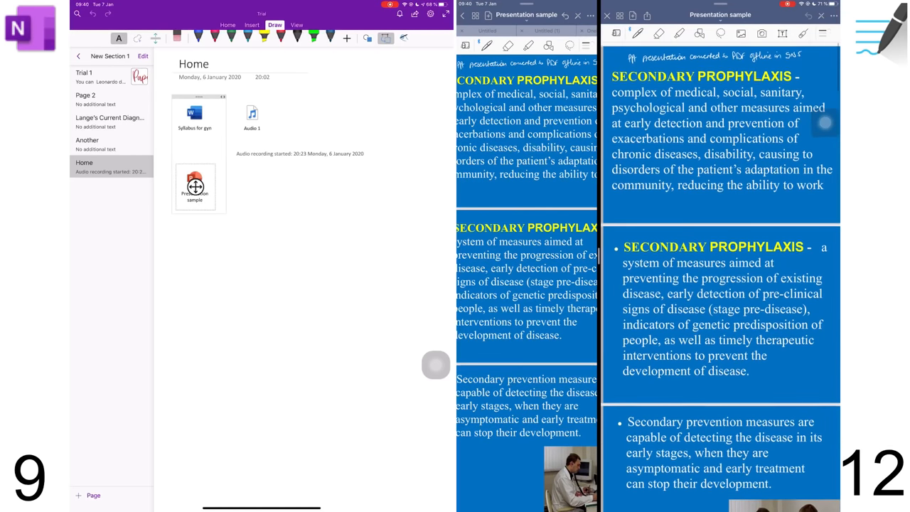